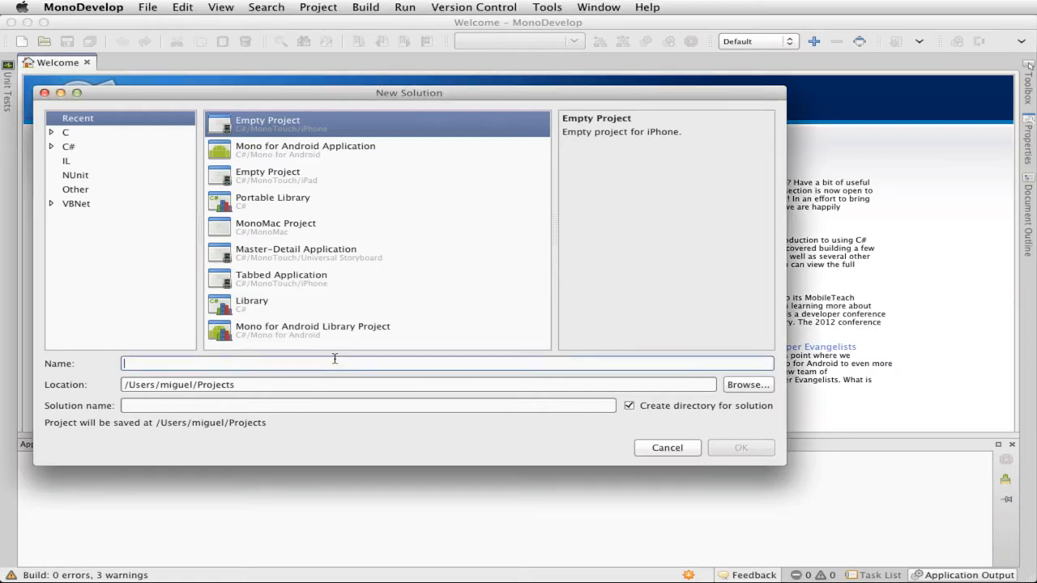
Step: Name the new empty iPhone project InstaEmotion, skip the separate solution directory, and create it
type("InstaEmotion")
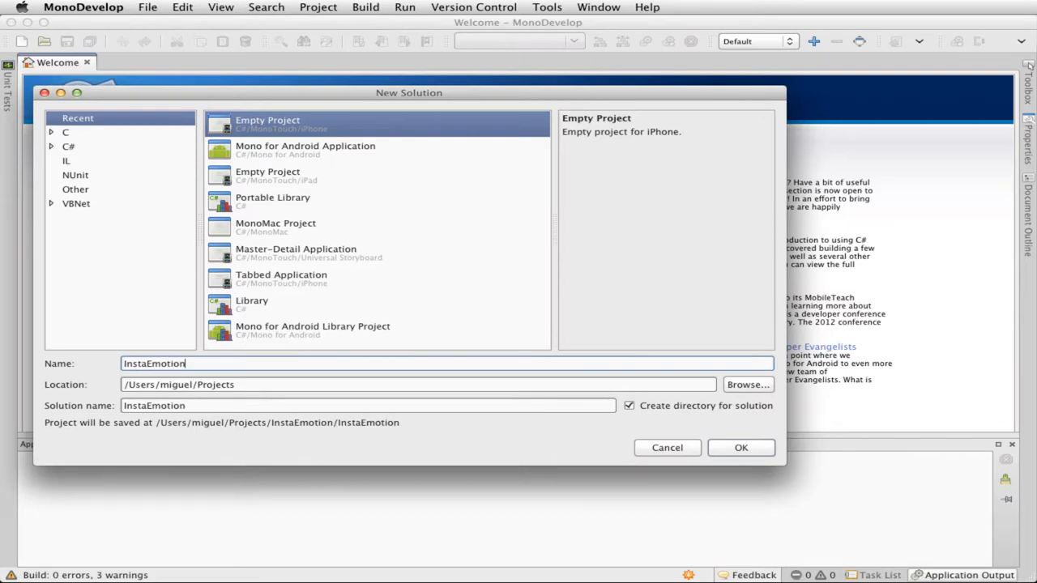
left_click(629, 405)
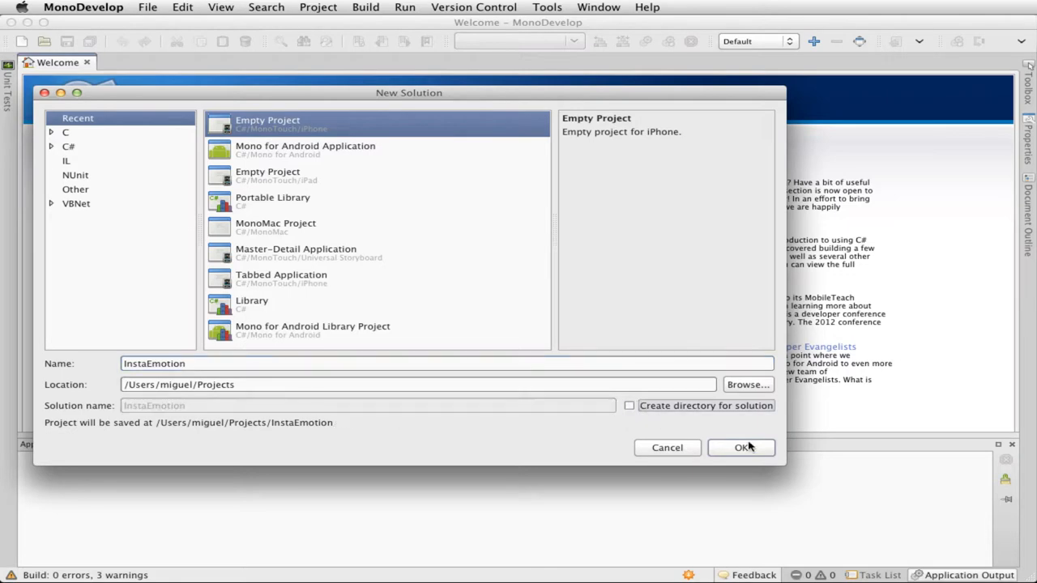
left_click(742, 447)
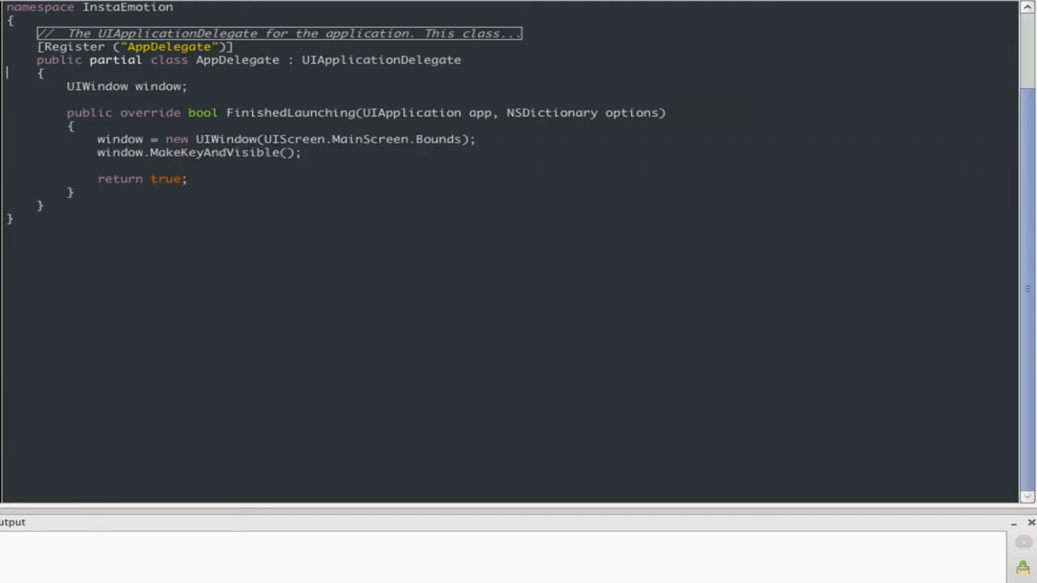
Step: Add using directives for MonoTouch.CoreImage and MonoTouch.Dialog at the top of AppDelegate.cs
scroll("up", 3)
type("using")
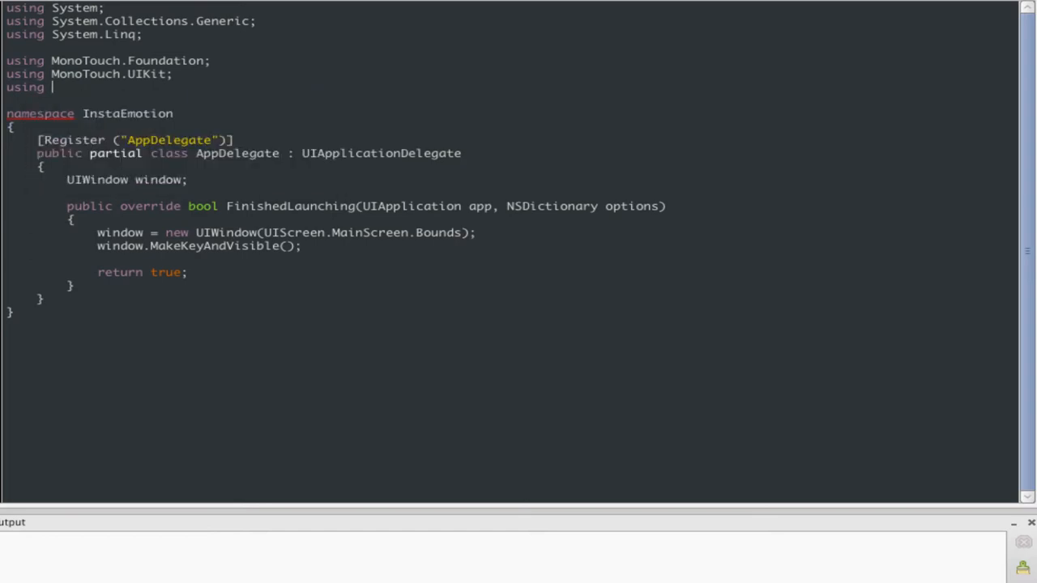
type("MonoT")
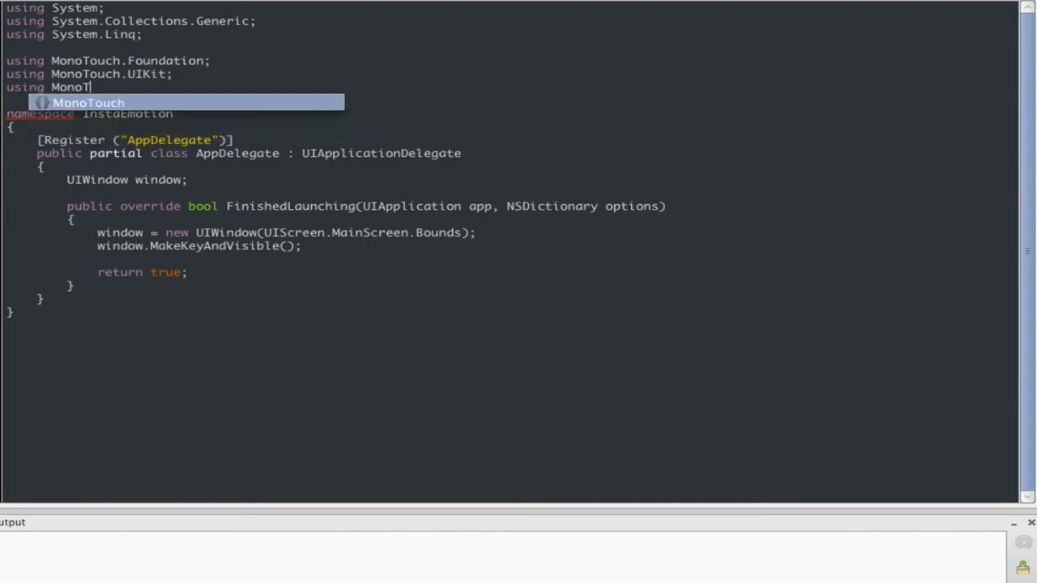
type("CoreImage;")
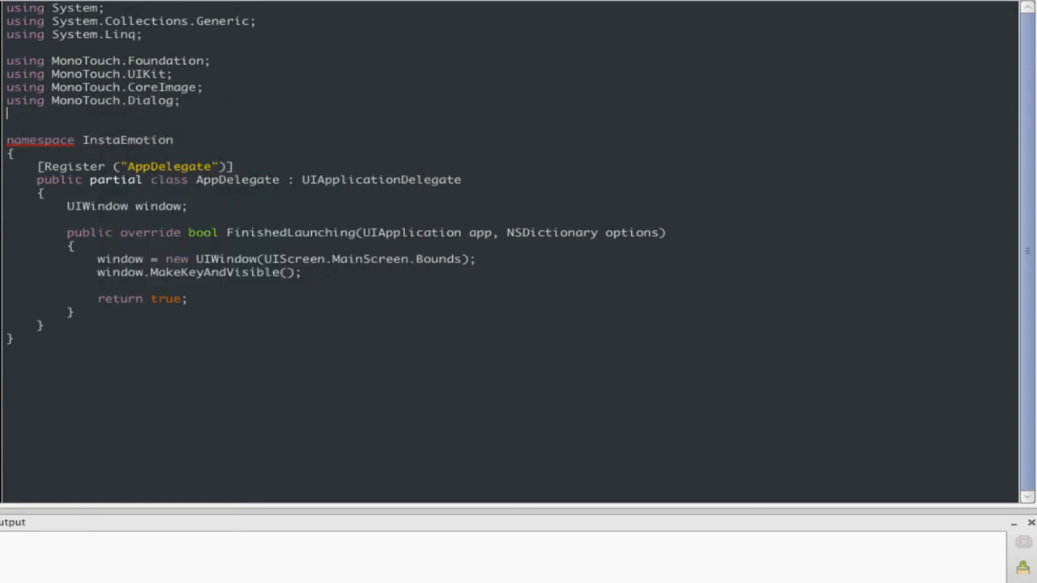
type("MonoTouch")
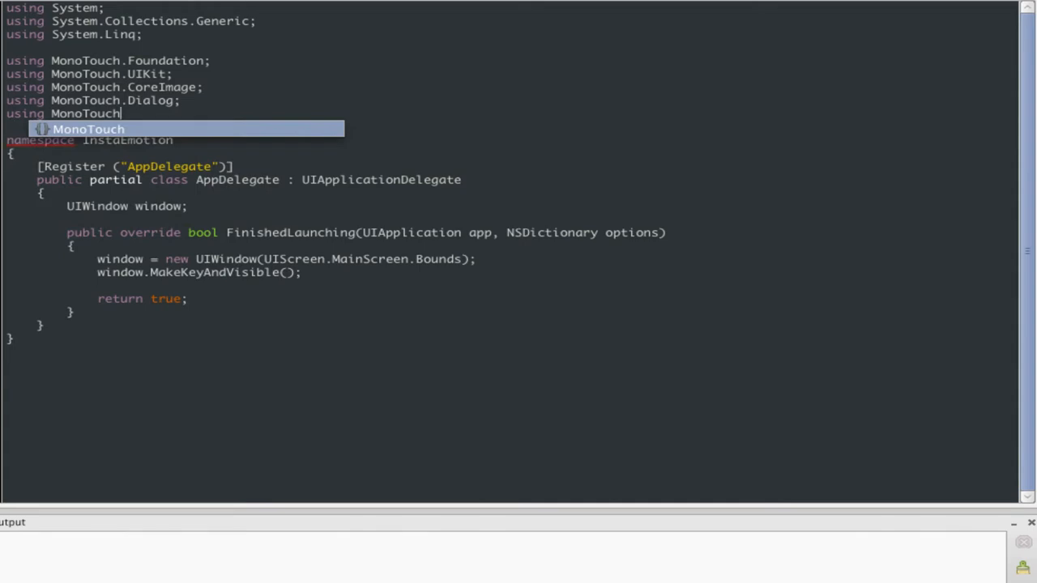
Step: Add using MonoTouch.Twitter and confirm the edited project references
type(".Twitter")
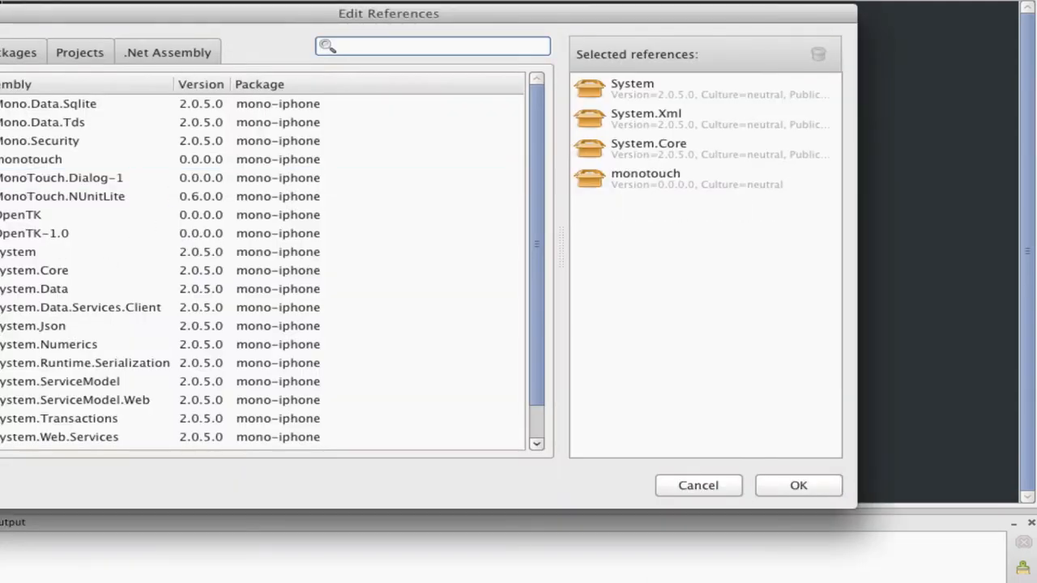
left_click(797, 487)
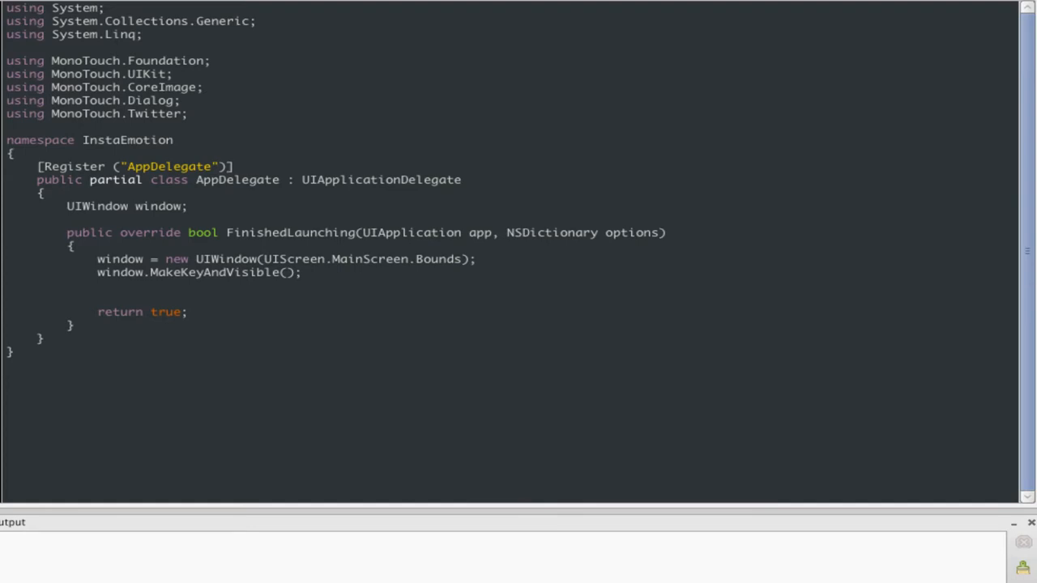
Step: Set window.RootViewController to a DialogViewController over a RootElement titled "InstaEmotion" with a Section
type("window.RootViewController")
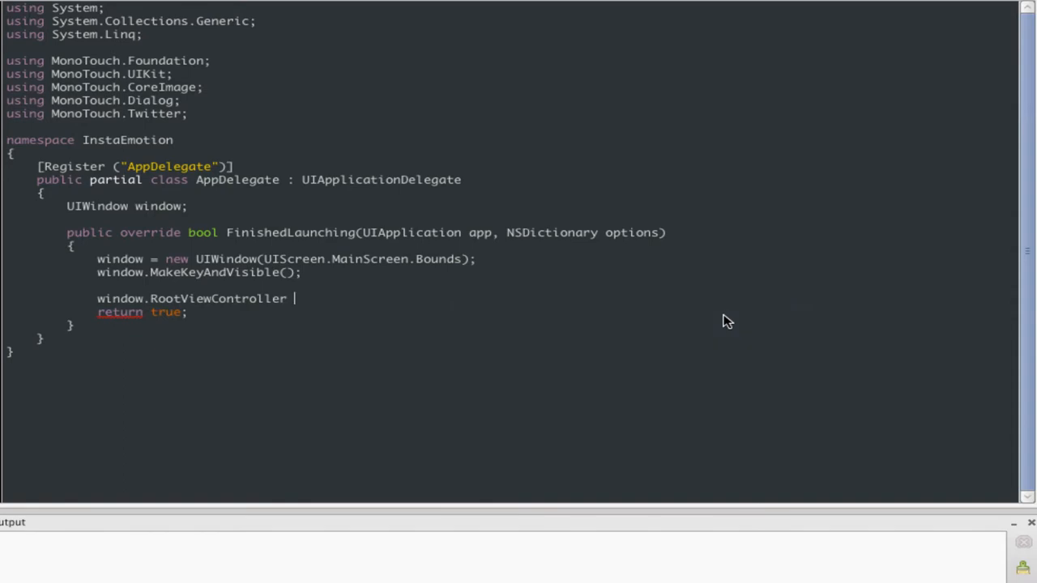
type("= new Root")
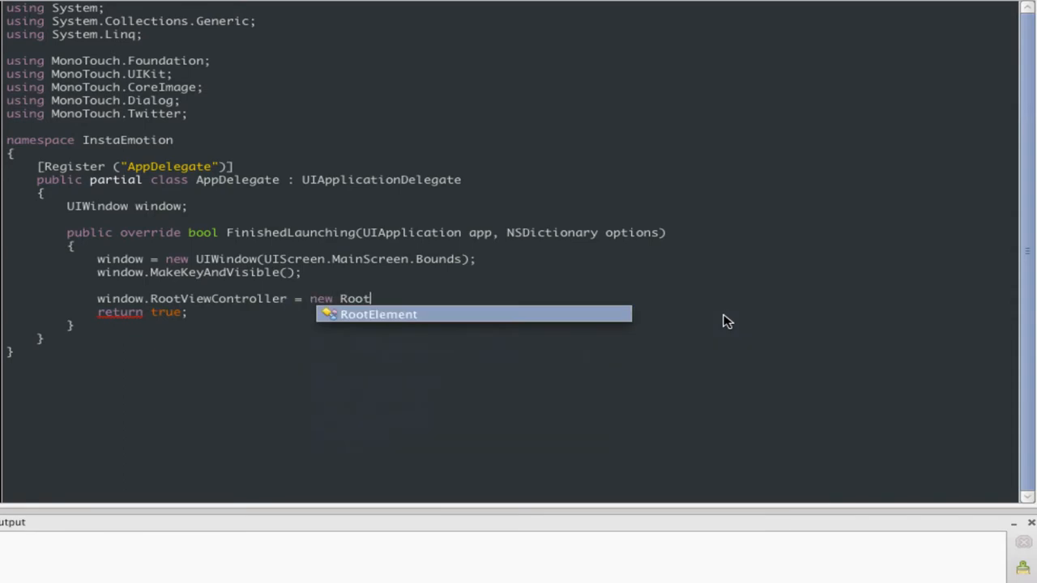
type("DialogViewController (")
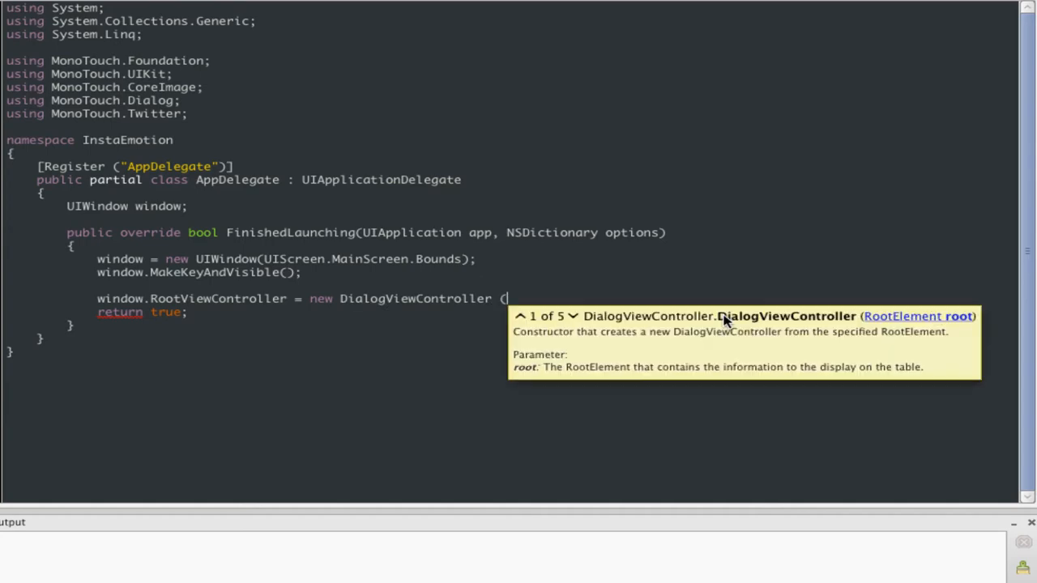
type("new RootElement (")
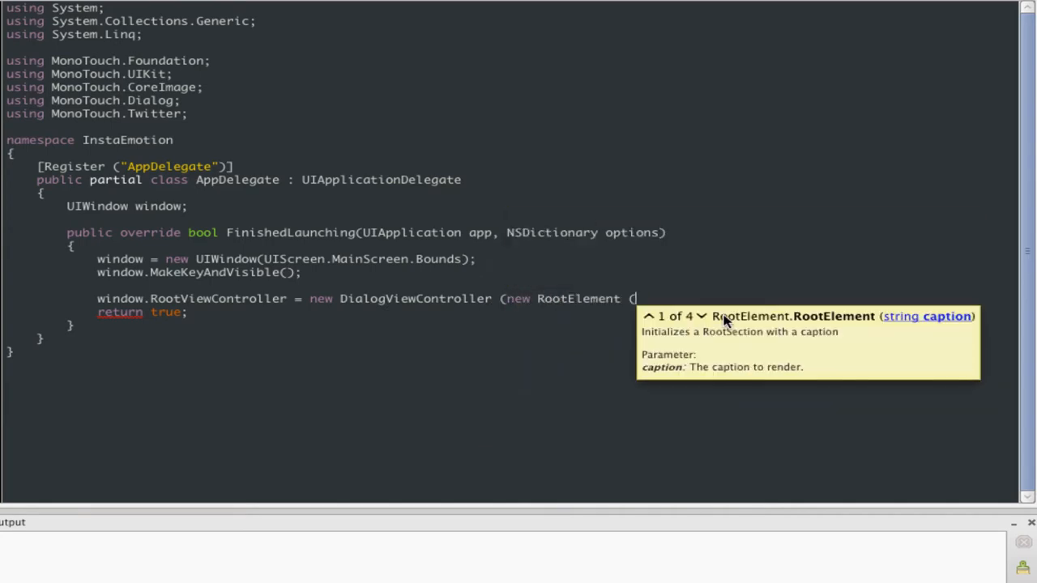
type("\"InstaEmotion\"){")
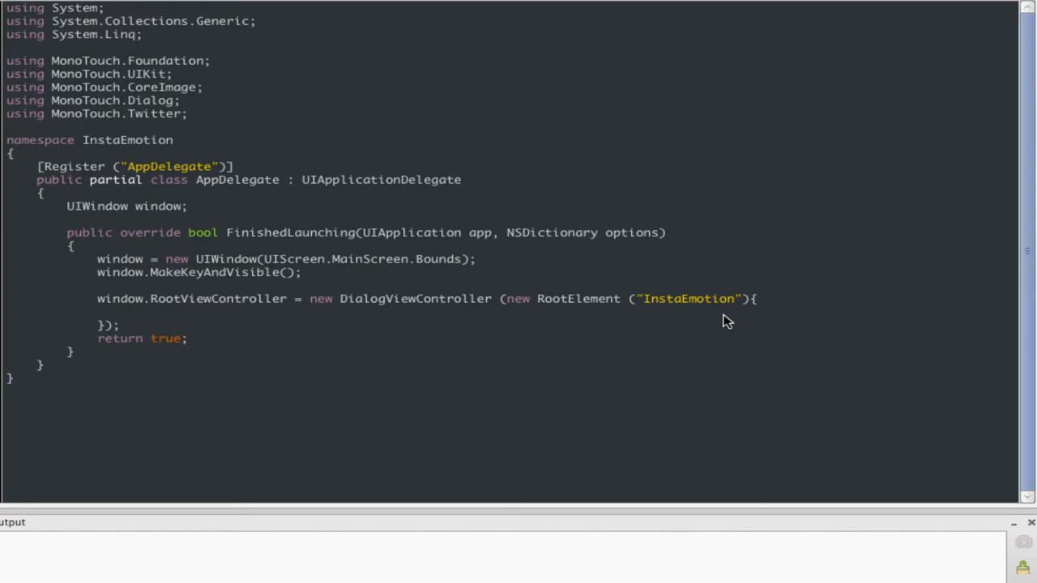
type("new Section (")
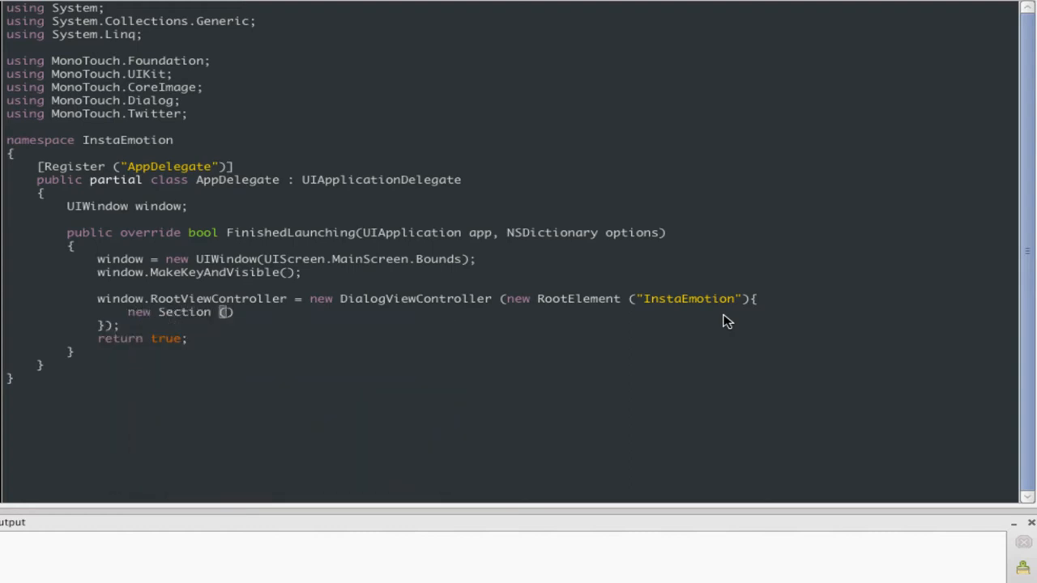
type("{")
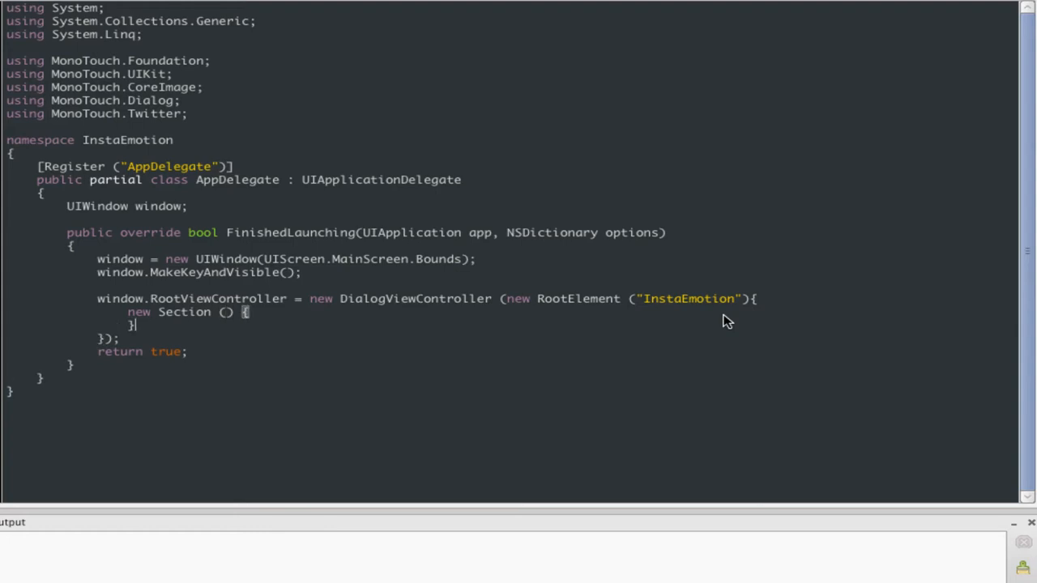
type(",")
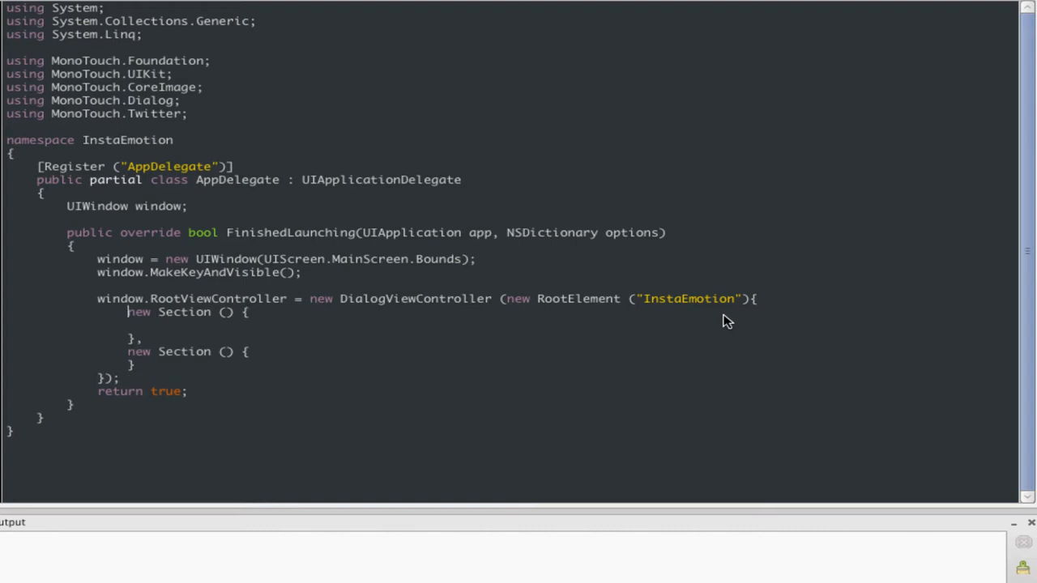
Step: Fill the "My Life" section with a "Capture a Moment" StringElement and declare an empty capture method
type("\"\"")
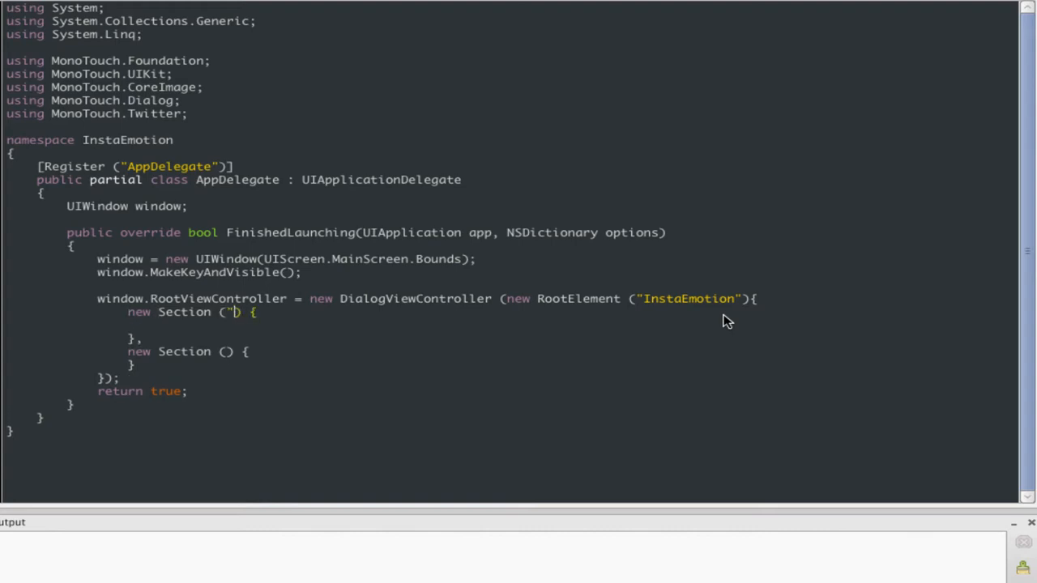
type("My life")
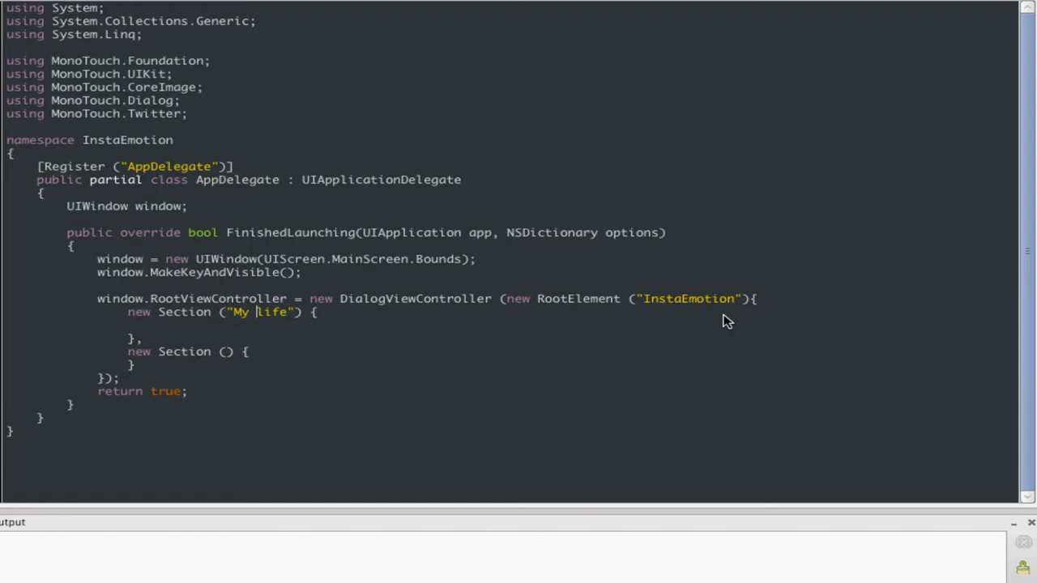
type("ne")
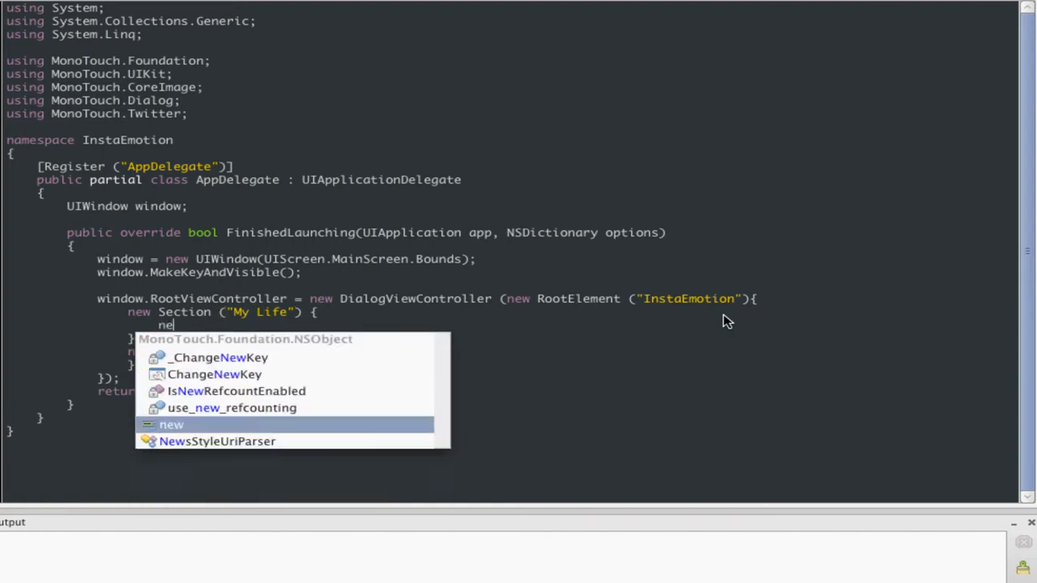
type("StringElement (\"Capture")
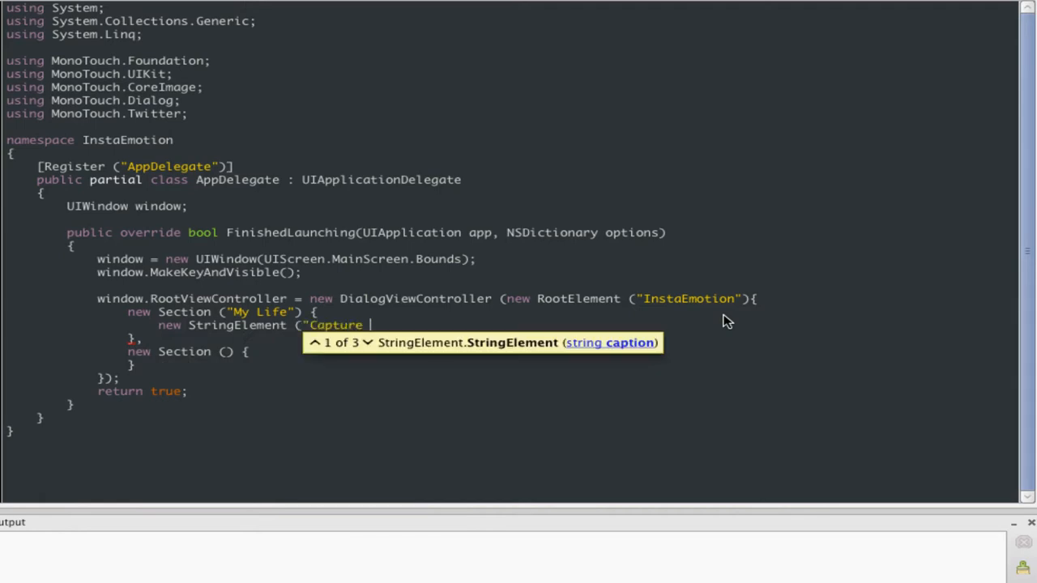
type("a Moment\", capture")
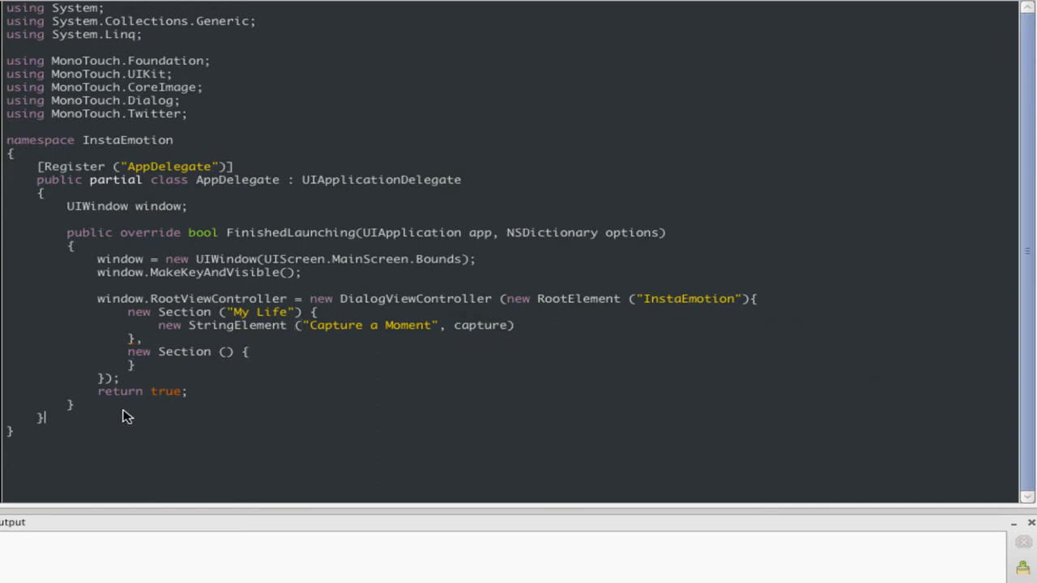
type("void capture (")
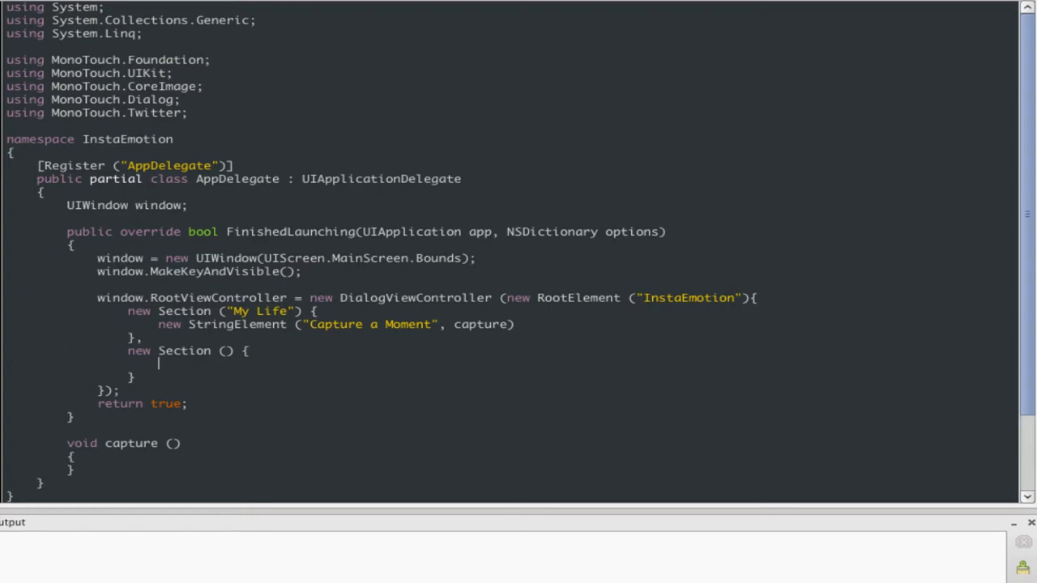
Step: Declare a UIImageView field moment created with new RectangleF(10, 0, 280, 280)
type("UI")
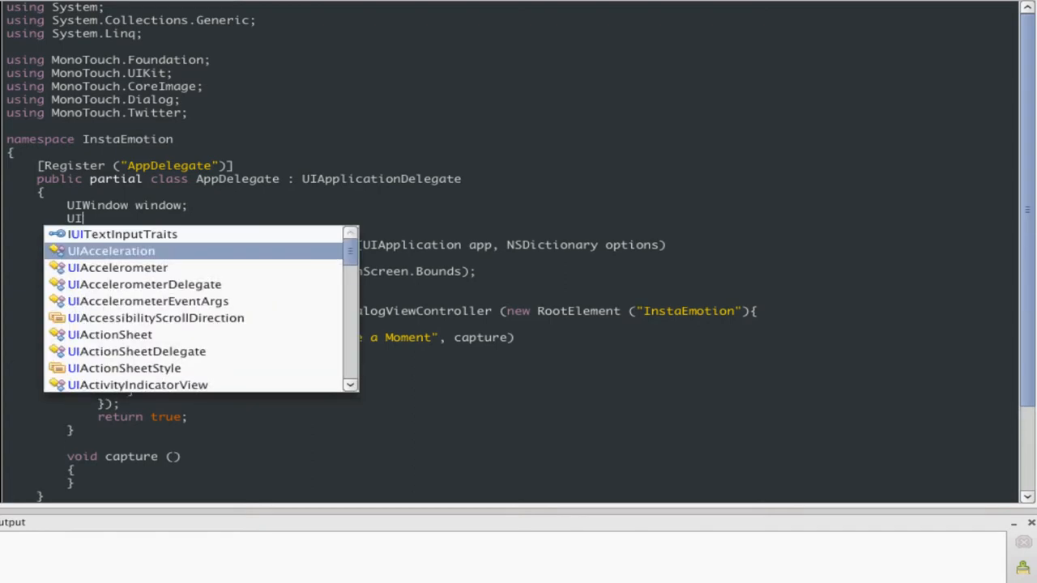
type("ImageView")
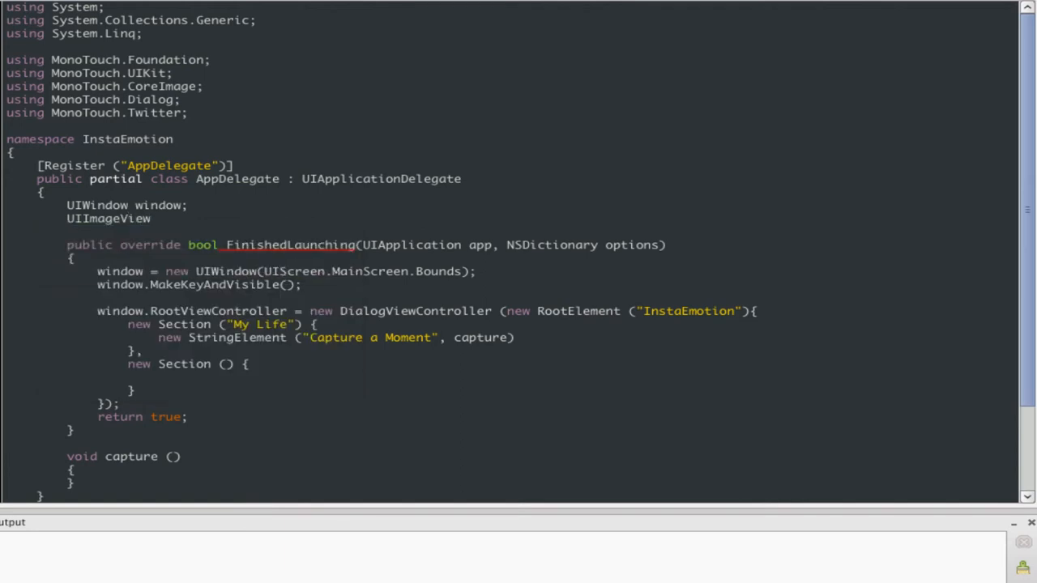
type("preview;")
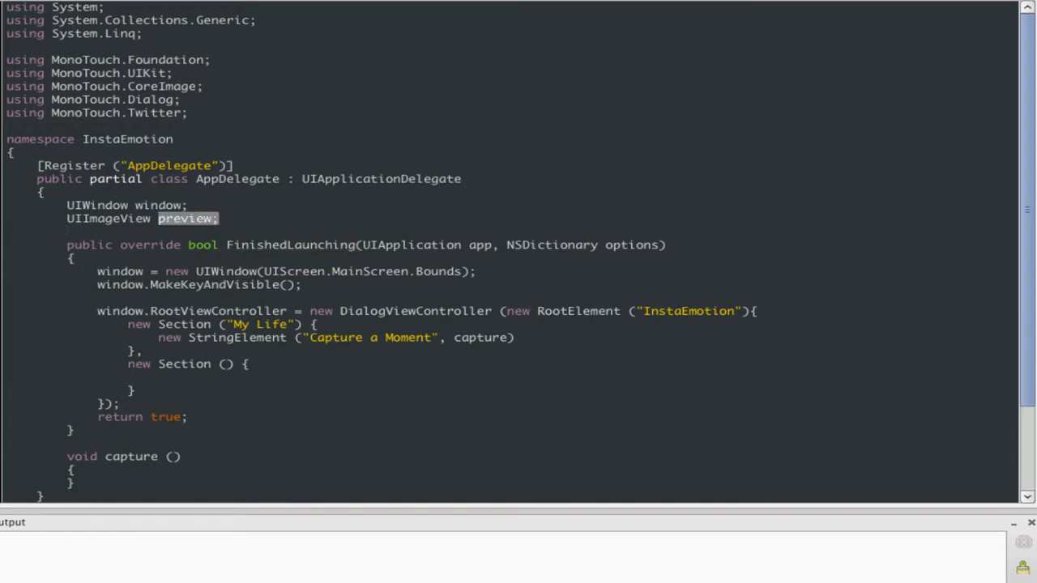
type("moment")
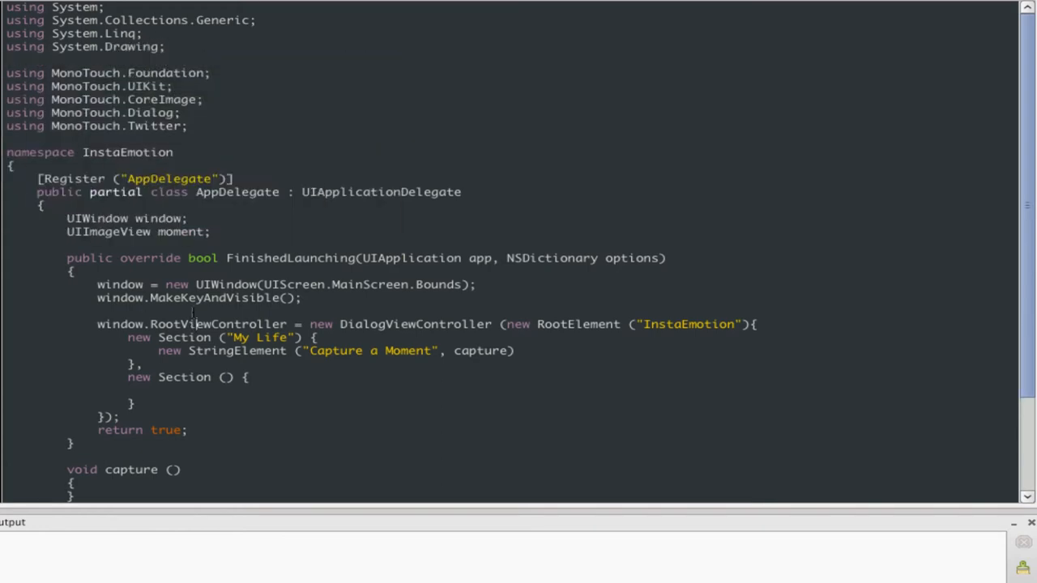
type("moment = new UIImageView (")
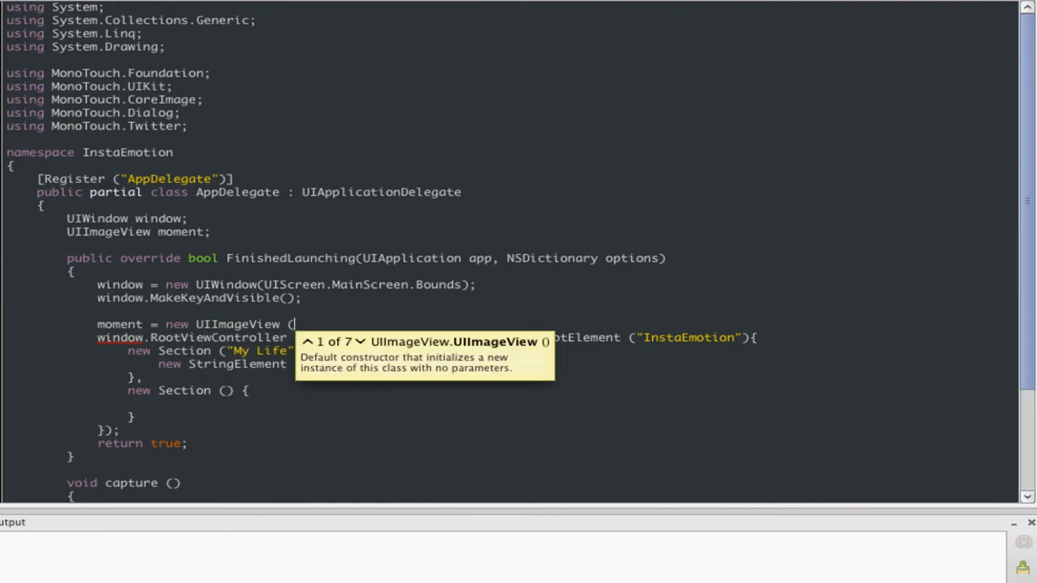
type("new RectangleF (")
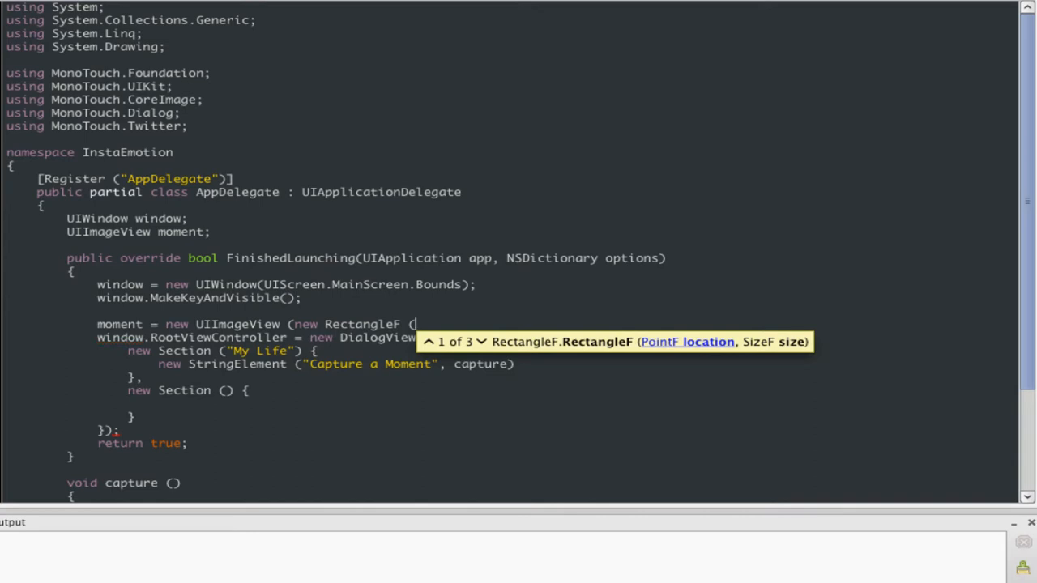
type("0,")
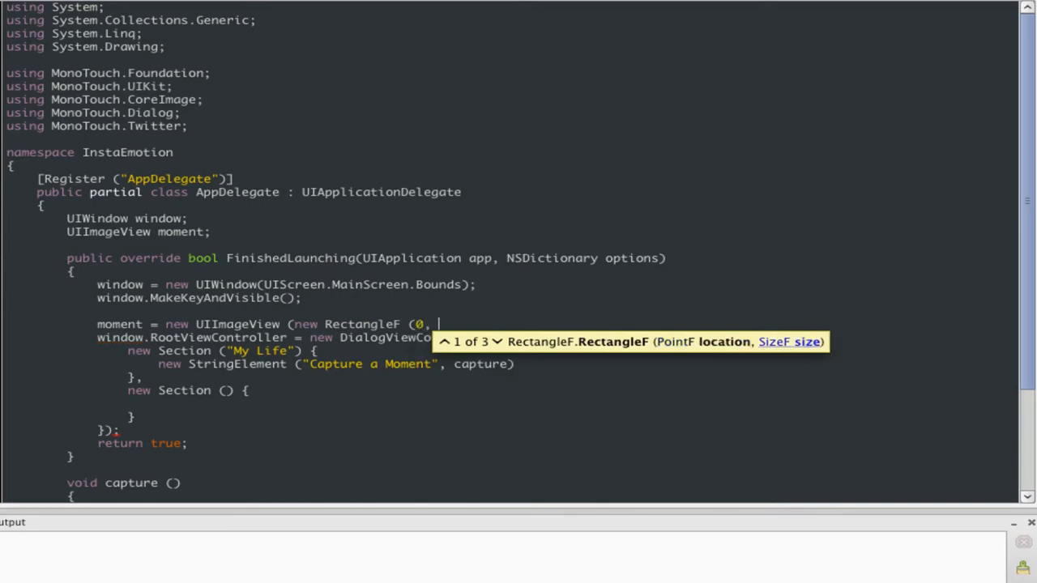
type("10, 0, 280")
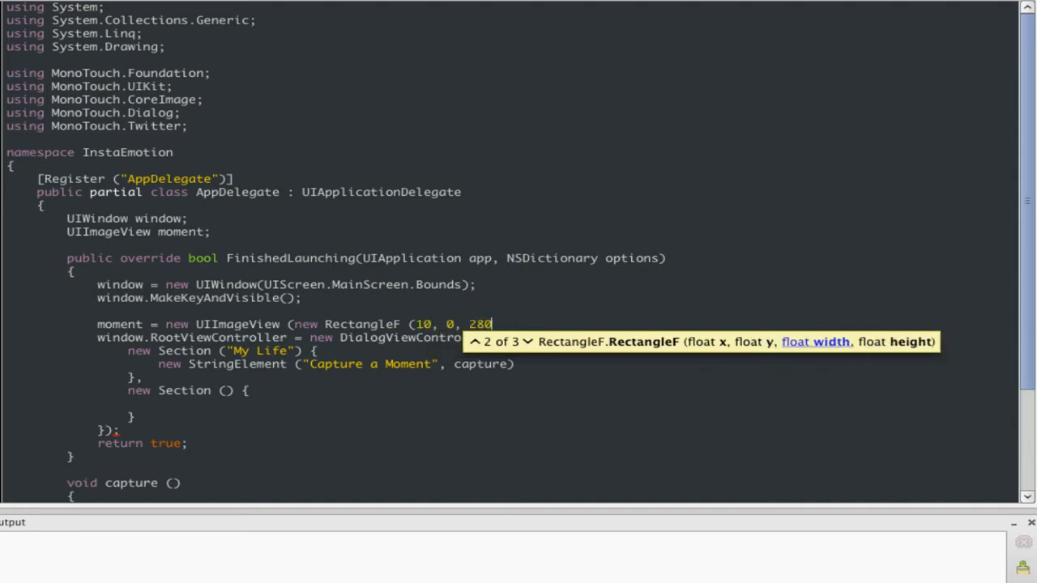
type(", 280));")
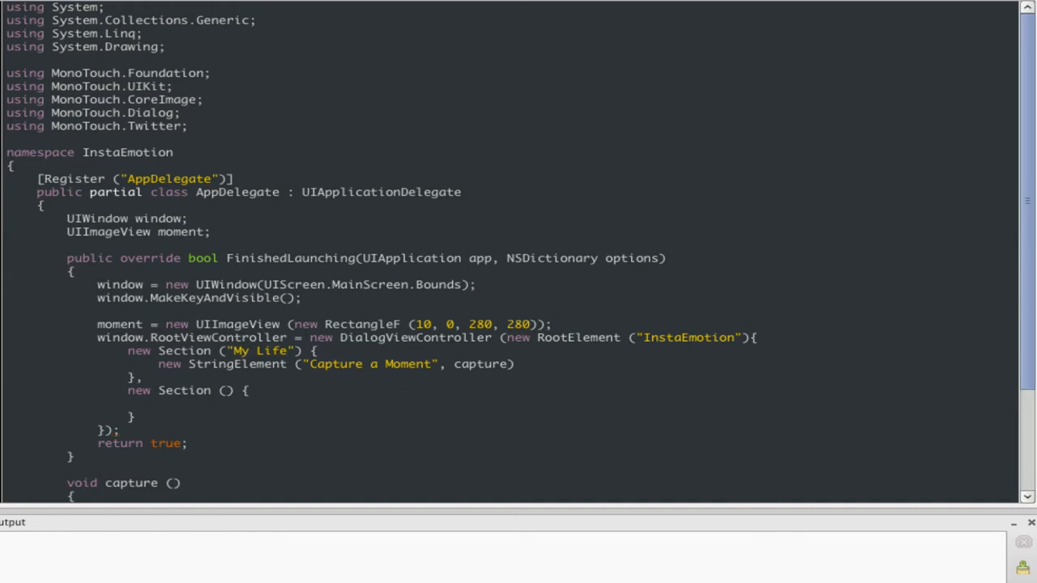
Step: Add new UIViewElement("", moment, false) inside the second dialog Section
left_click(505, 324)
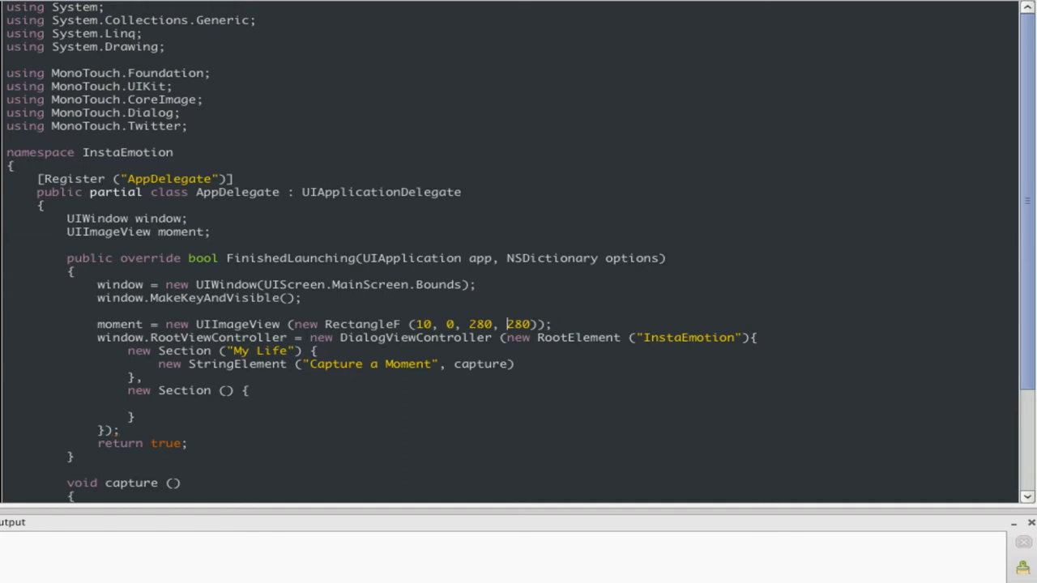
left_click(159, 404)
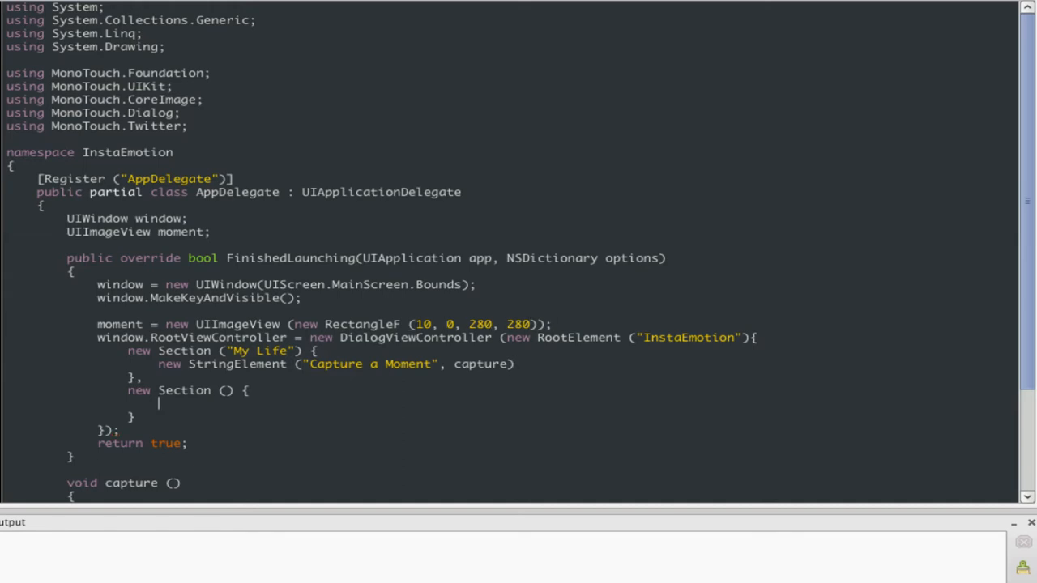
type("U")
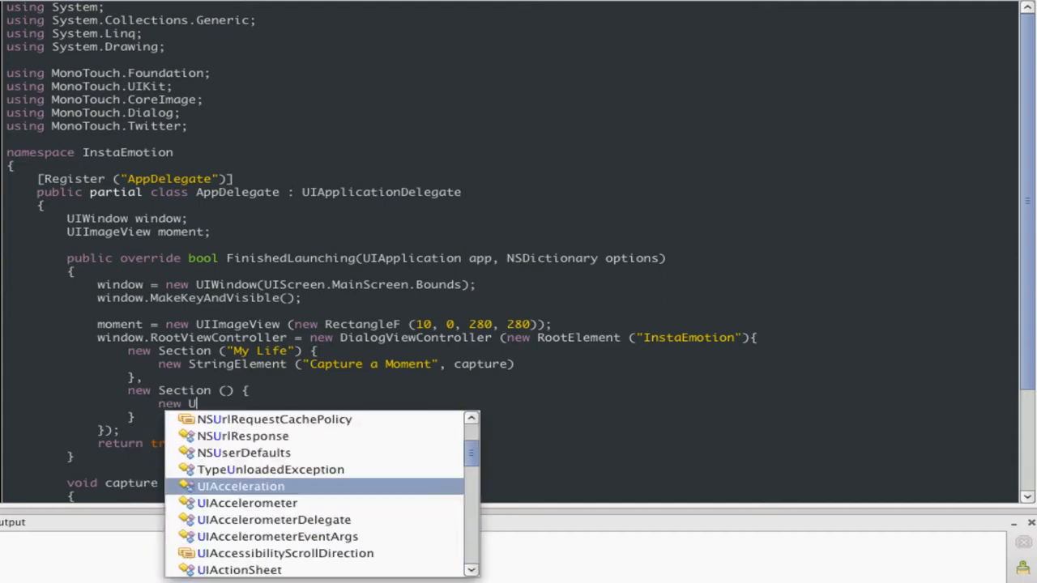
type("IViewElement (")
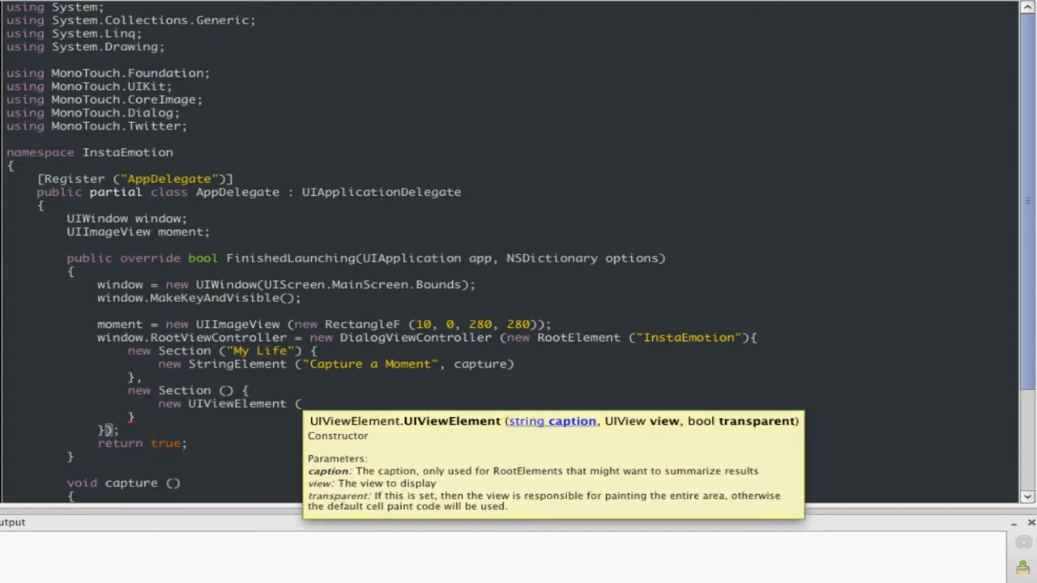
type("\"\", moment,")
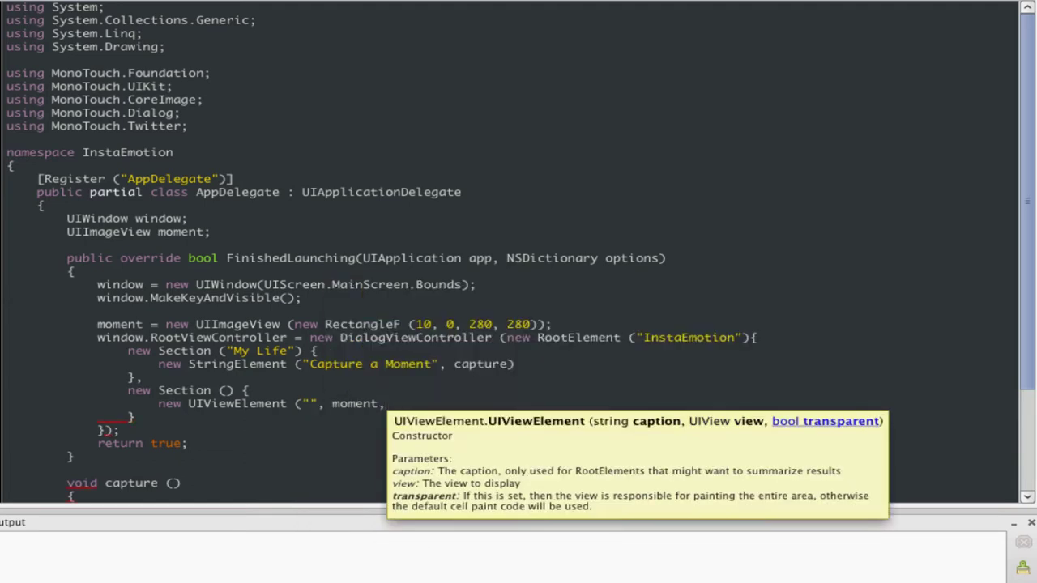
type("false)")
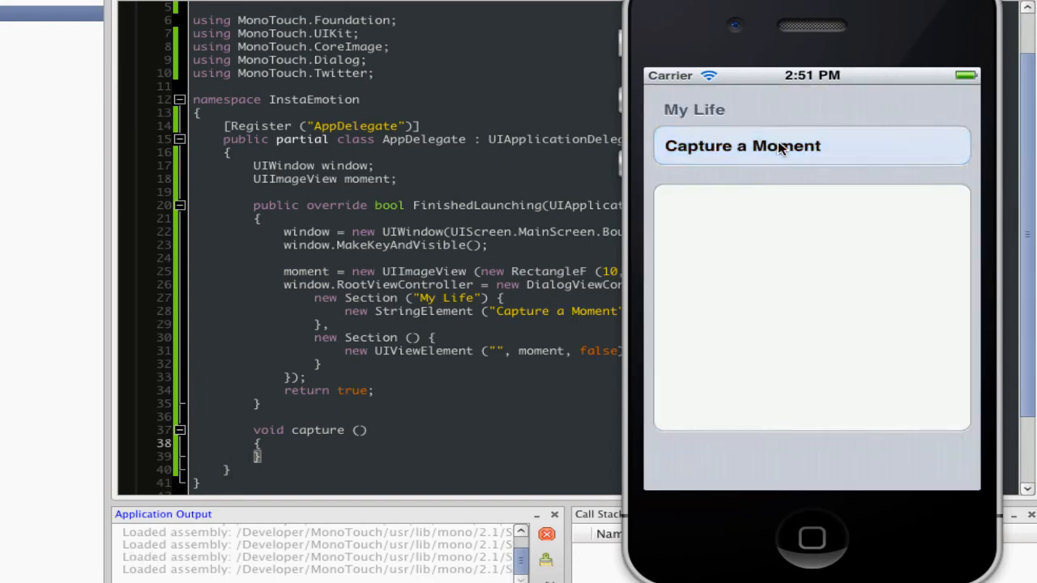
mouse_move(467, 282)
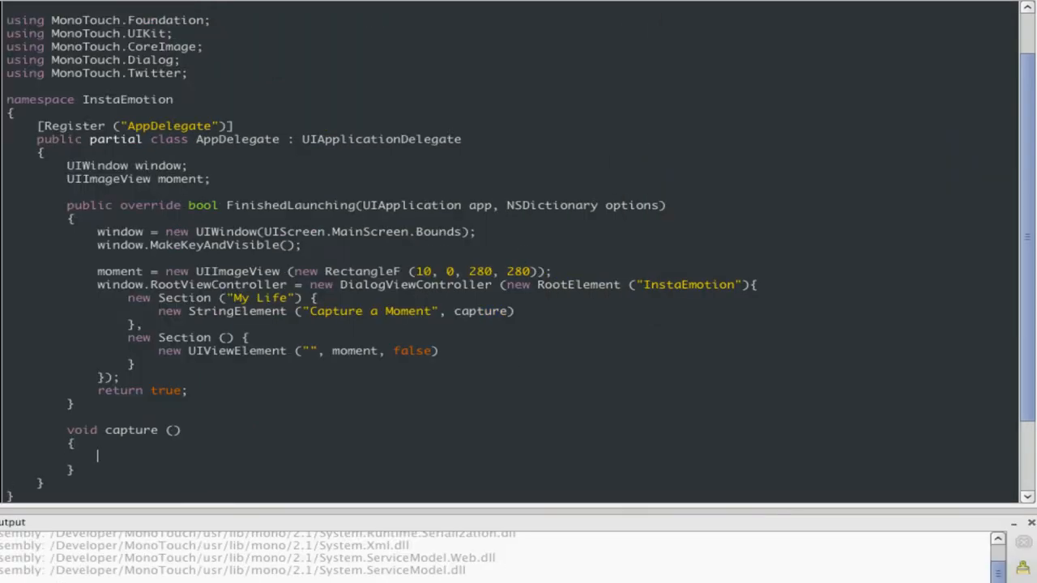
Step: In capture(), create a UIImagePickerController whose FinishedPickingMedia handler sets moment.Image = e.OriginalImage
type("var picker = UIImag")
type("picker.")
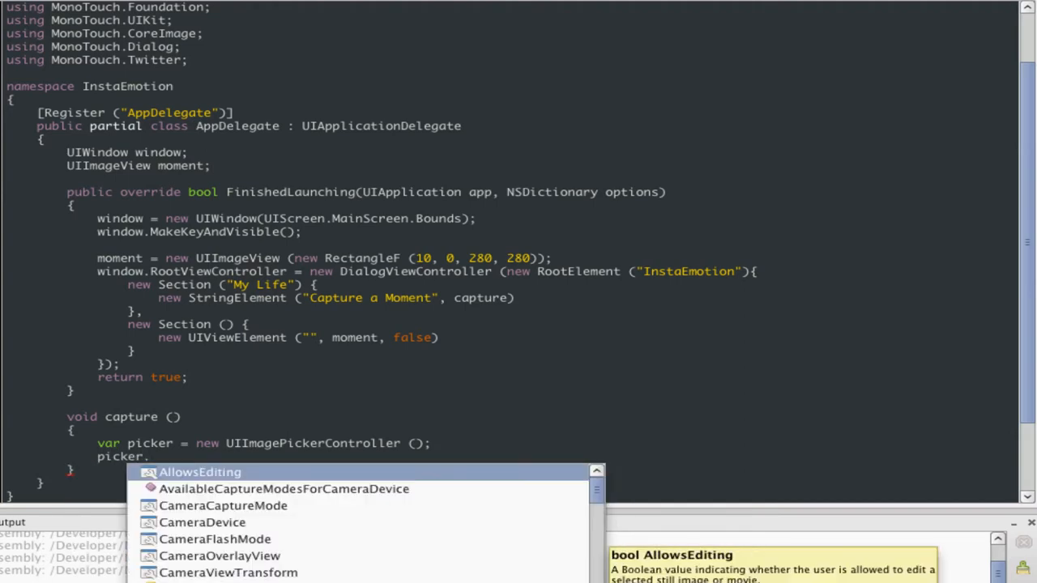
type("Fini")
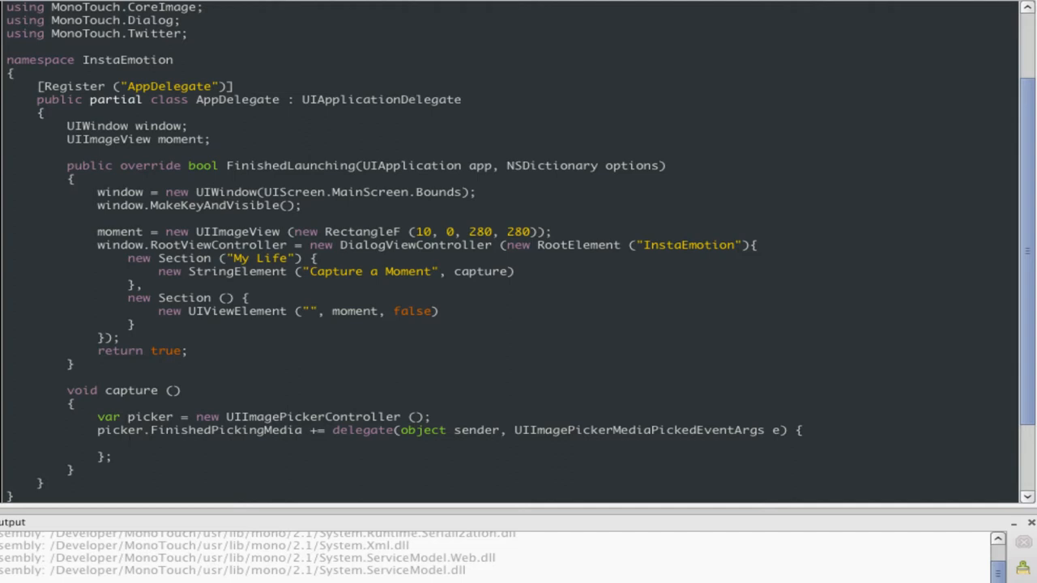
left_click(129, 444)
type("moment.Image =")
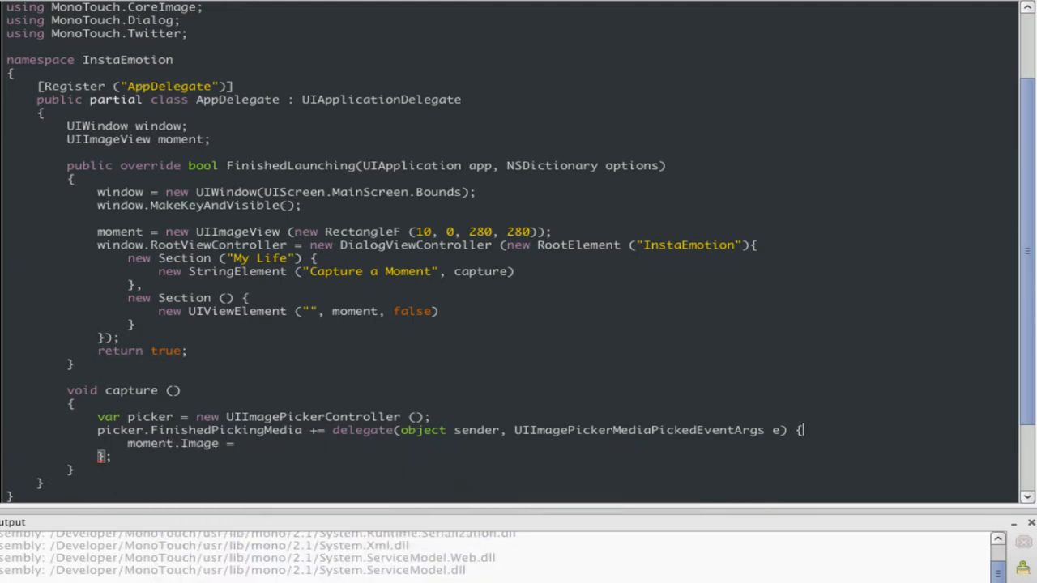
type("e")
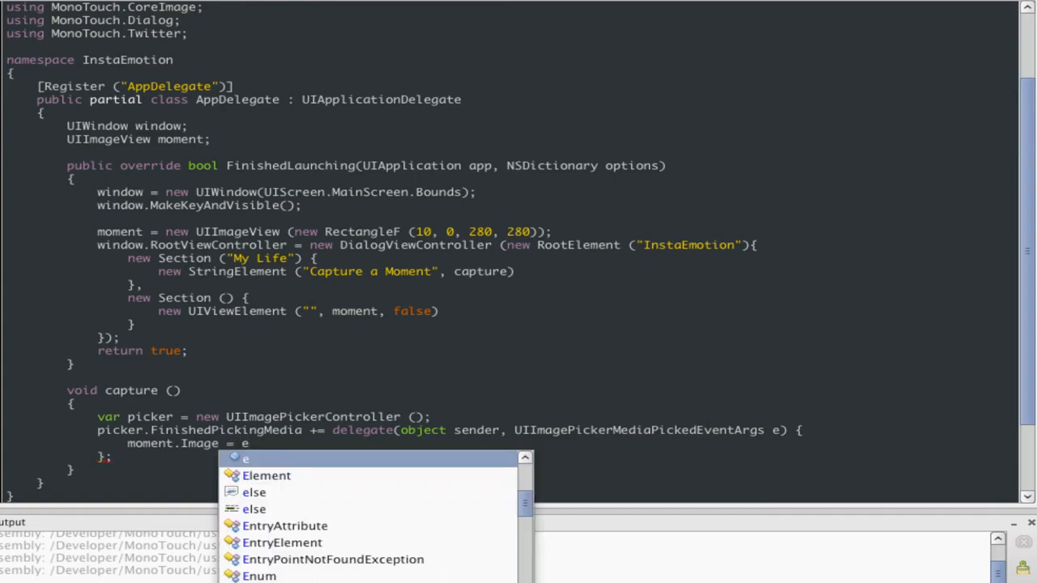
type(".OriginalImage")
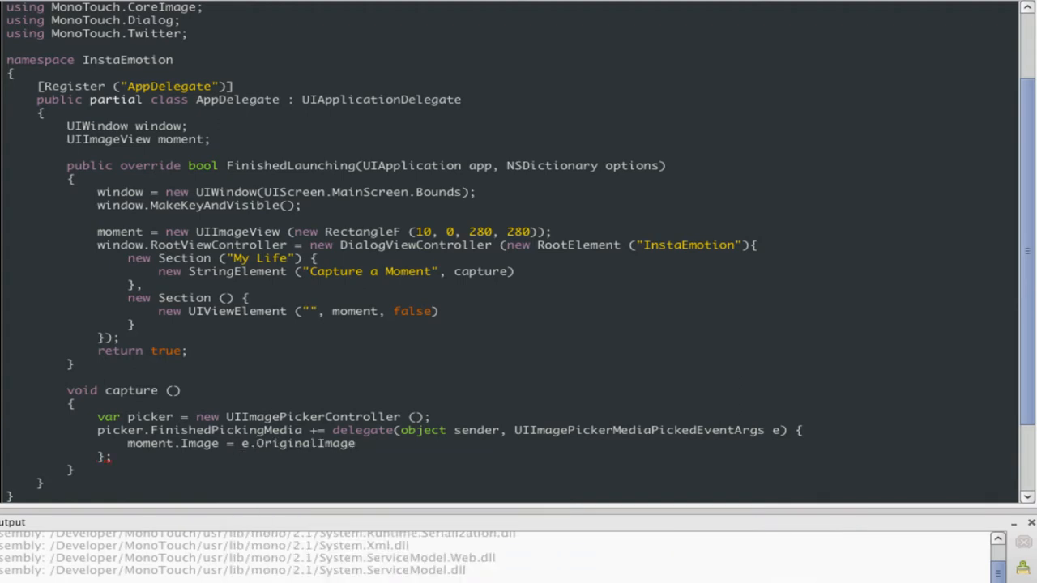
Step: Present the picker modally via window.RootViewController.PresentModalViewController(picker, true)
left_click(354, 444)
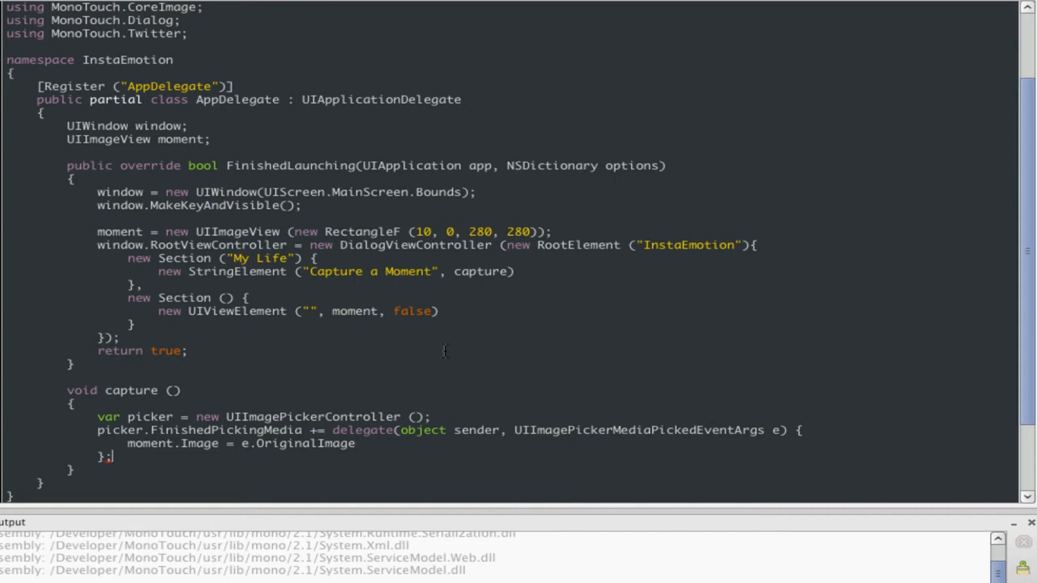
scroll("up", 3)
type(";")
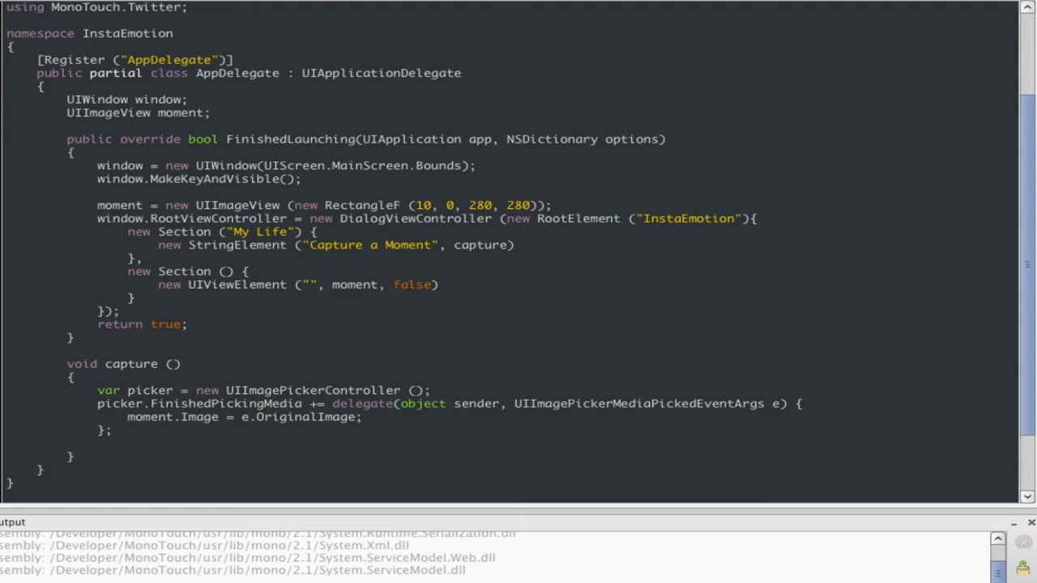
type("window.")
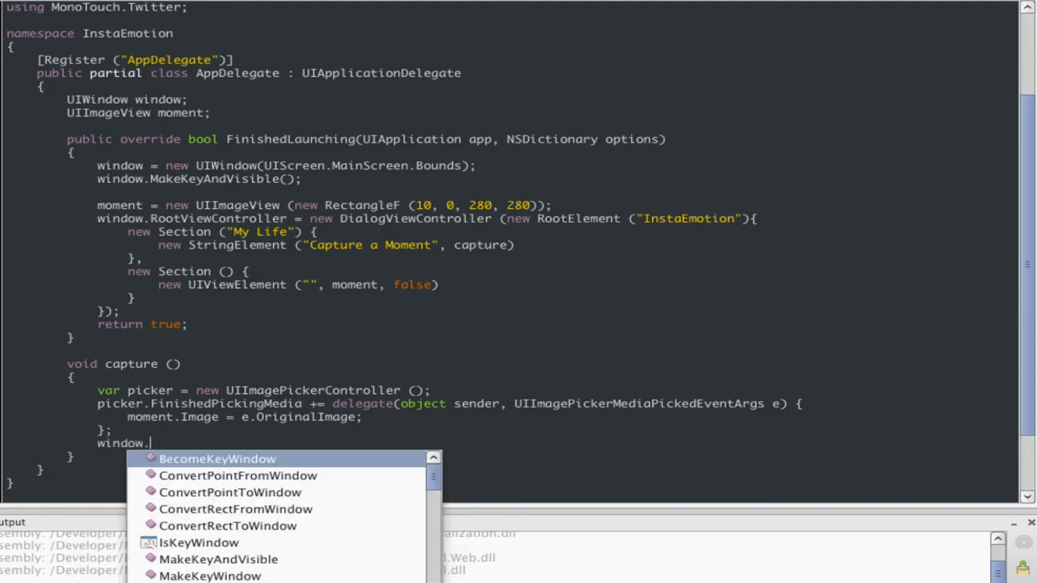
type("RootViewController.PresentModalViewController")
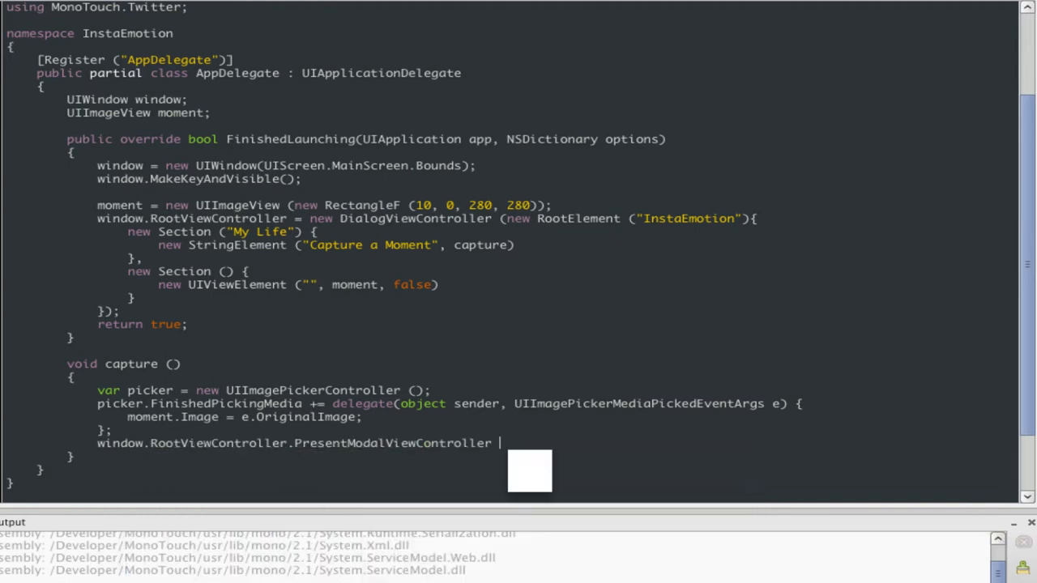
type("(picker")
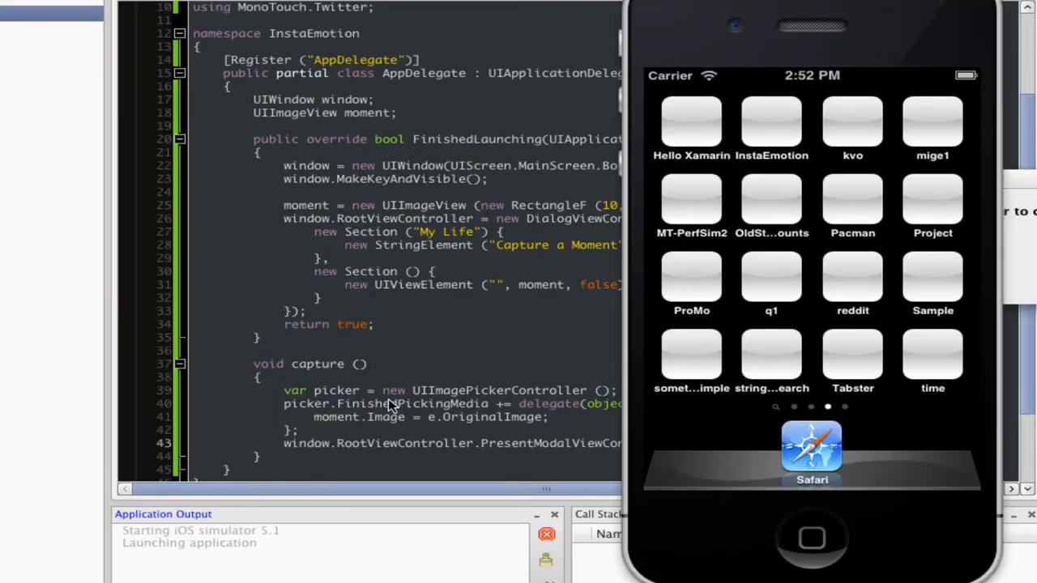
Step: Tap Capture a Moment in the running app to bring up the Saved Photos picker
left_click(771, 121)
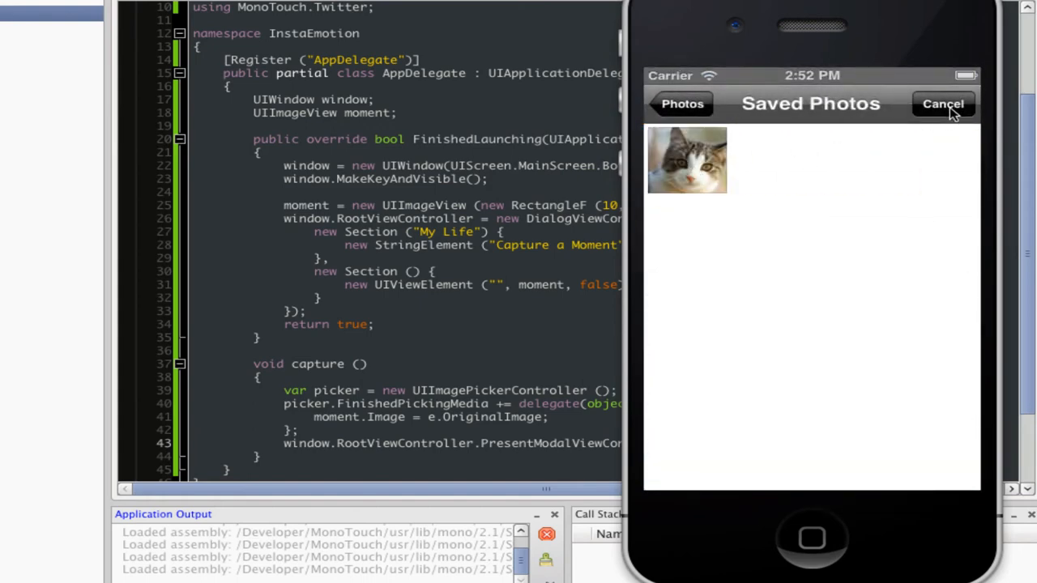
mouse_move(717, 160)
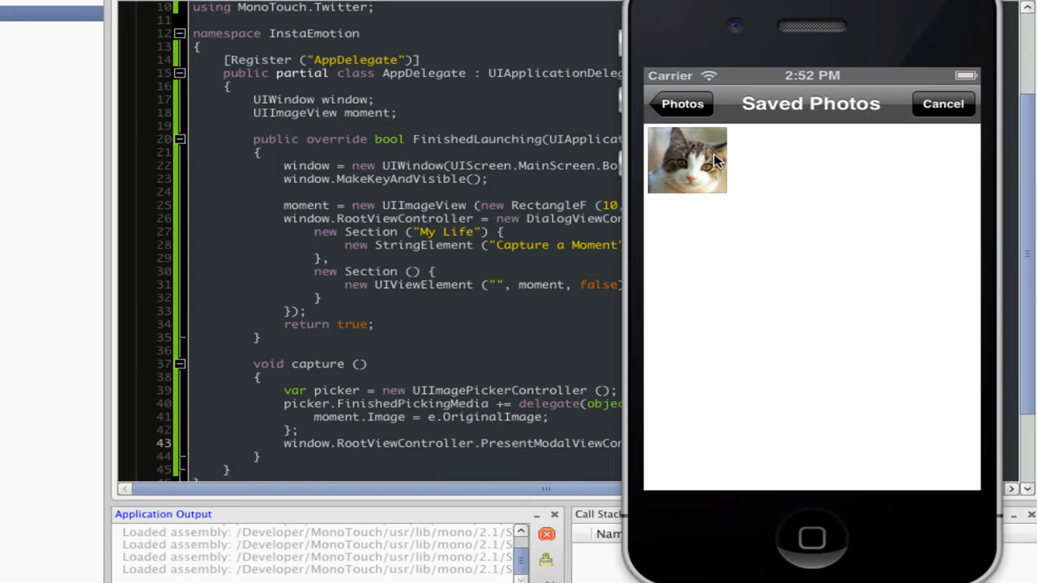
mouse_move(548, 214)
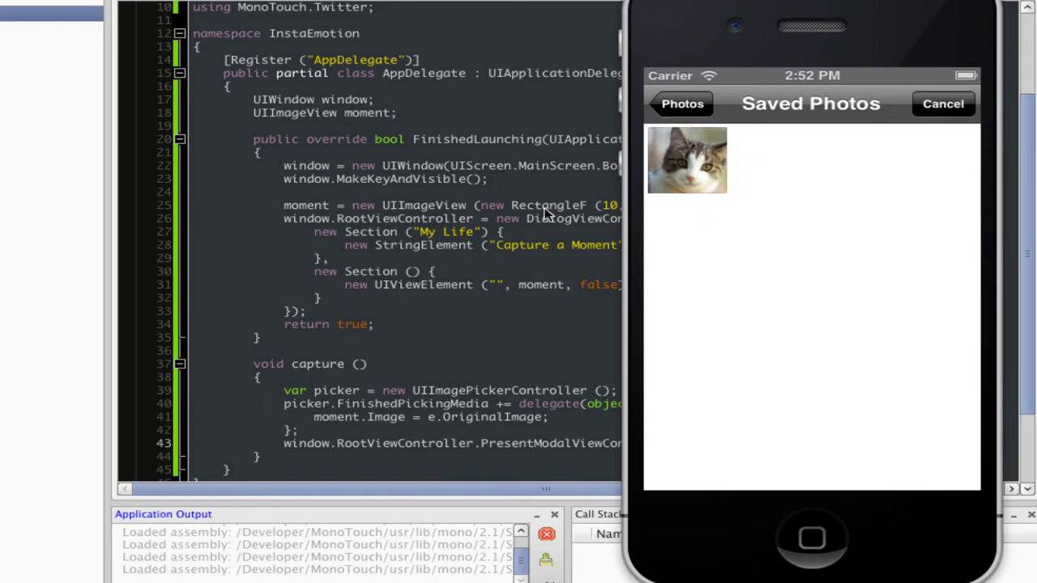
mouse_move(739, 181)
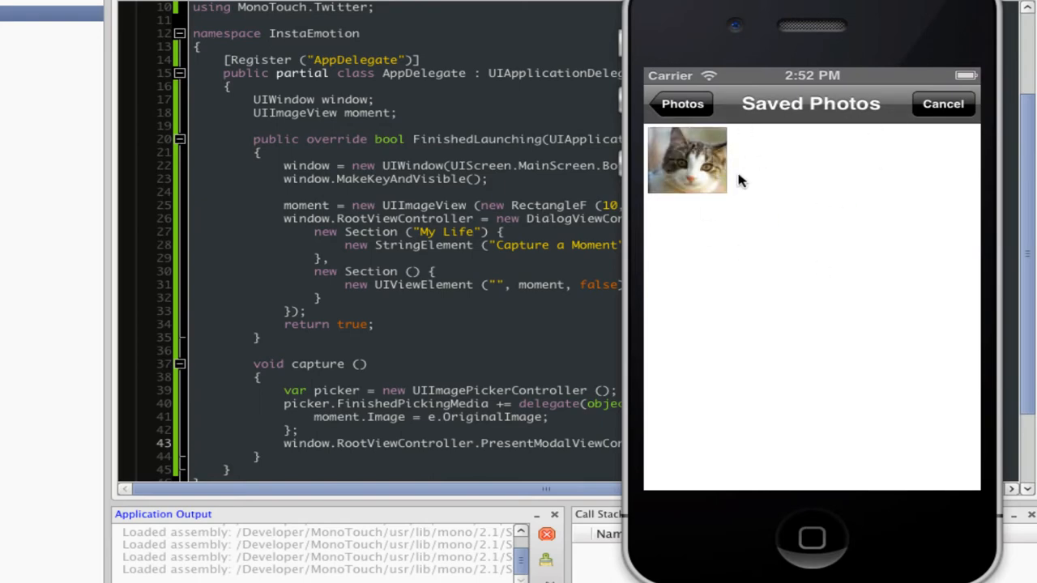
mouse_move(120, 421)
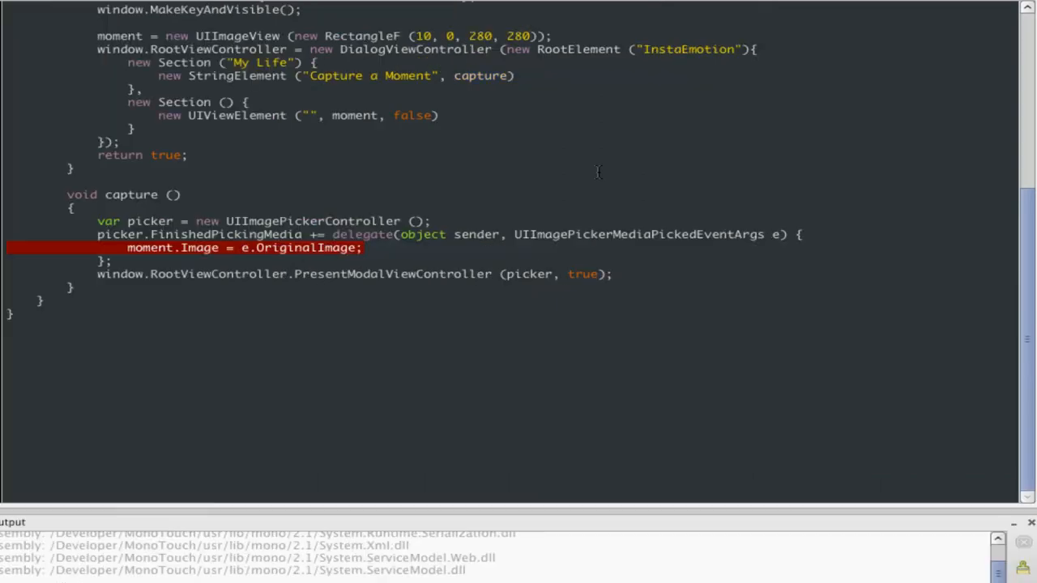
Step: After the image assignment, add picker.DismissModalViewControllerAnimated(true); in the picking delegate
key("Return")
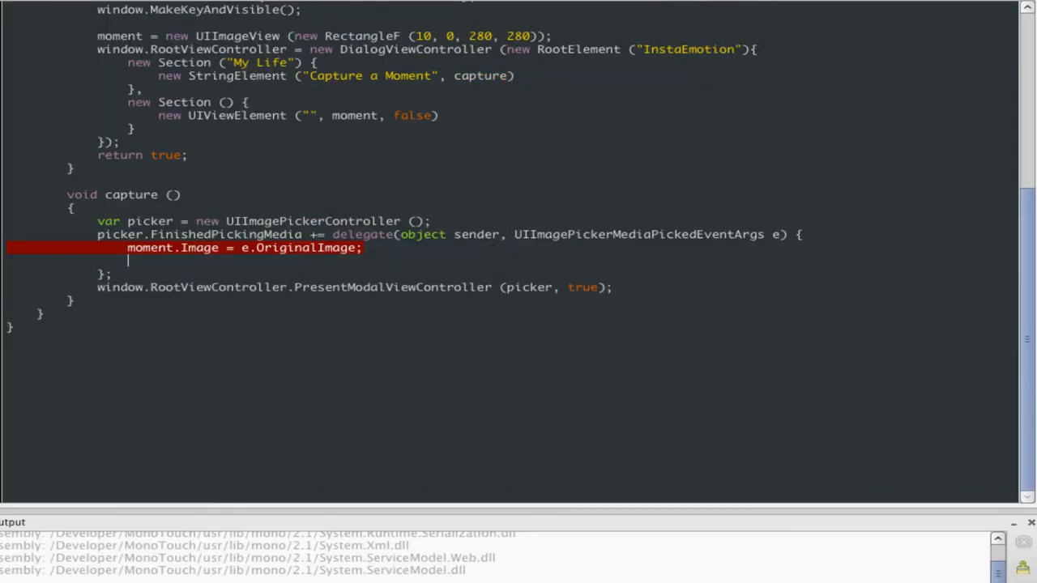
type("picker.D")
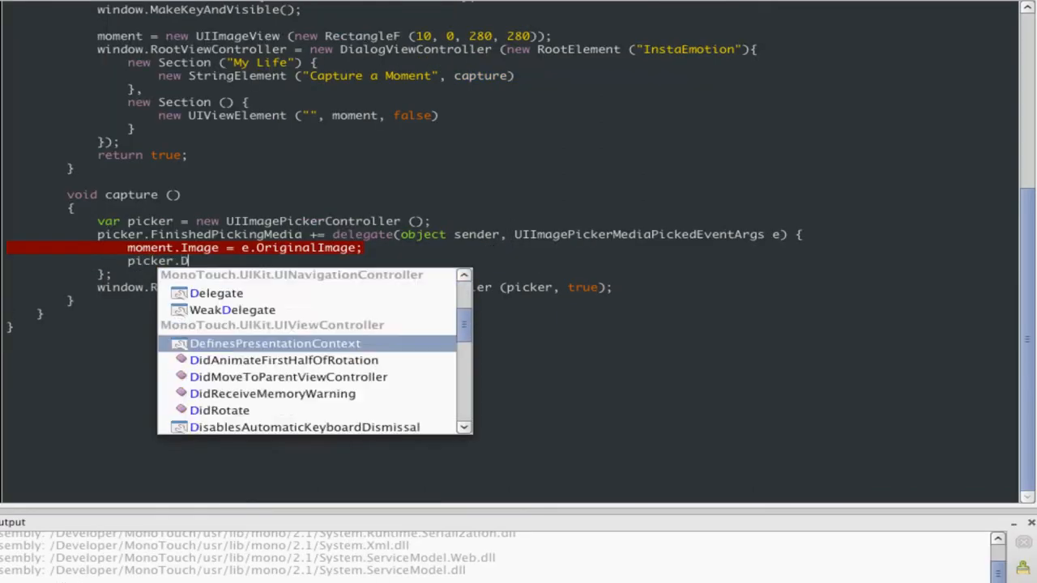
type("ismissModalViewControllerAnimated")
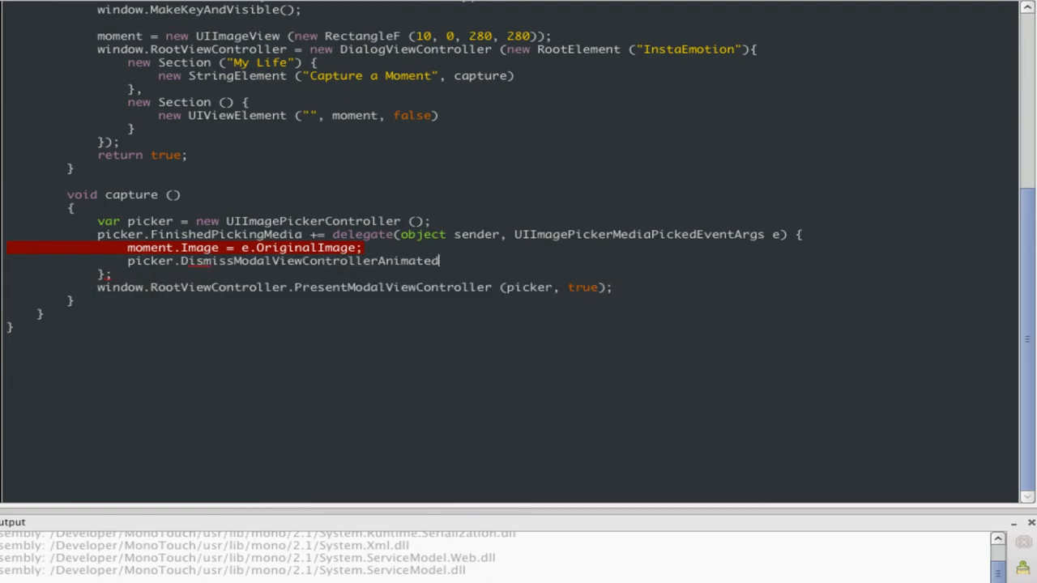
type("(true);")
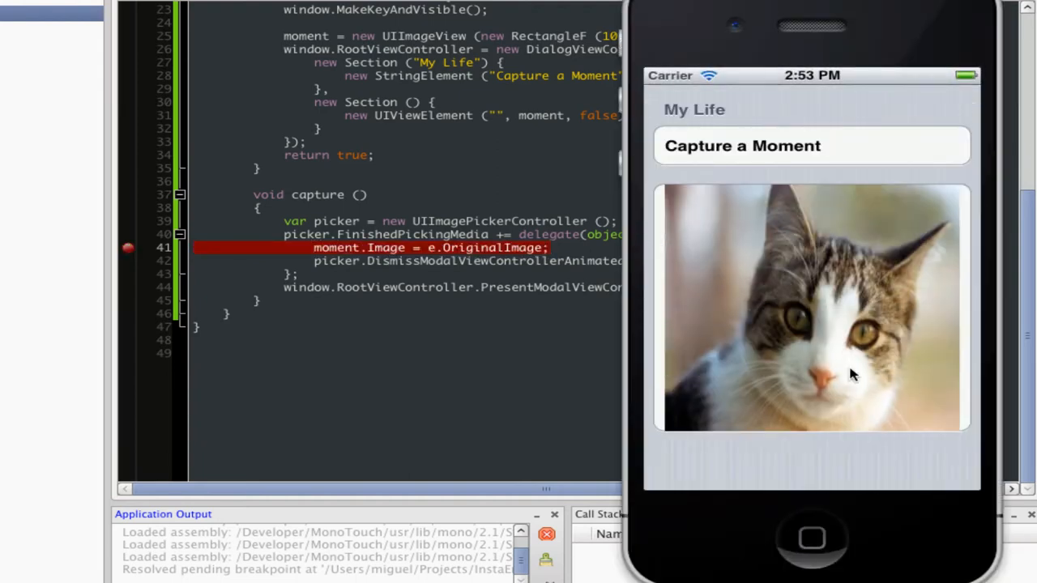
mouse_move(435, 262)
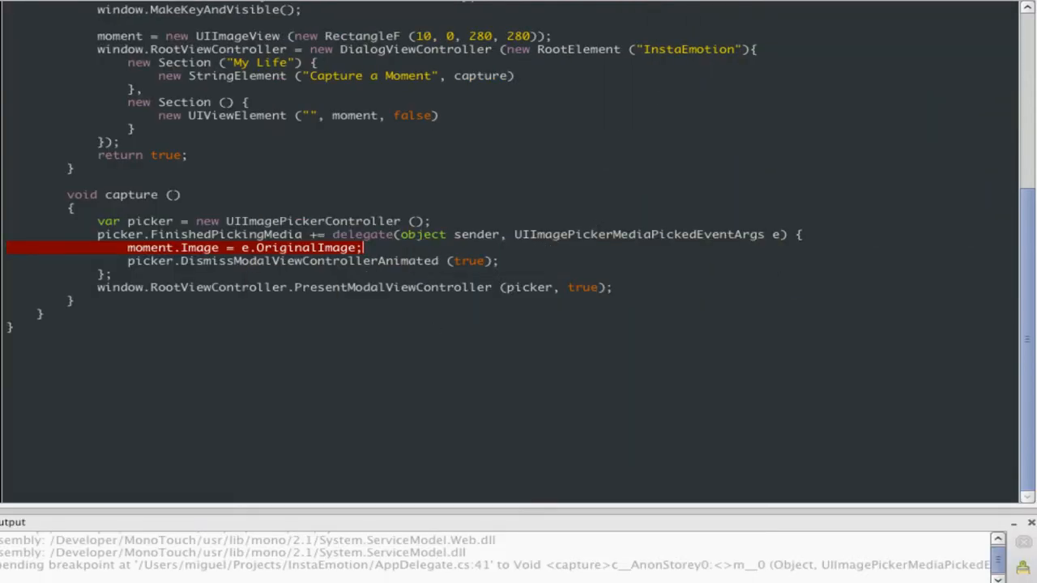
Step: Insert blank lines between the image assignment and the picker dismissal call
key("Return")
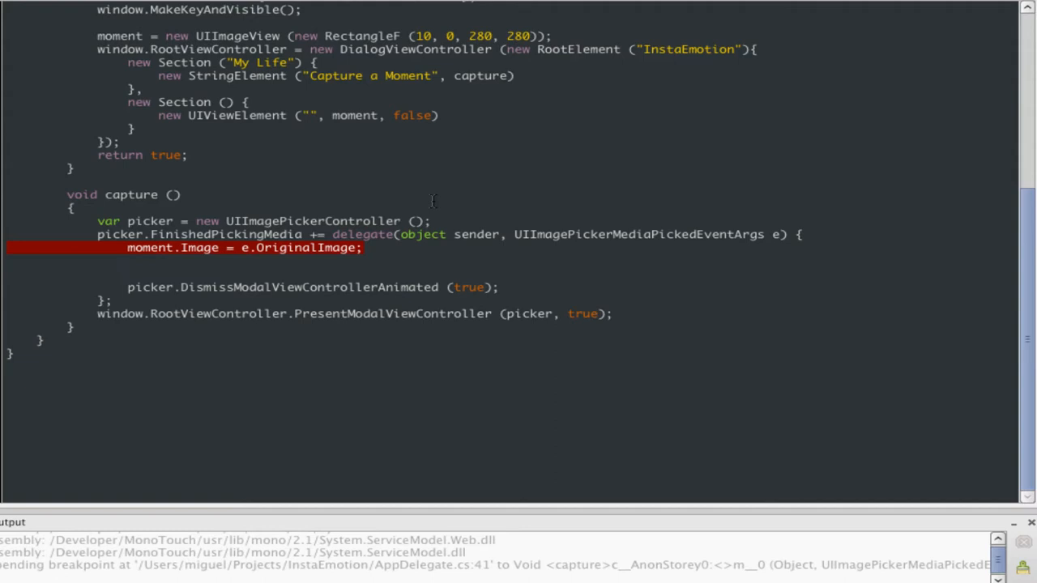
left_click(127, 273)
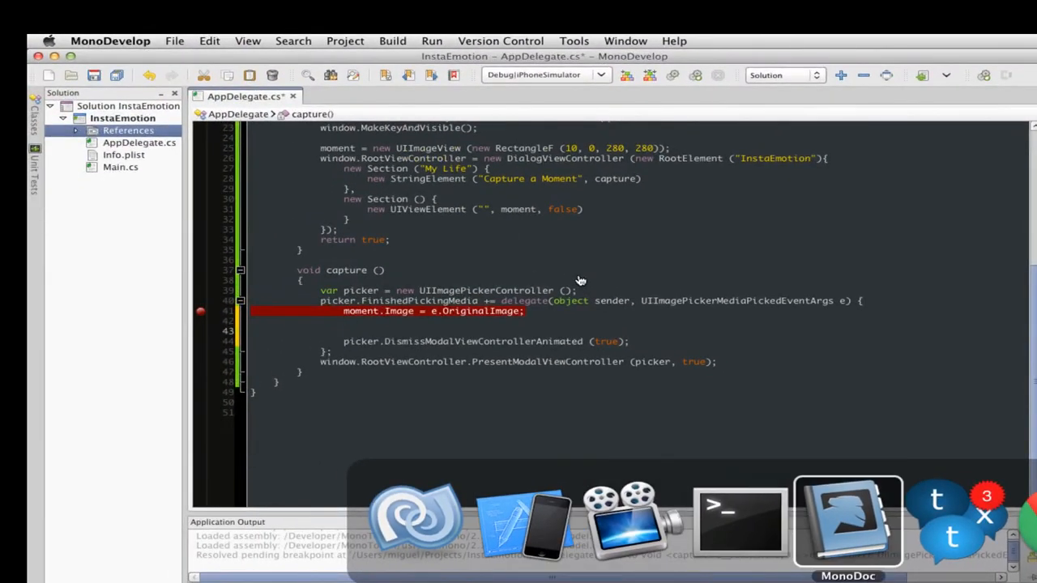
Step: Search MonoDoc for cifilter, copy the CIFilter sepia tone C# example, and return to the editor
left_click(847, 519)
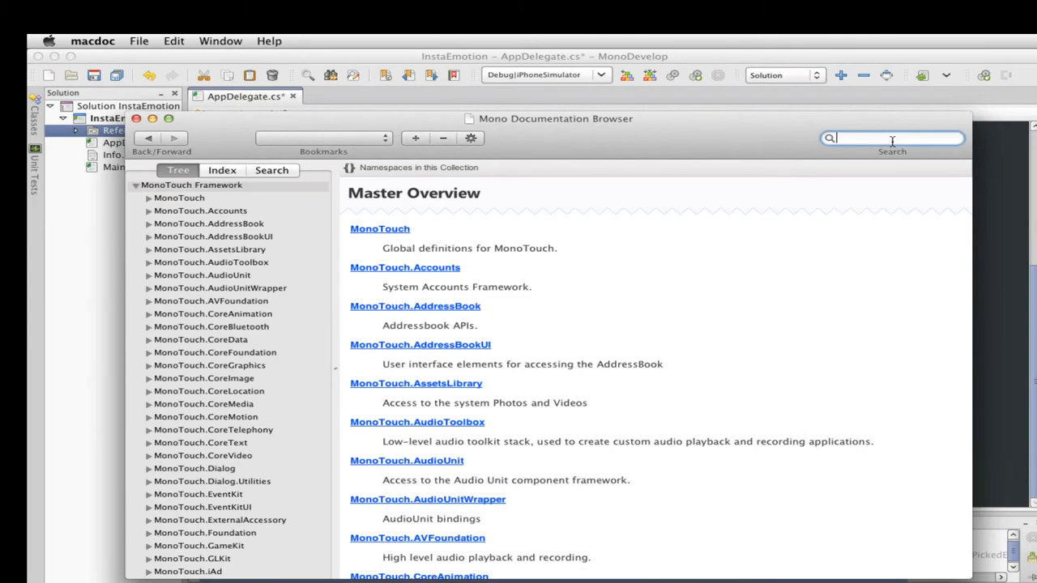
type("cifilter")
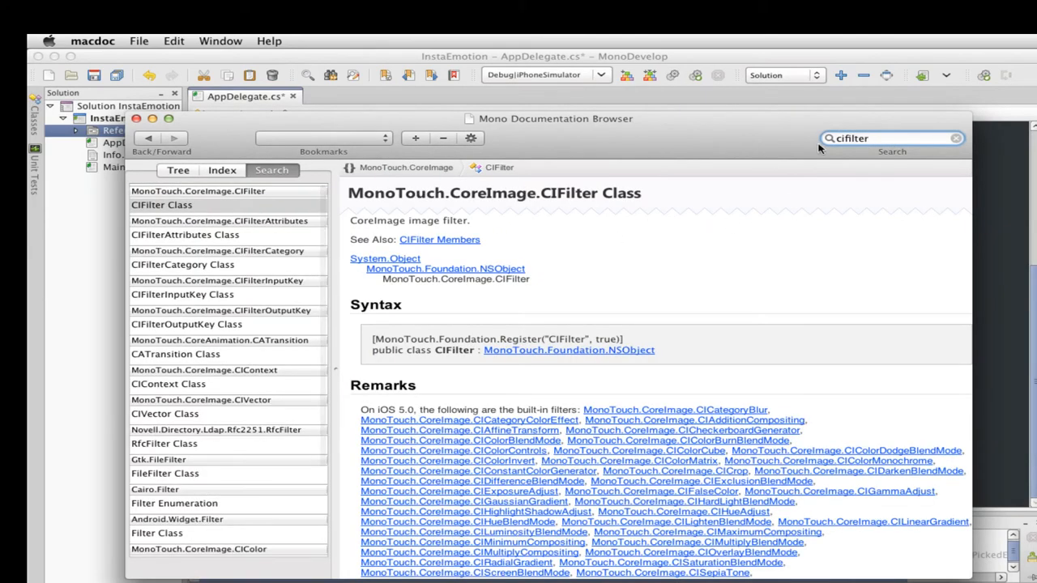
scroll("down", 3)
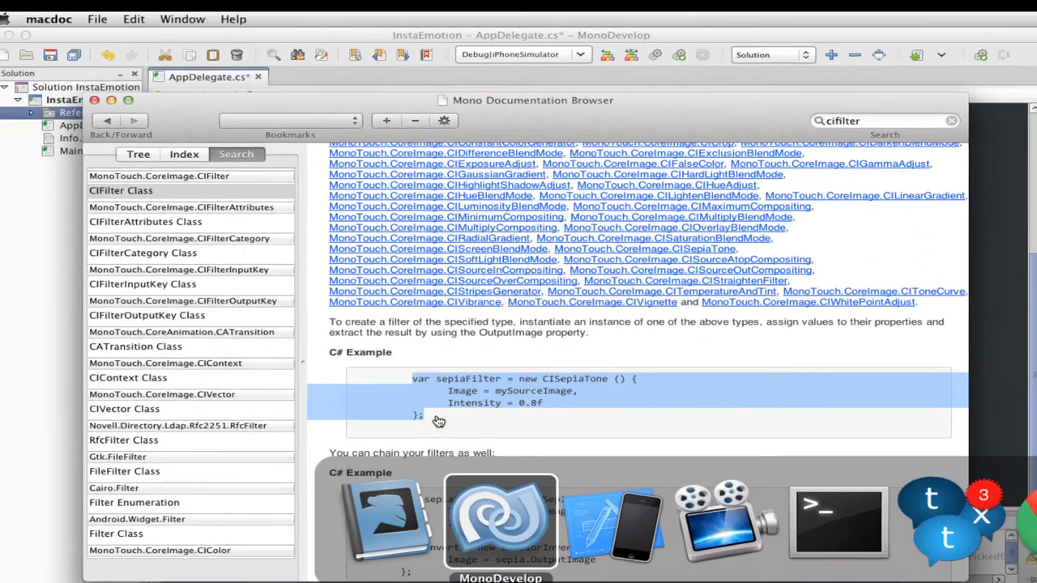
left_click(499, 522)
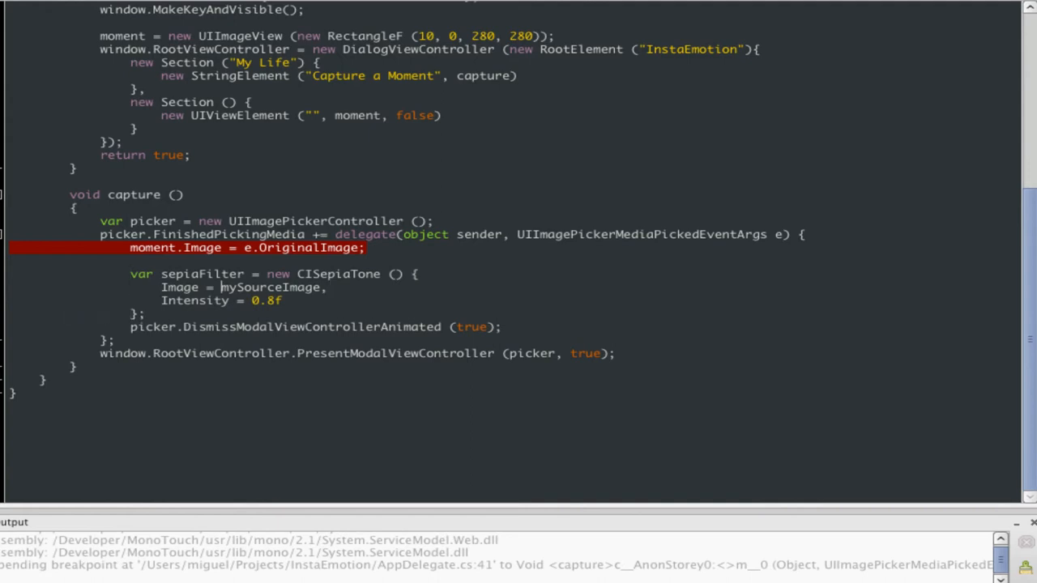
Step: Replace the placeholder source with CIImage.FromCGImage (e.OriginalImage.CGImage) as the CISepiaTone input
double_click(269, 287)
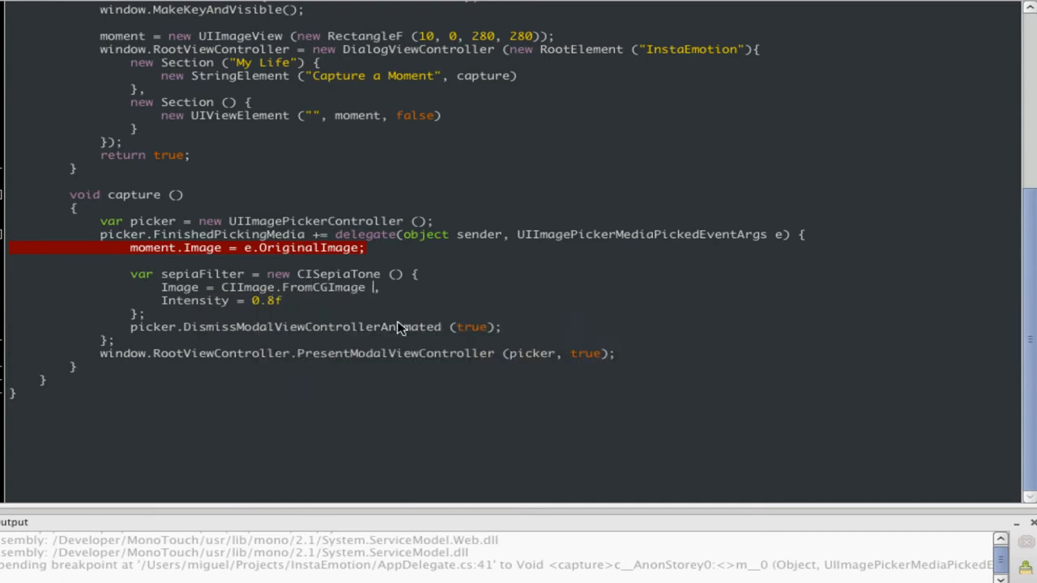
type("r")
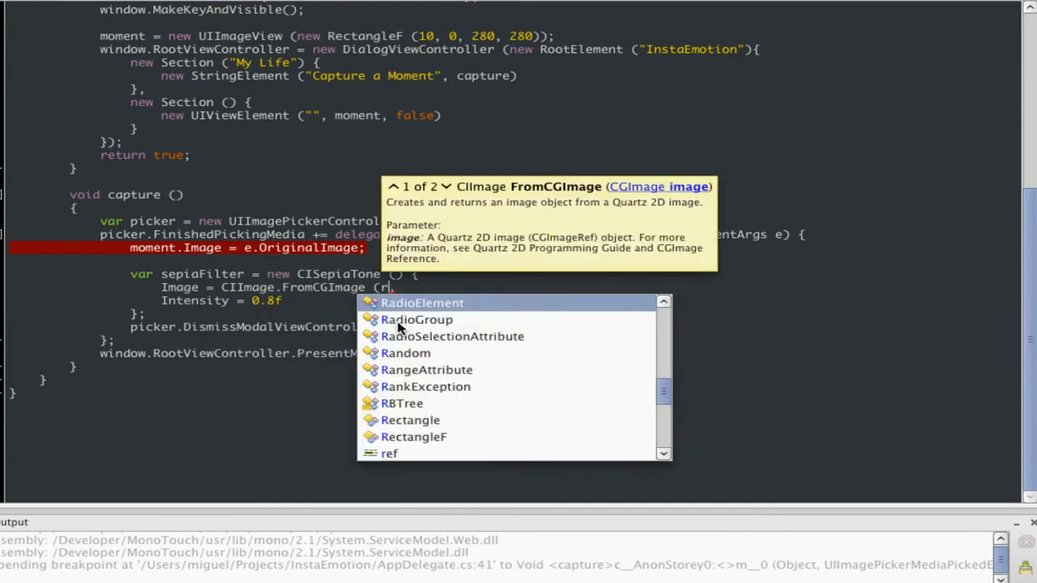
type("e.0")
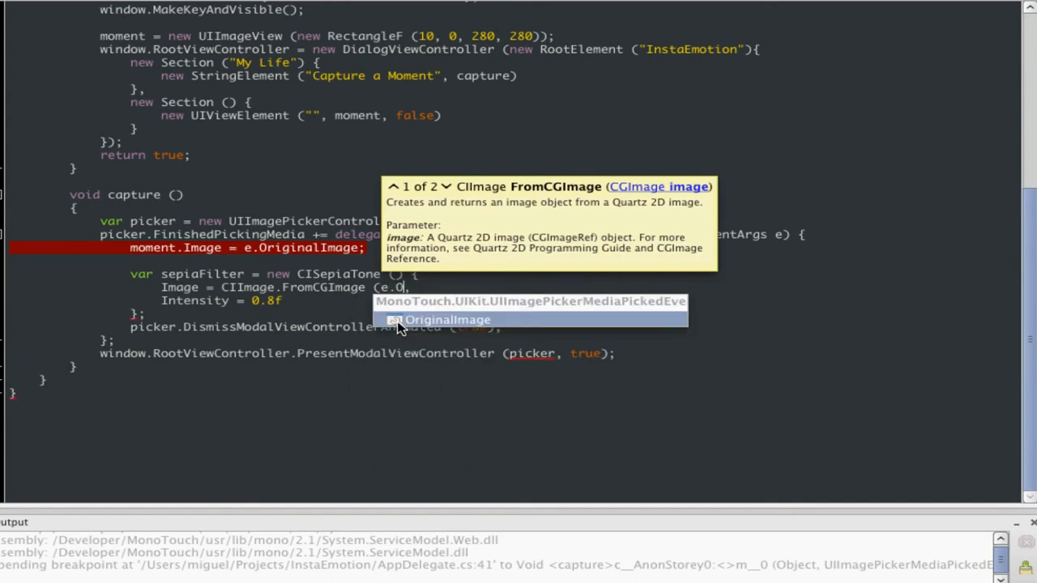
left_click(447, 320)
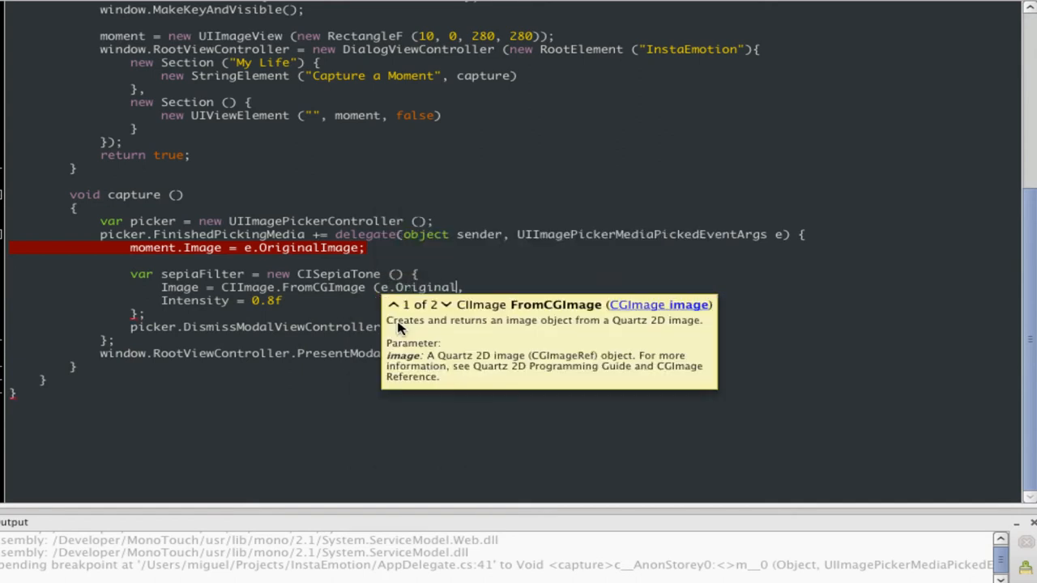
type(".CGImage)")
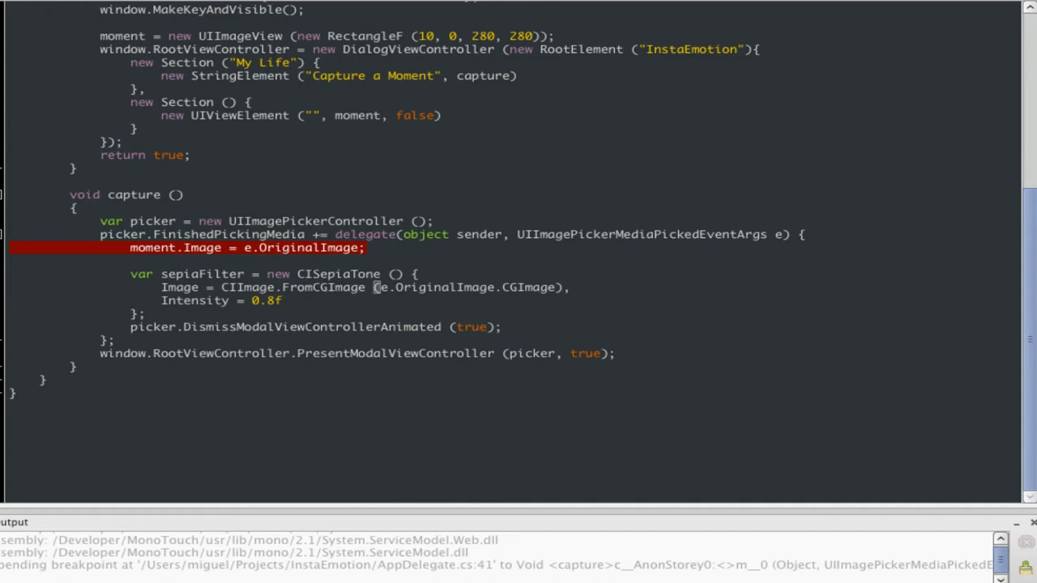
double_click(339, 274)
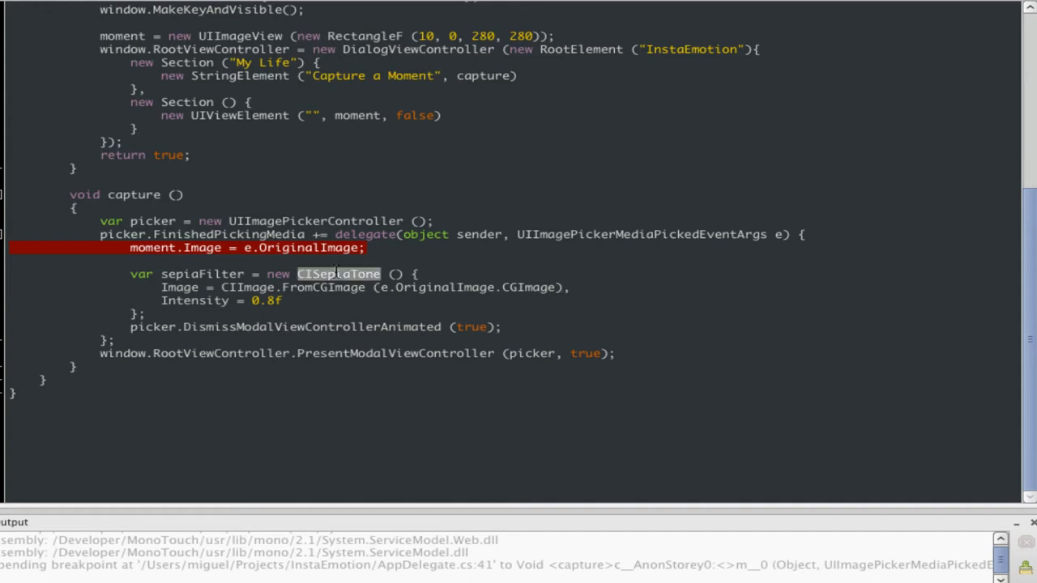
mouse_move(525, 448)
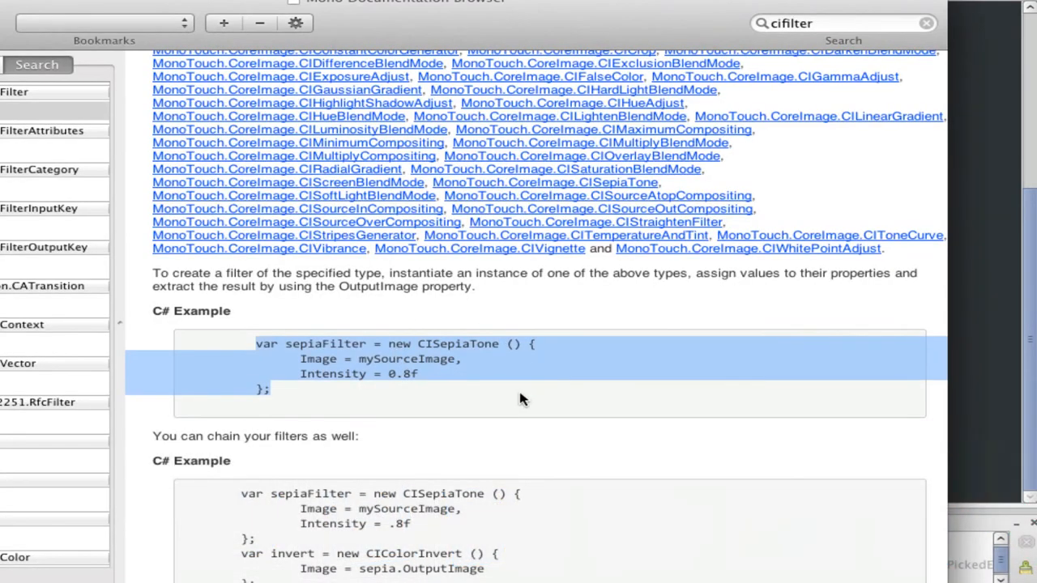
scroll("down", 3)
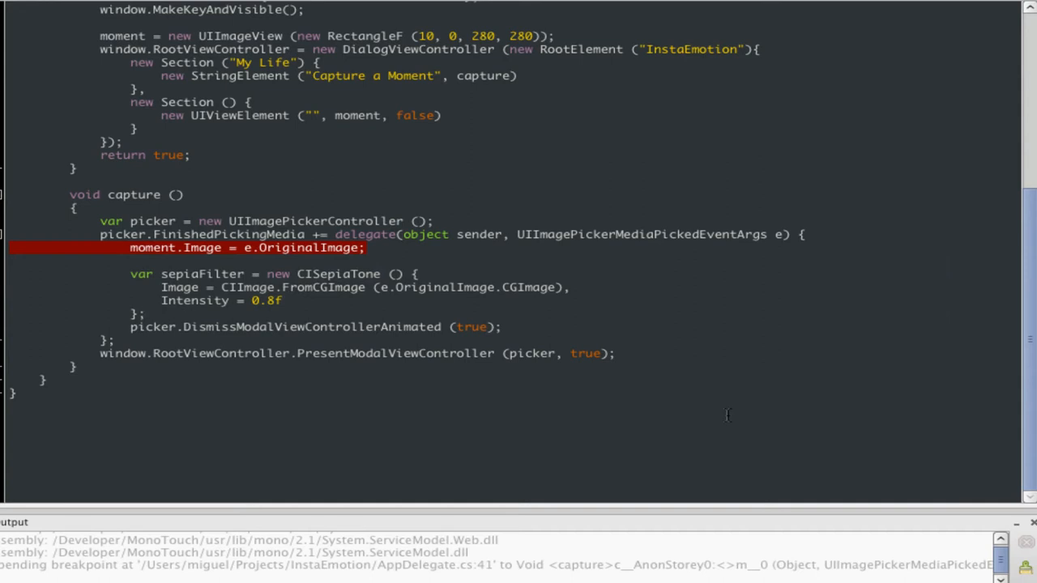
Step: Render the sepia output via CIContext.FromOptions(null) and context.CreateCGImage into a cgImage
type("var c")
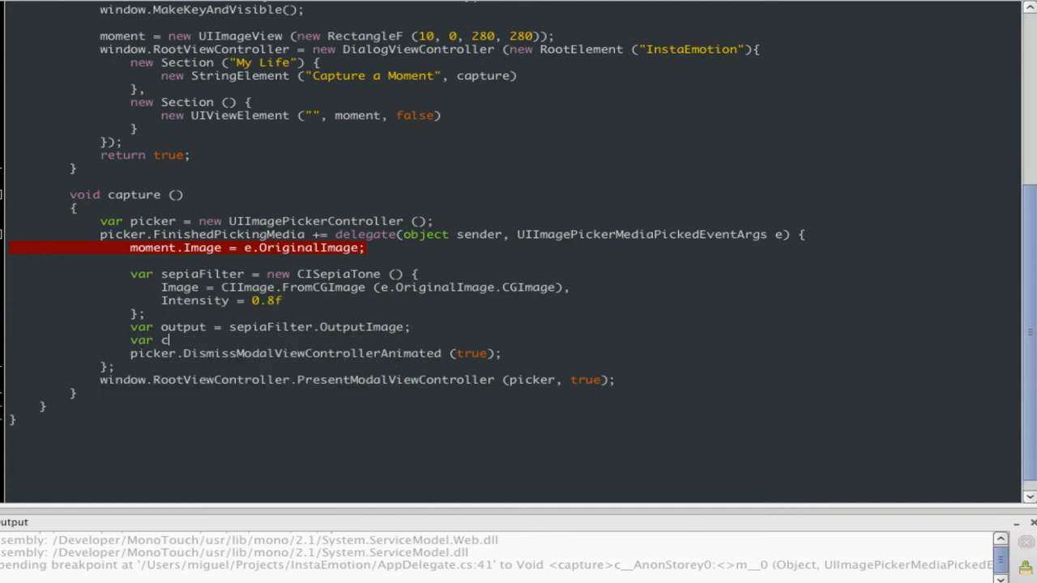
type("ontext = CIContext.FromOptions (null);")
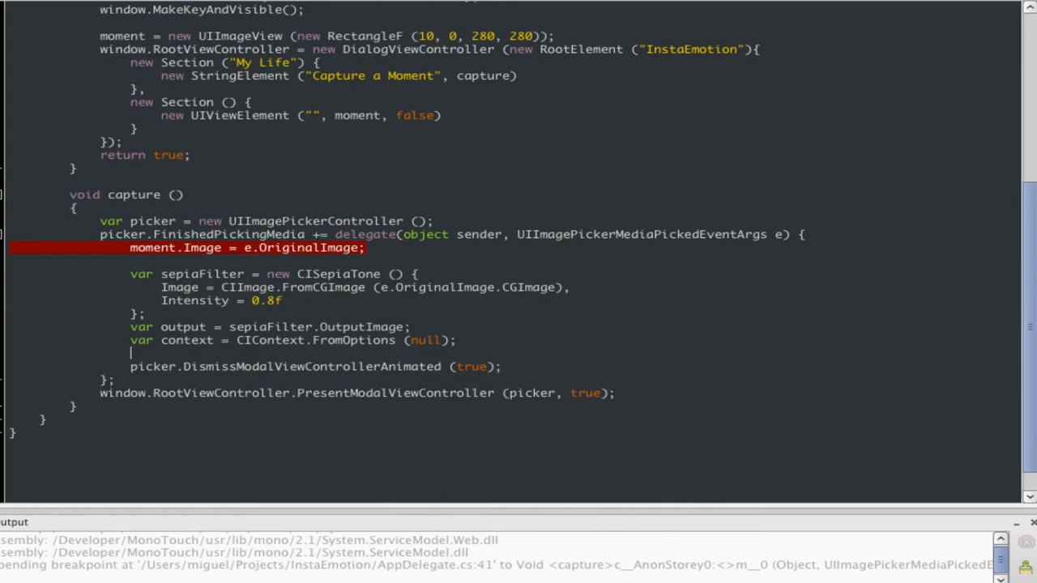
type("var cgIm")
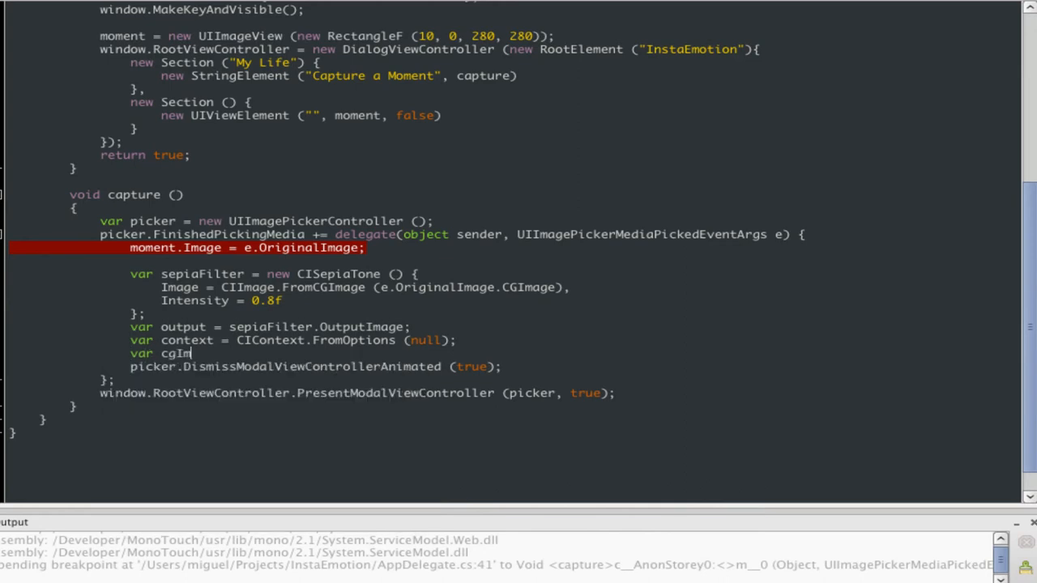
type("age =")
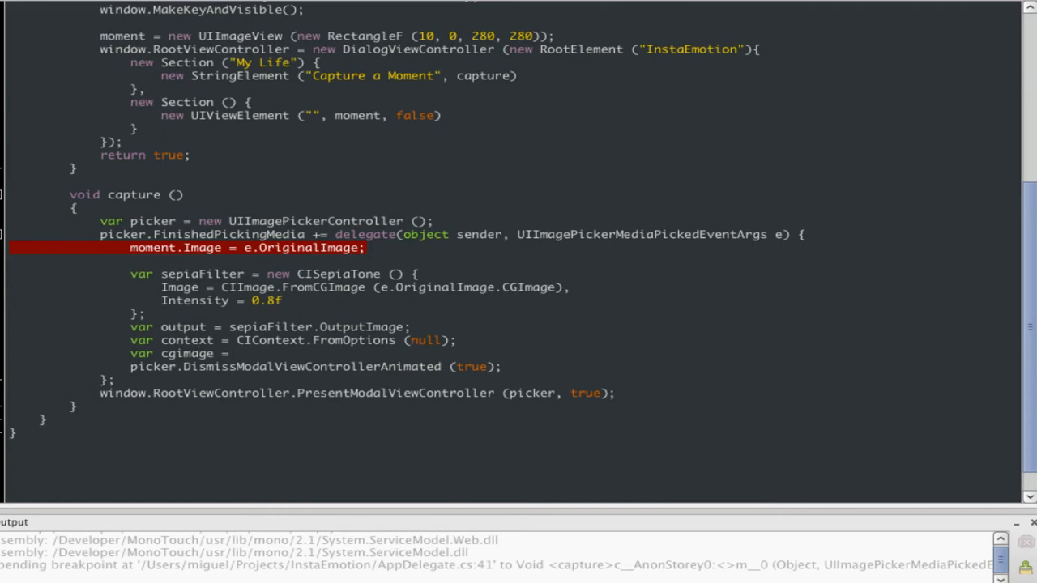
type("context.CreateCGImage (output,")
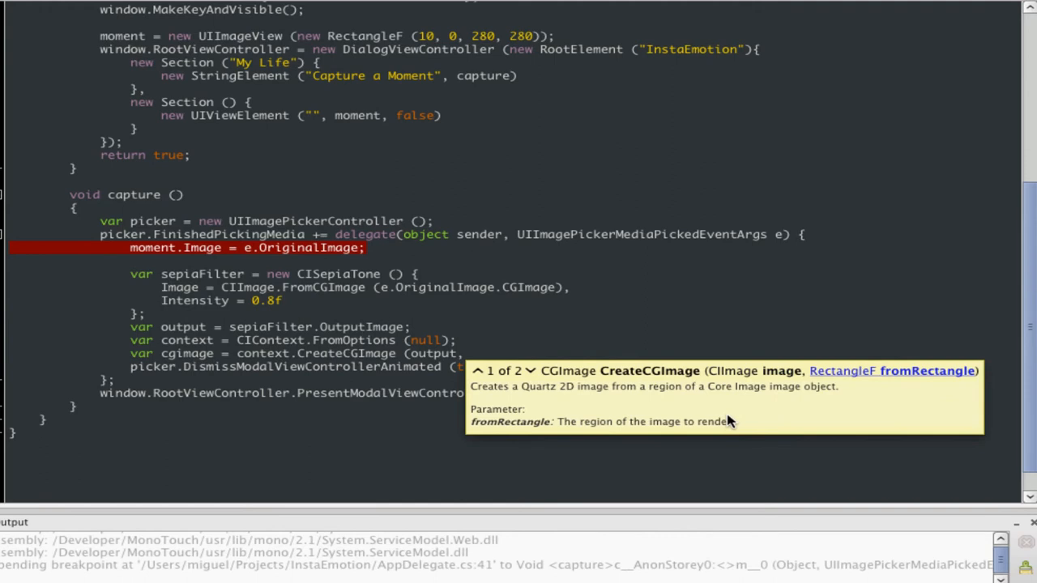
Step: Move the moment.Image assignment below and set it to UIImage.FromImage (cgImage) instead of e.OriginalImage
left_click(474, 353)
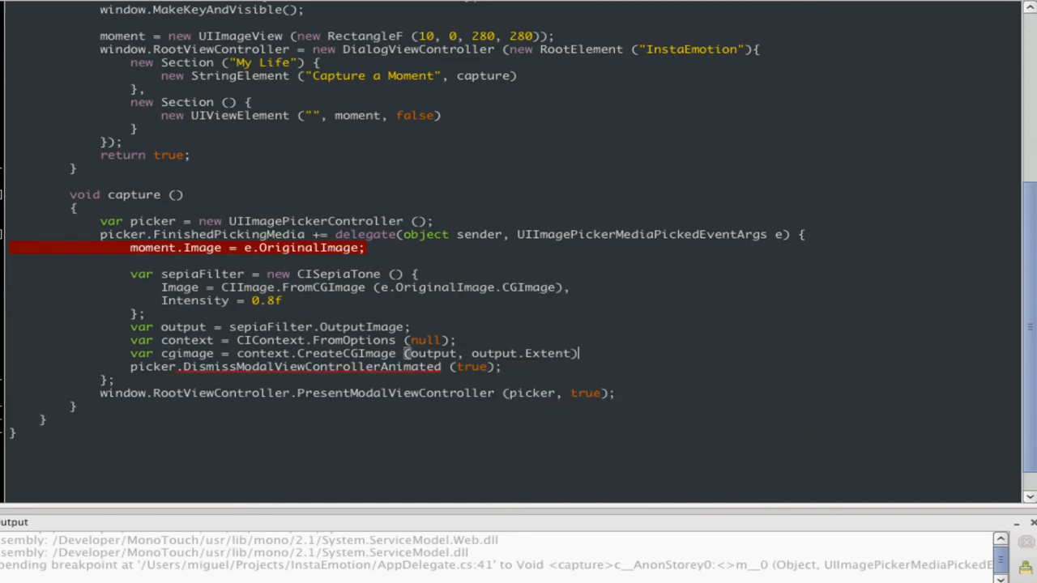
type(";")
key("Return")
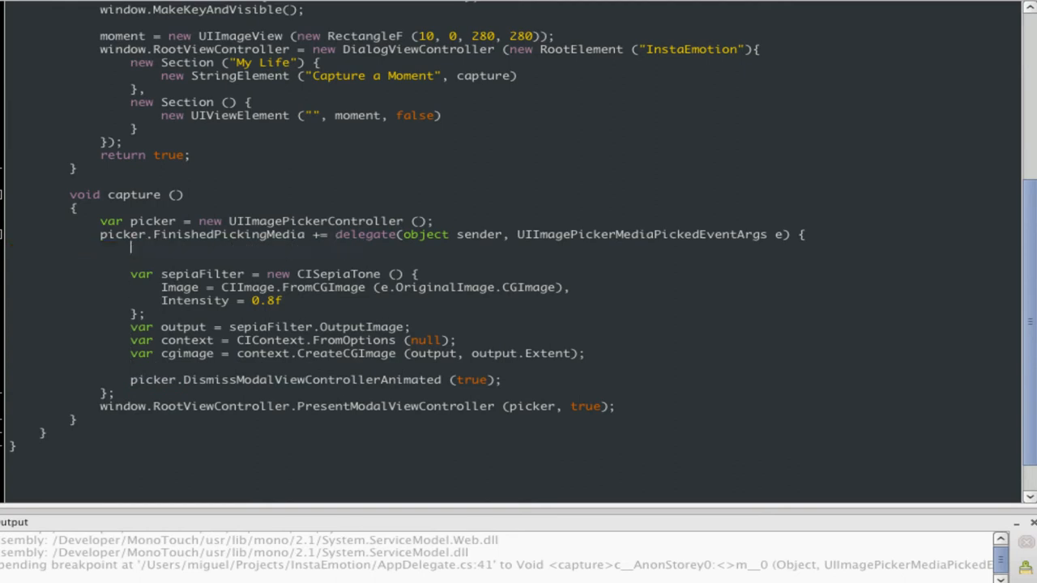
type("moment.Image = e.OriginalImage;")
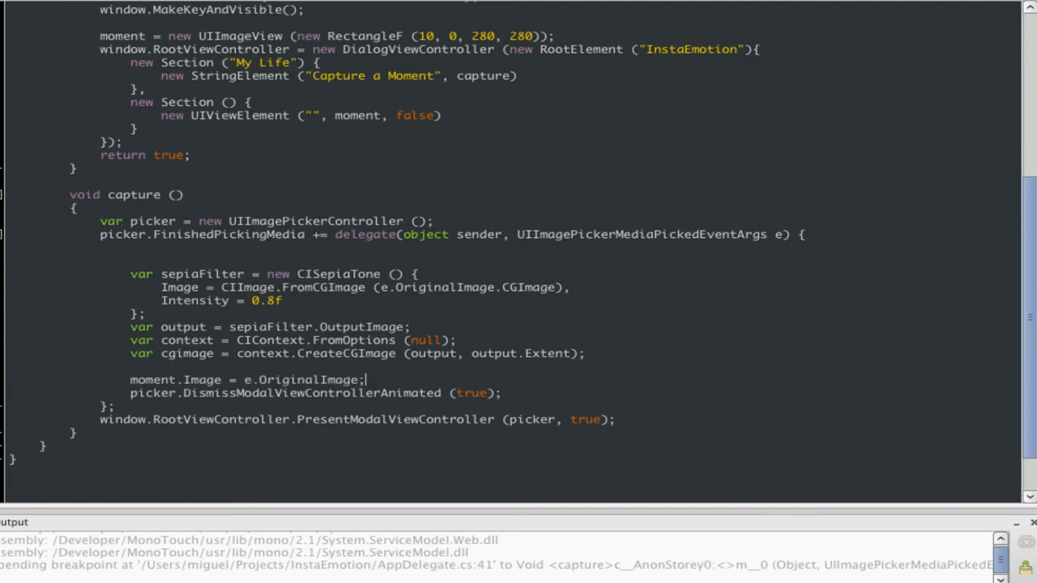
double_click(304, 379)
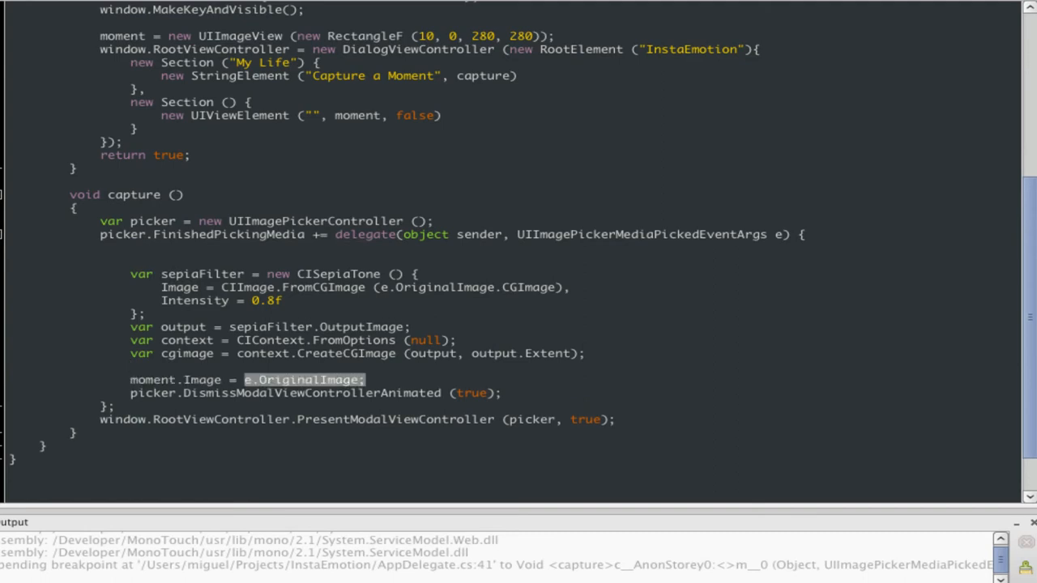
type("UIImage.FromImage (cgimage")
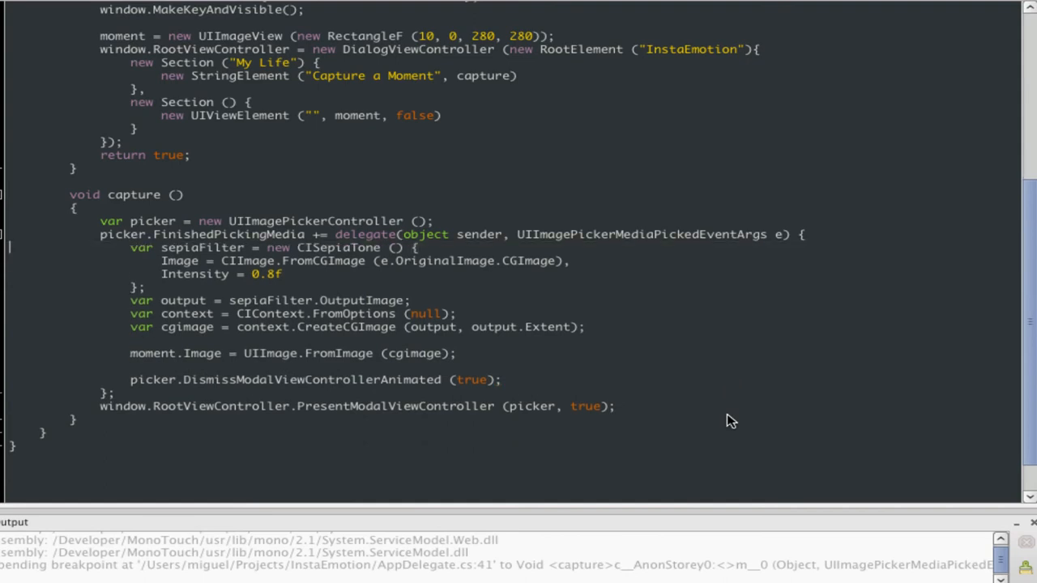
mouse_move(457, 332)
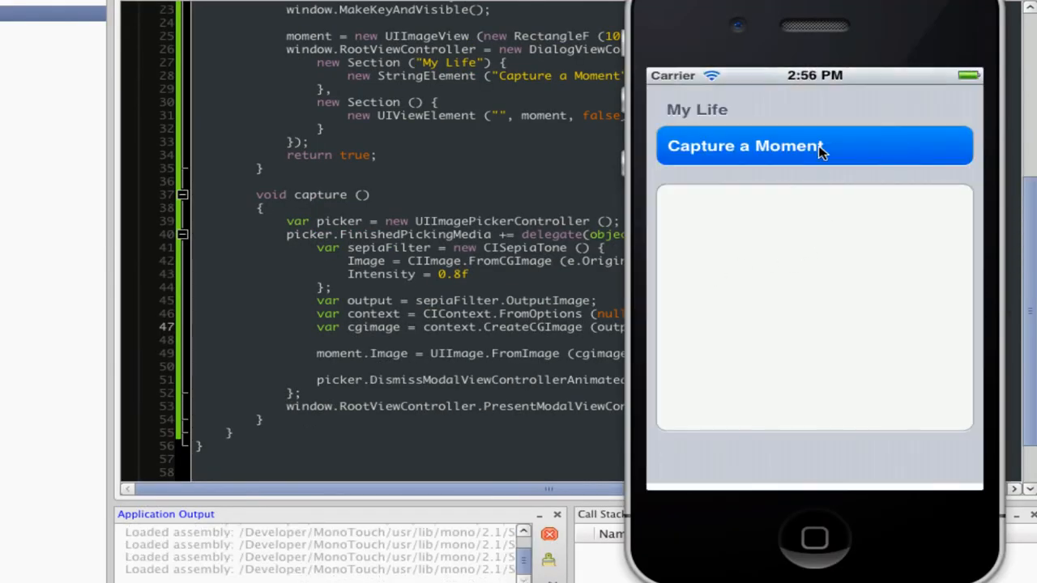
Step: Tap Capture a Moment and choose the cat photo from Saved Photos
left_click(814, 145)
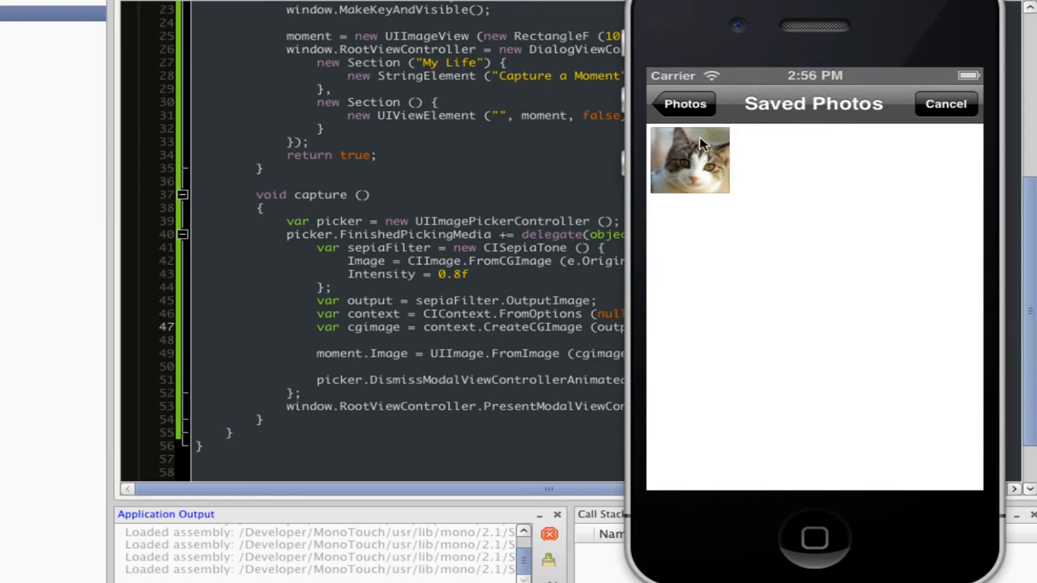
left_click(688, 161)
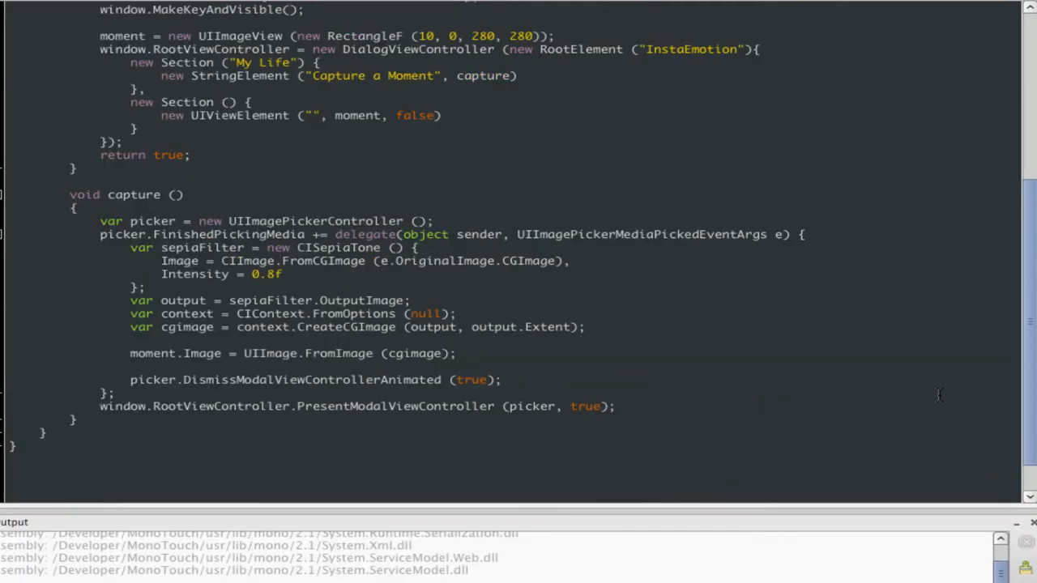
Step: Add a StringElement "Share this Moment" entry wired to shareMoment after Capture a Moment
left_click(393, 246)
type("new")
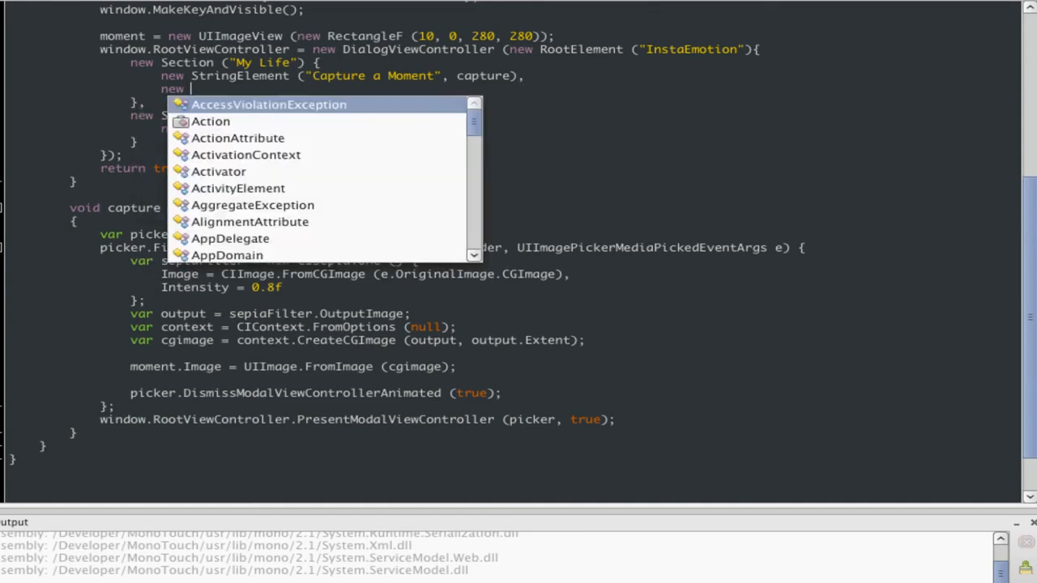
type("StringElement (\"Share this Moment\",")
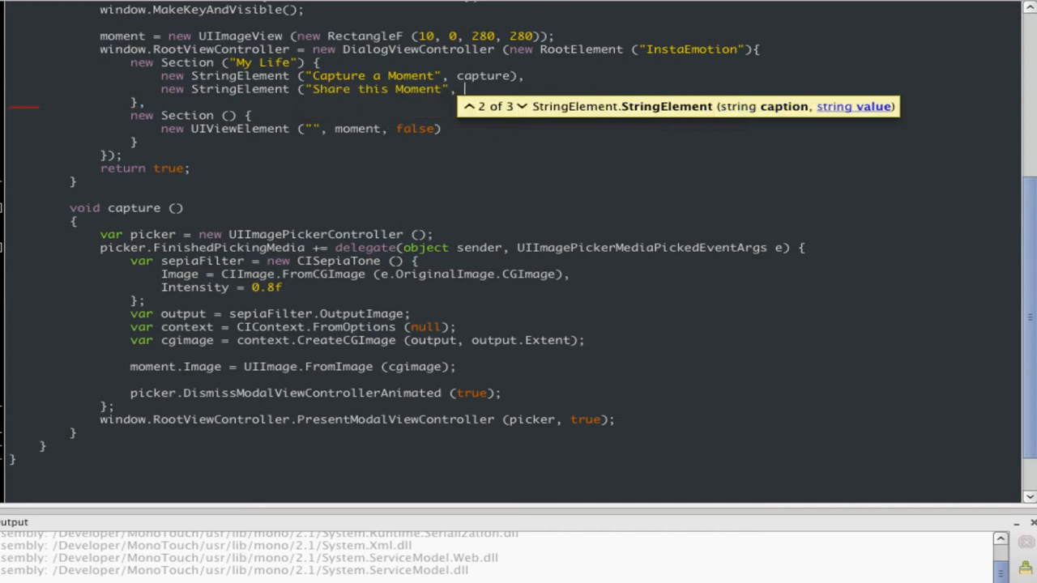
type("shareMoment)")
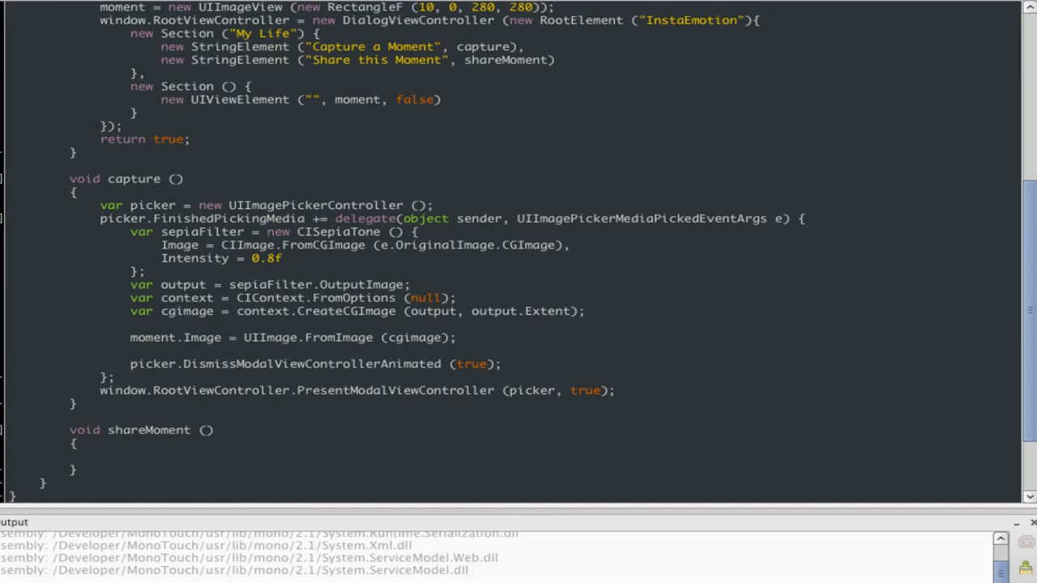
Step: Write shareMoment creating a TWTweetComposeViewController, adding moment.Image and presenting it modally
type("va")
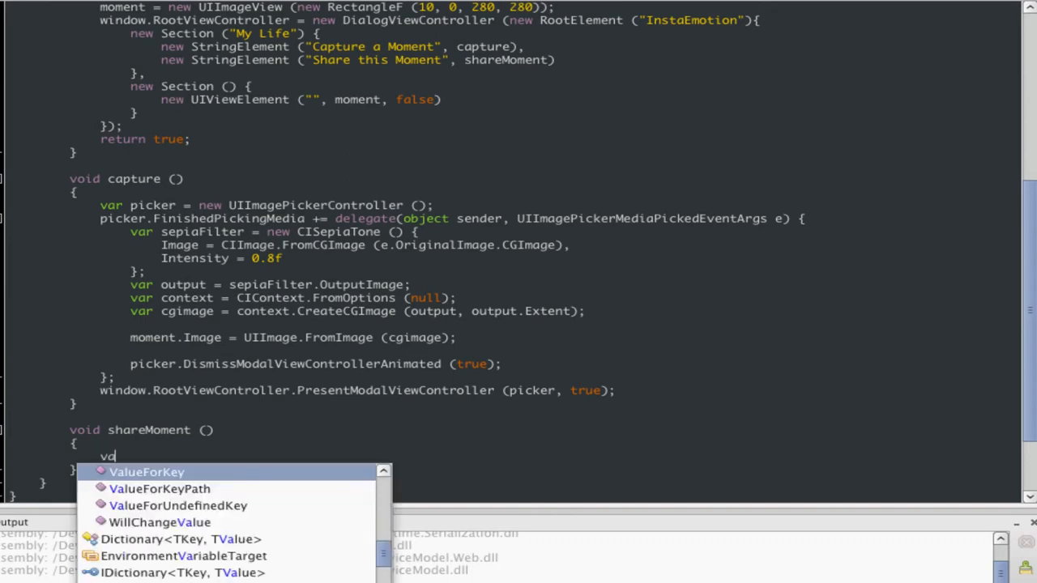
type("ar tweet =")
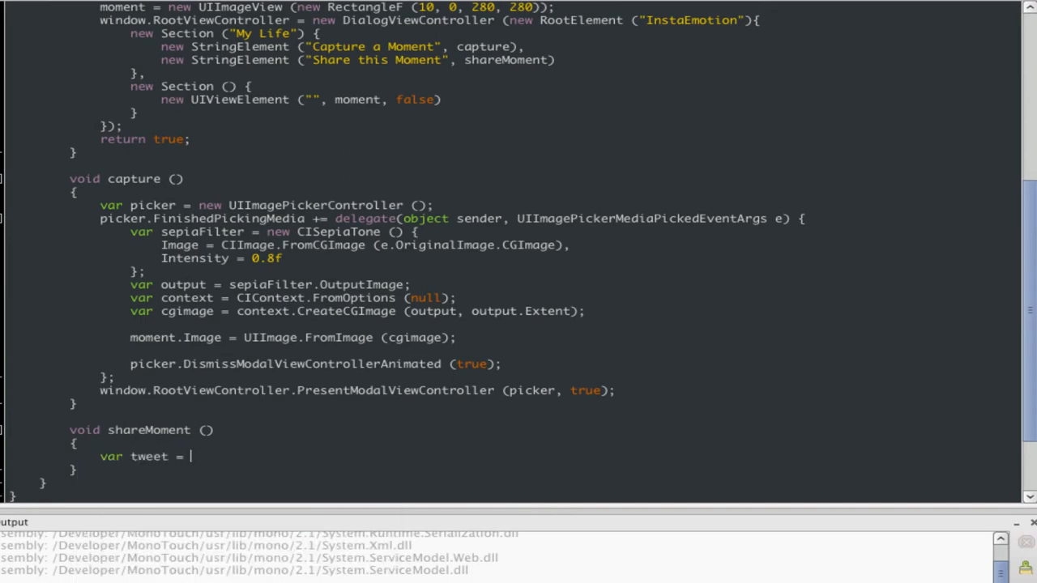
type("new TWTweetComposeViewController (")
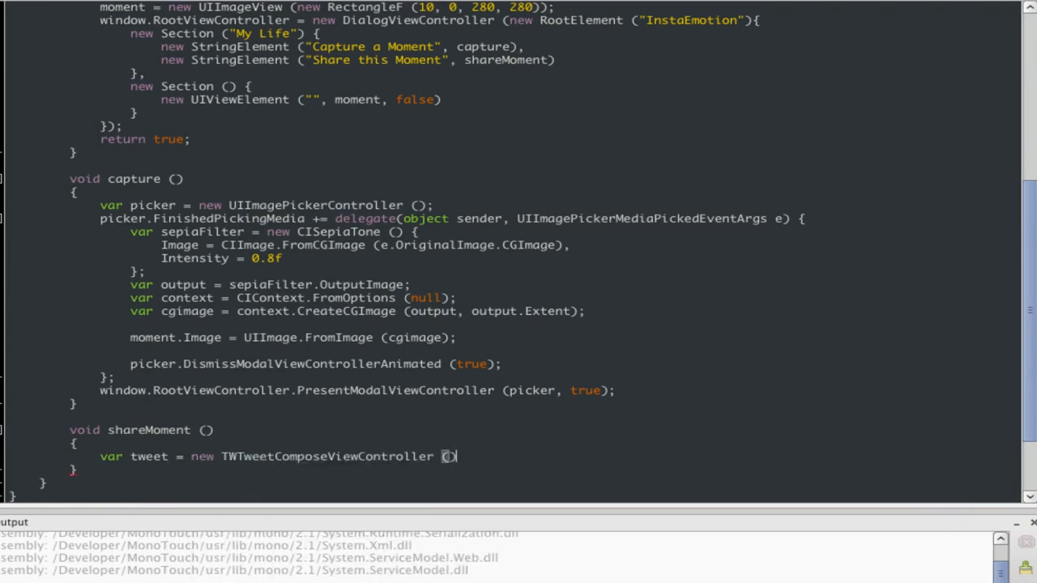
type("tweet.AddImage (")
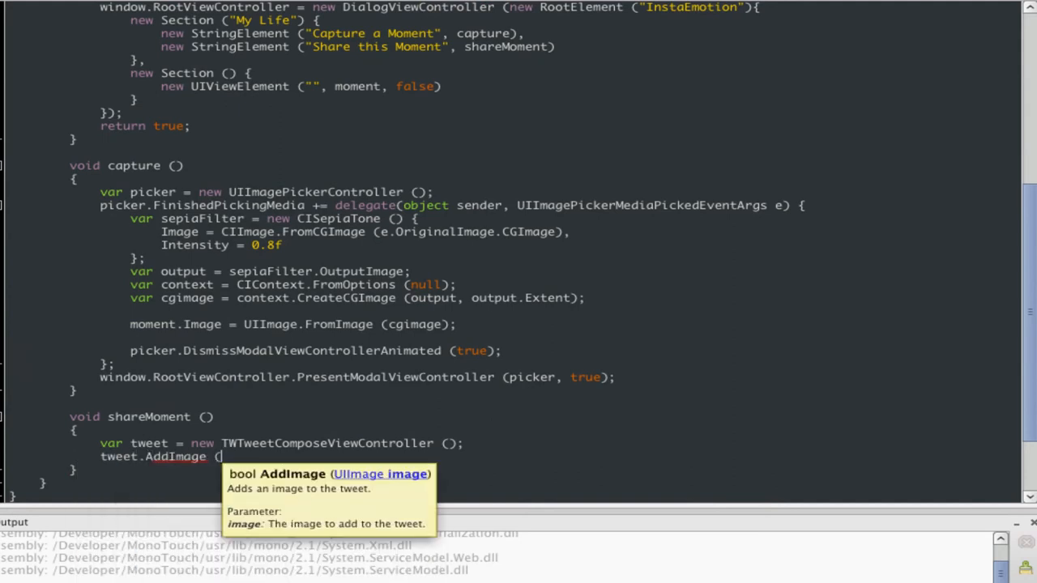
type("moment.Image);")
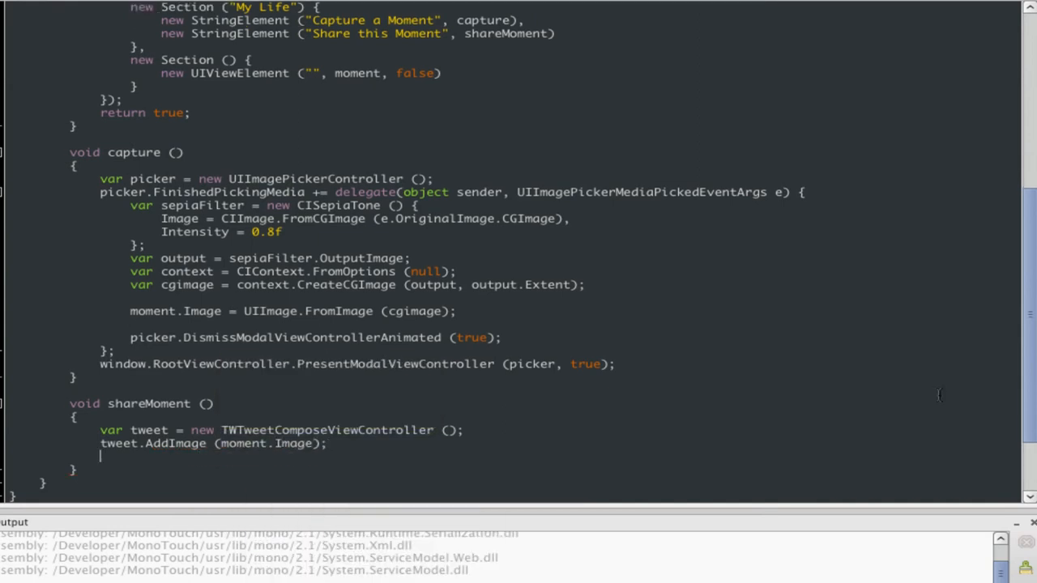
type("window.RootViewController.PresentModalViewController")
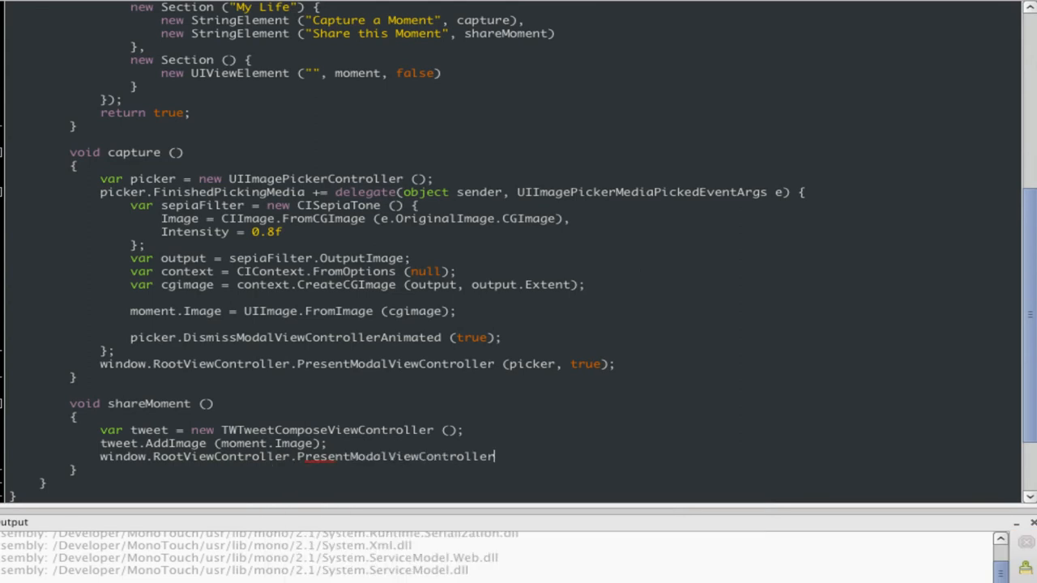
type("(pic")
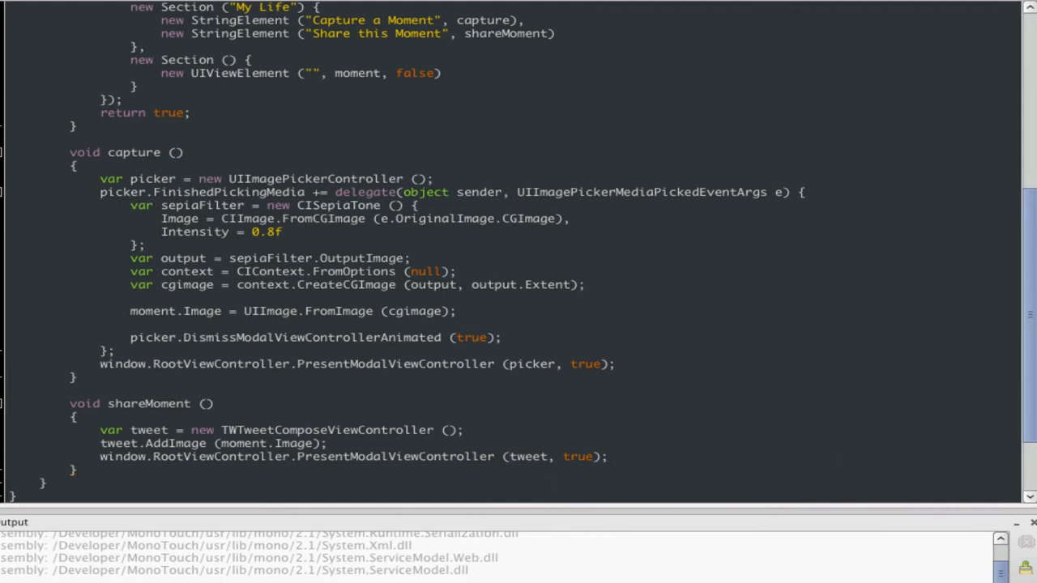
left_click(327, 444)
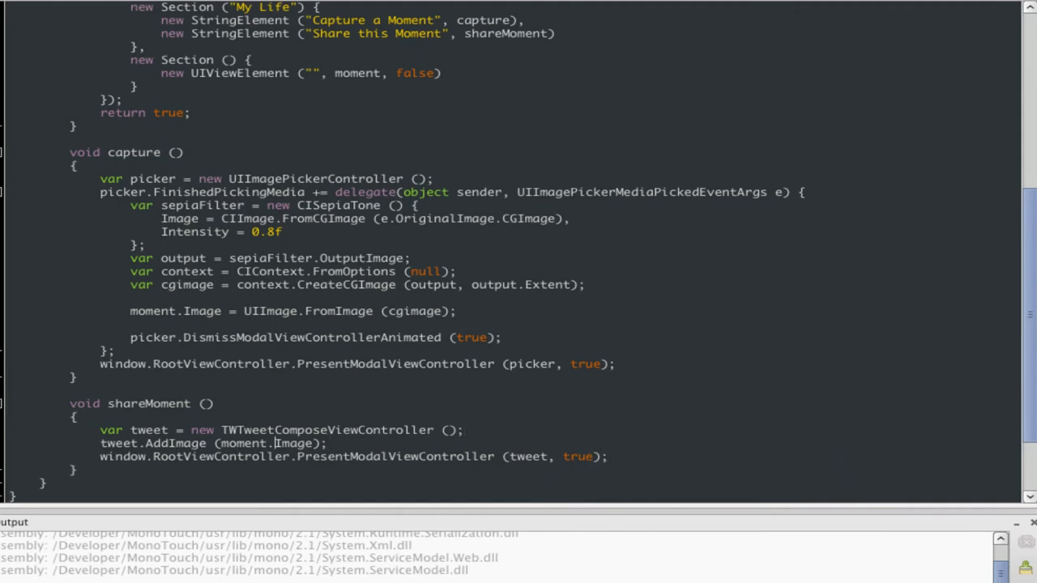
Step: Guard shareMoment with if (moment.Image == null) and start a new UIAlertView message
type("if (")
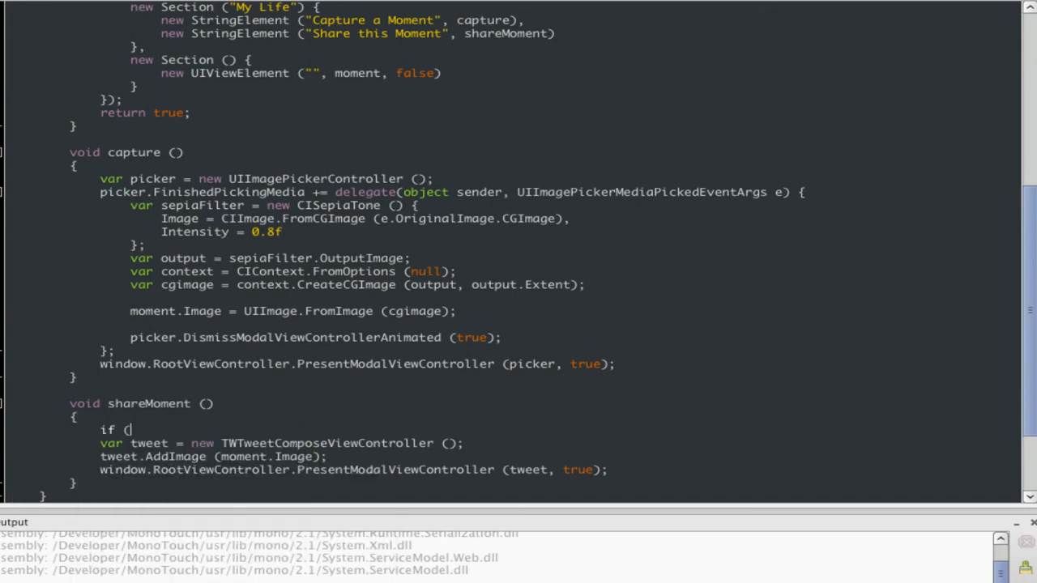
type("moment")
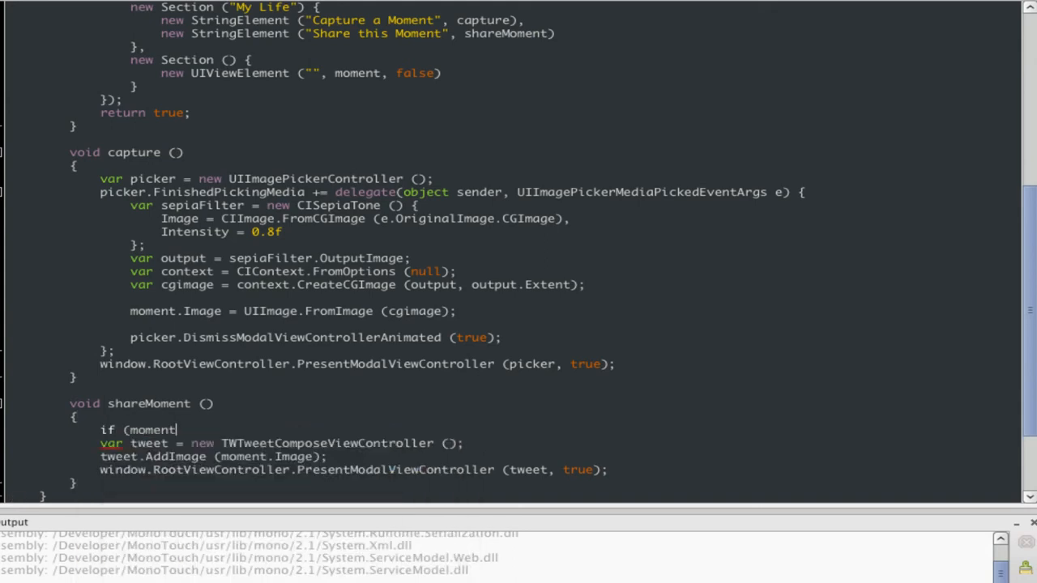
type(".Image == null) {")
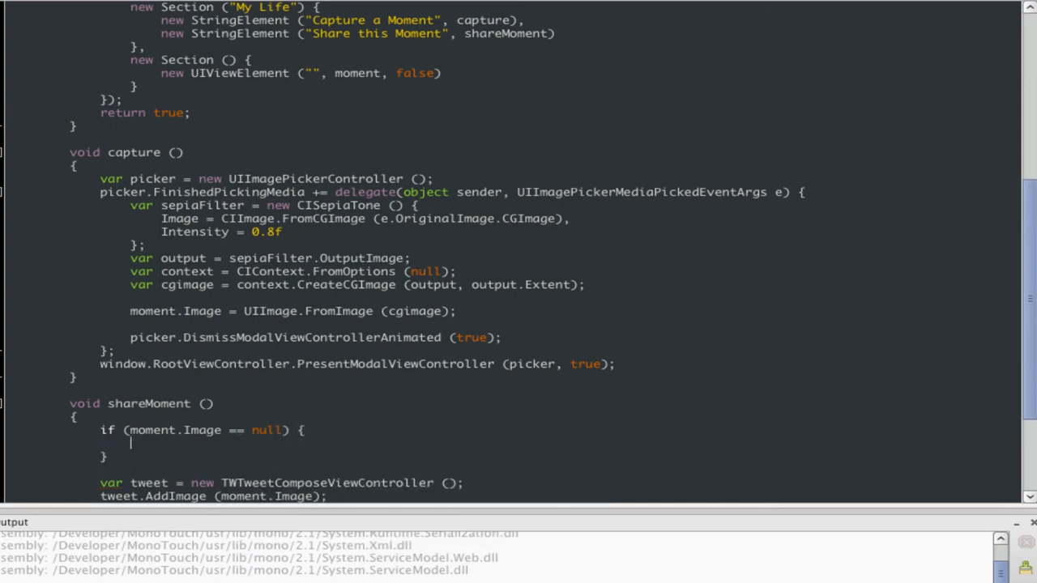
type("var m")
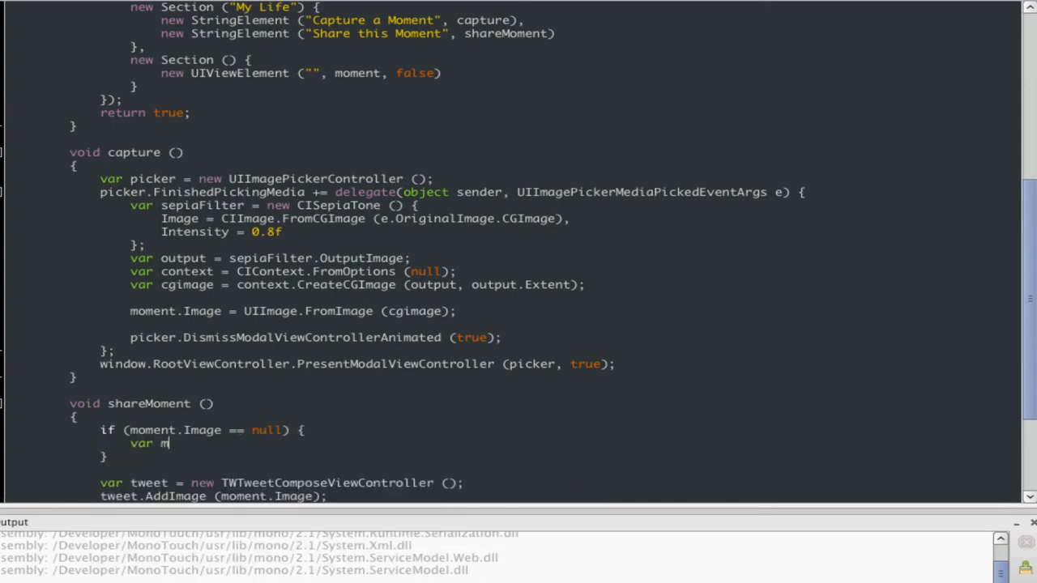
type("essage =")
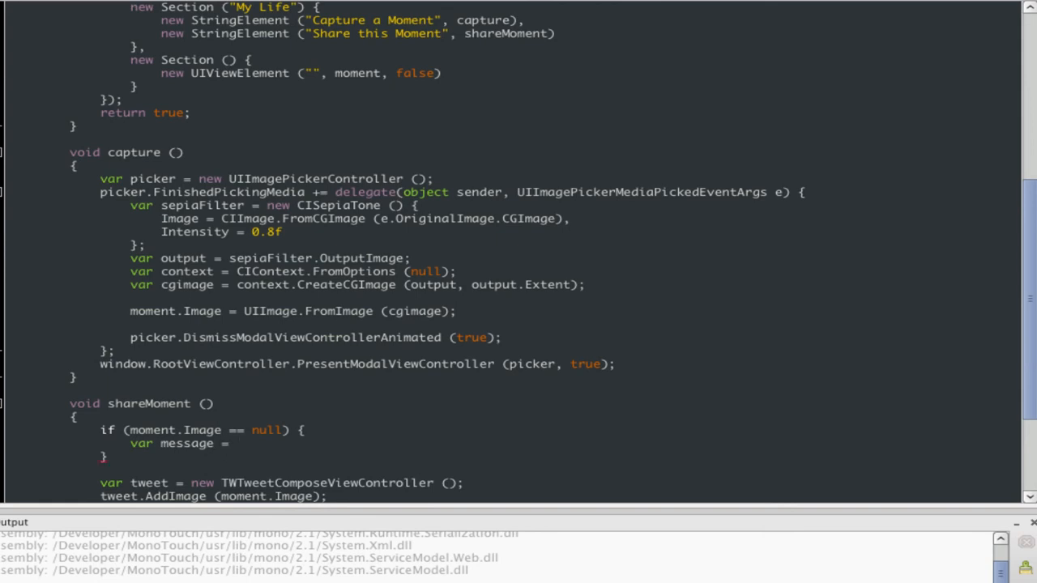
type("UIAlertView (")
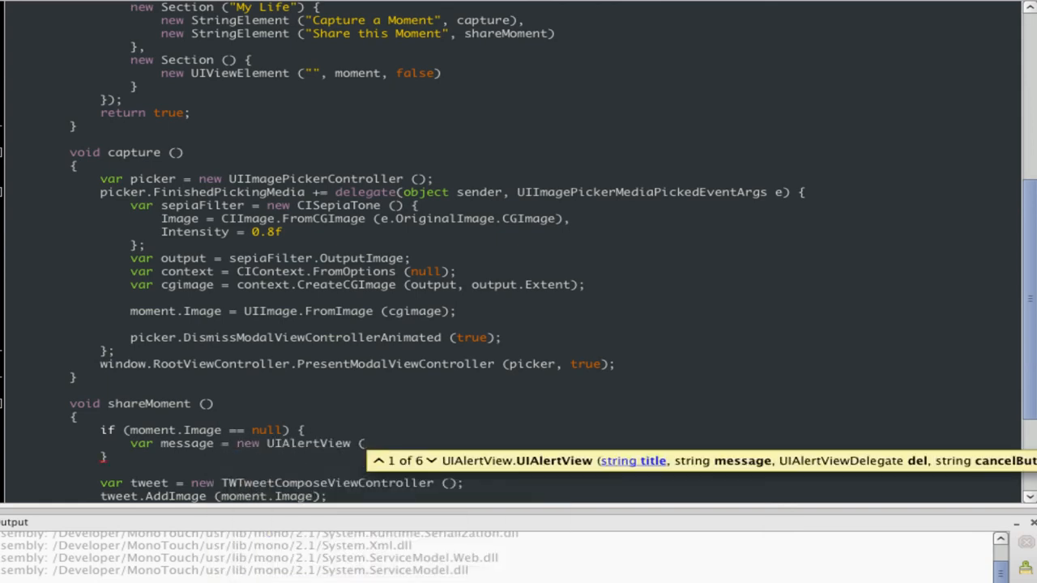
Step: Title the alert "Lacking Inspiration", text "You have not captured..., please do", with a Repent button
type("\"Lacking In")
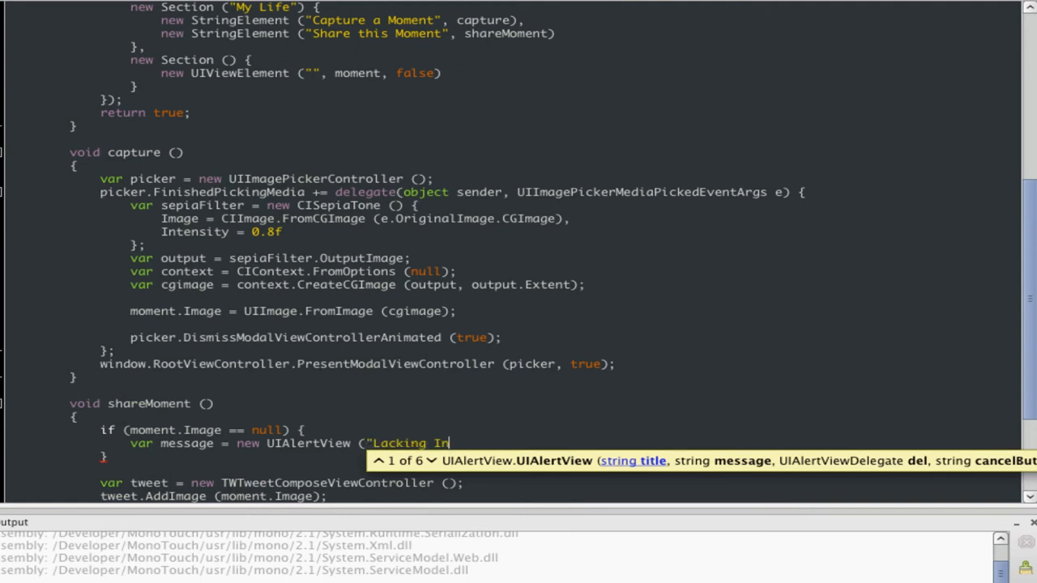
type("spiration\", \"")
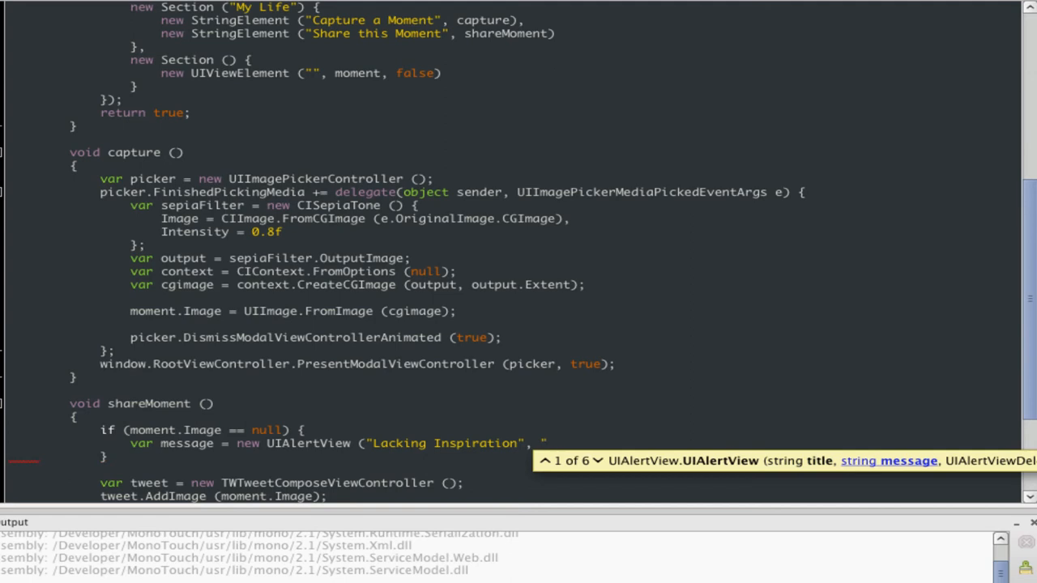
type("You have not captured a moment yet")
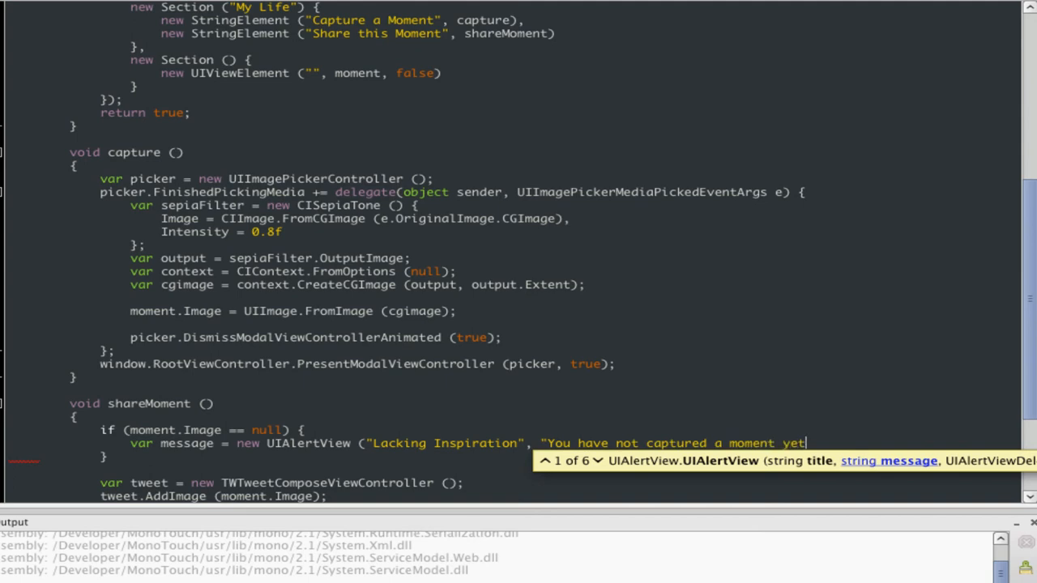
type(", please do\",")
type("null, \"")
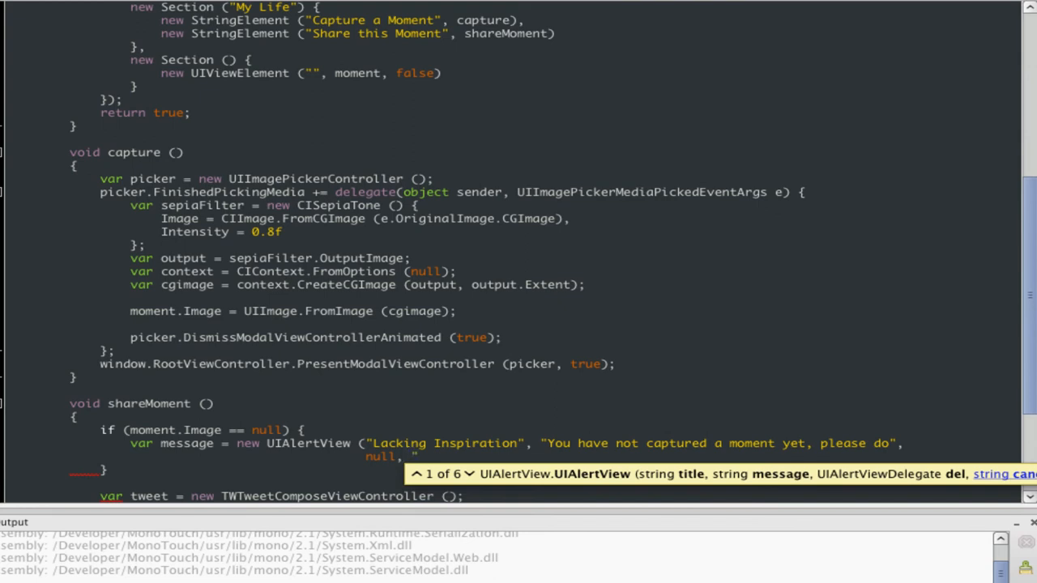
type("Acc")
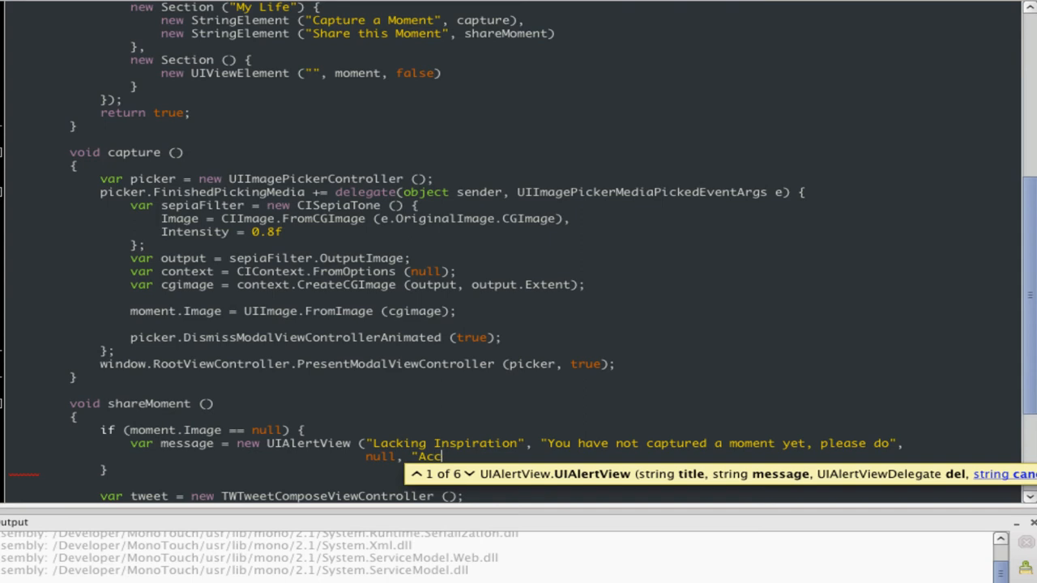
key("BackSpace")
type("Repent\")")
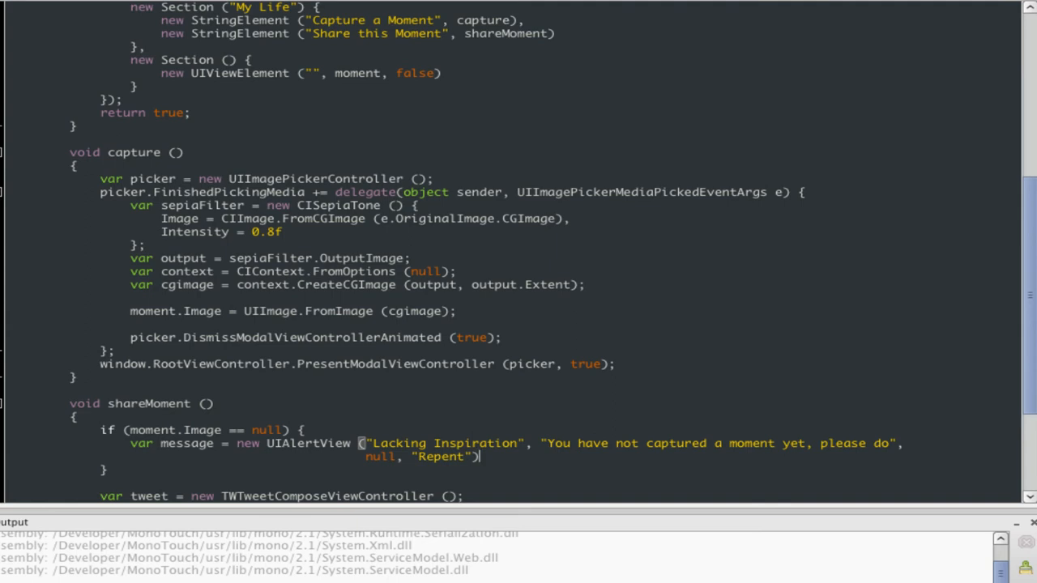
type(",")
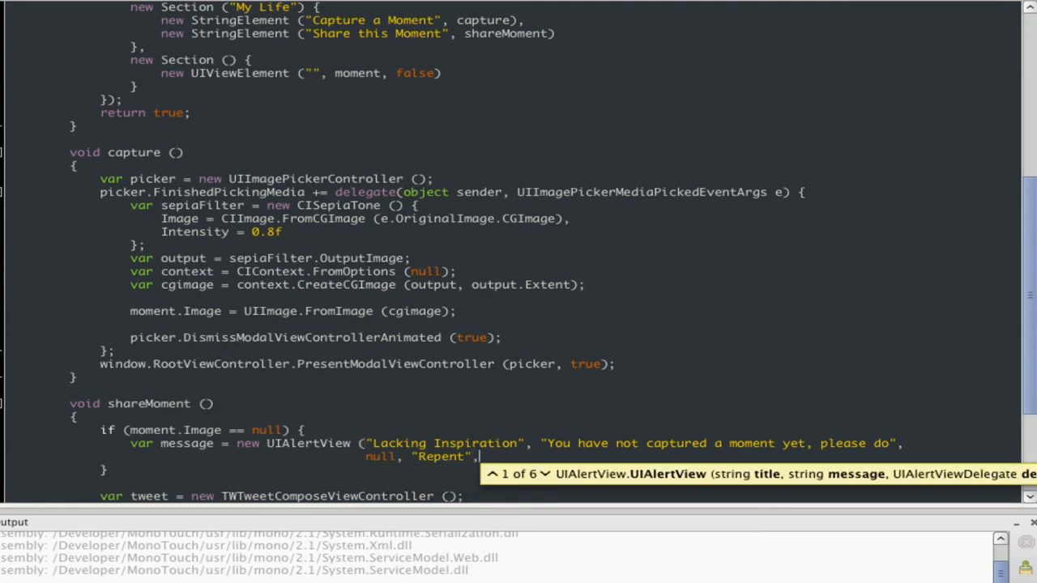
type(");")
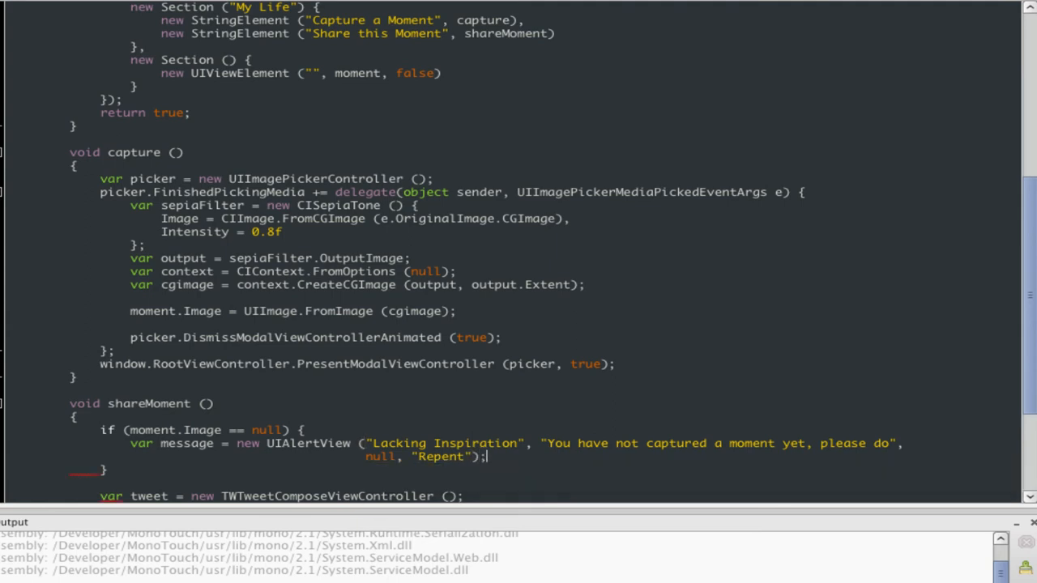
type("message.Show ();")
type("return;")
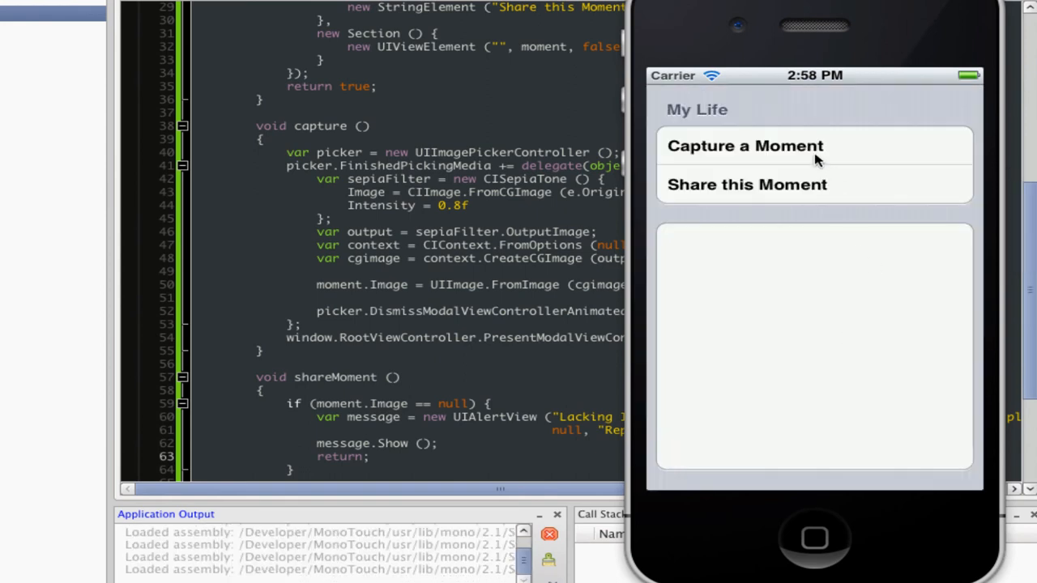
left_click(745, 185)
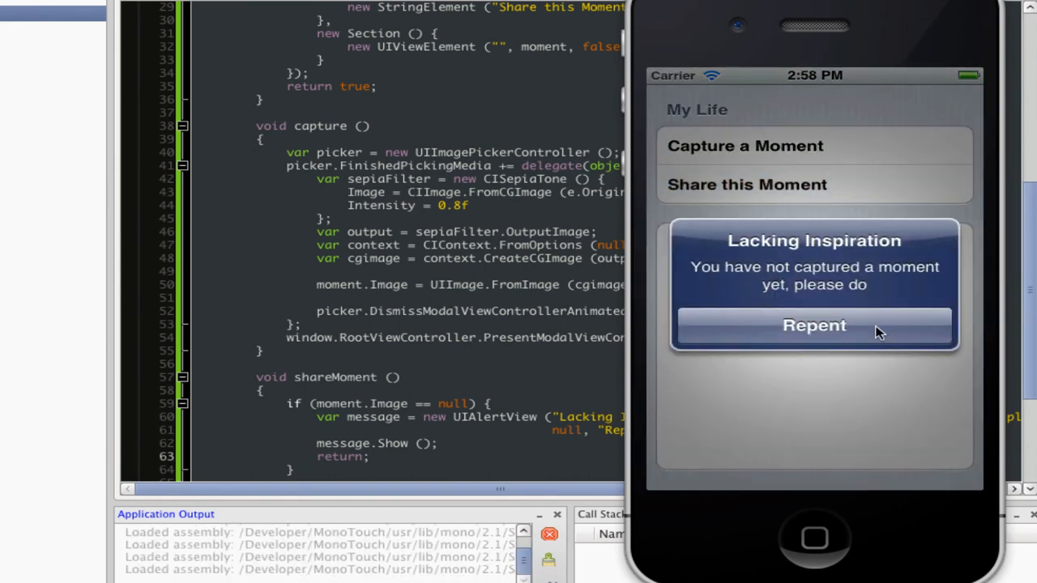
left_click(814, 324)
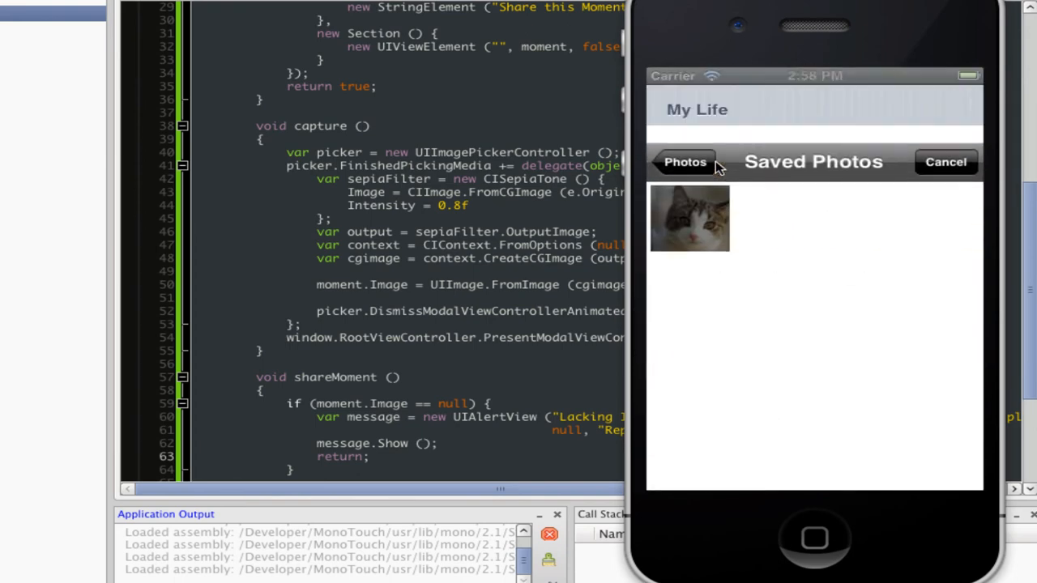
Step: Pick the cat photo as the moment and draft the tweet "Fluffy the fat, pondering life with me."
left_click(690, 219)
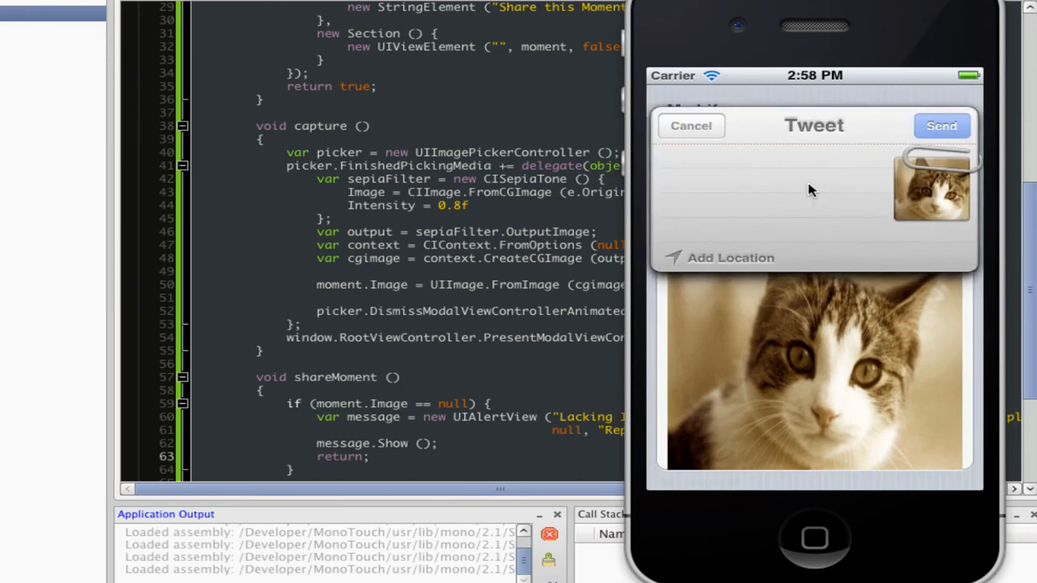
left_click(811, 194)
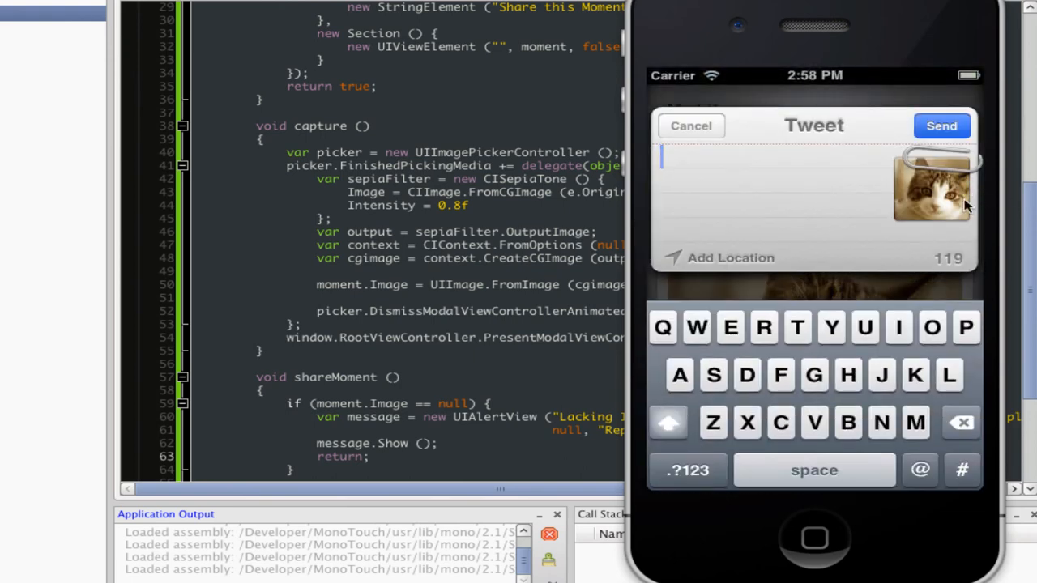
mouse_move(758, 225)
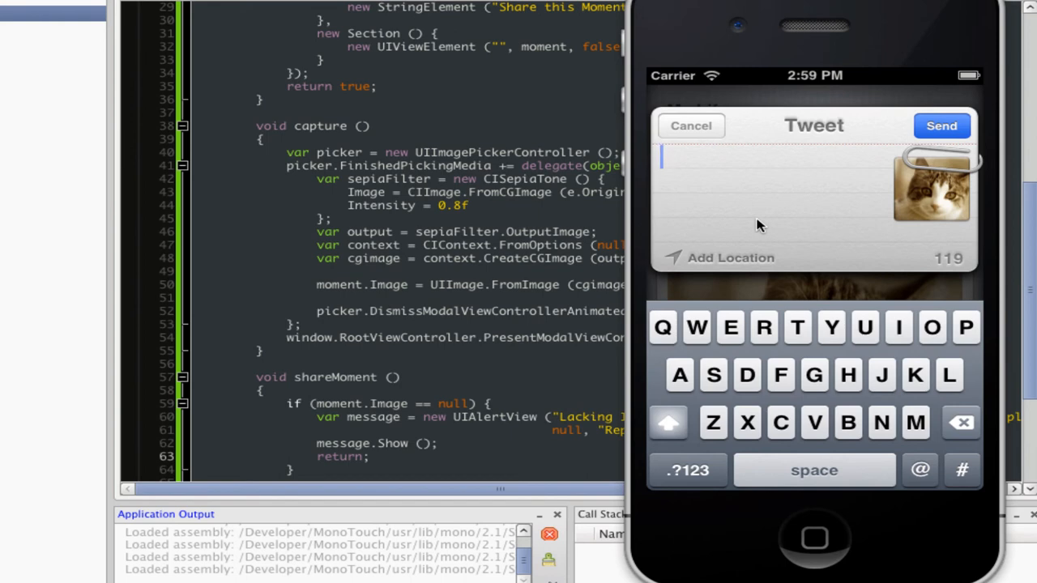
type("Fluffy the fa")
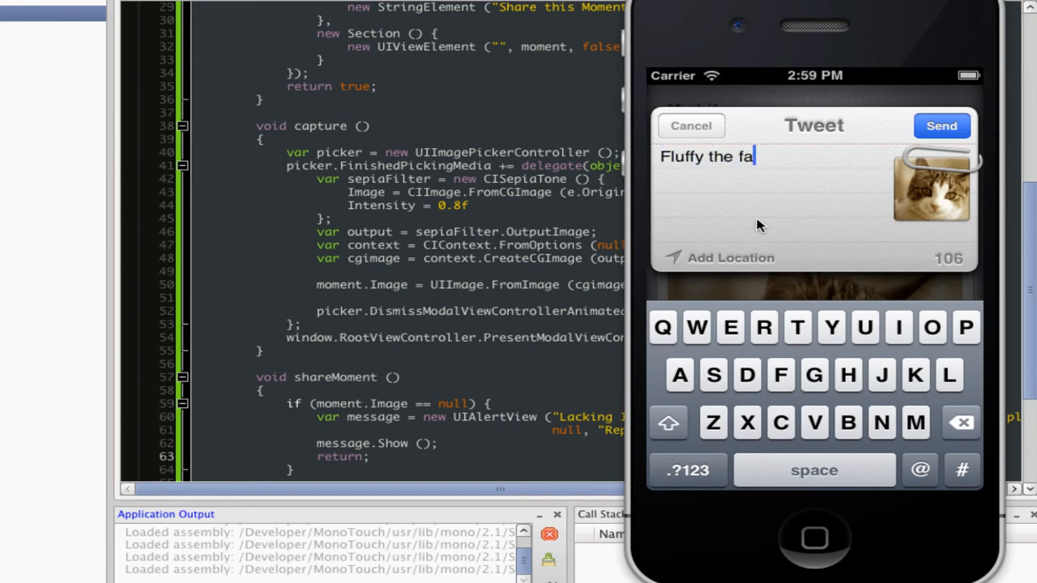
type("t, pondering")
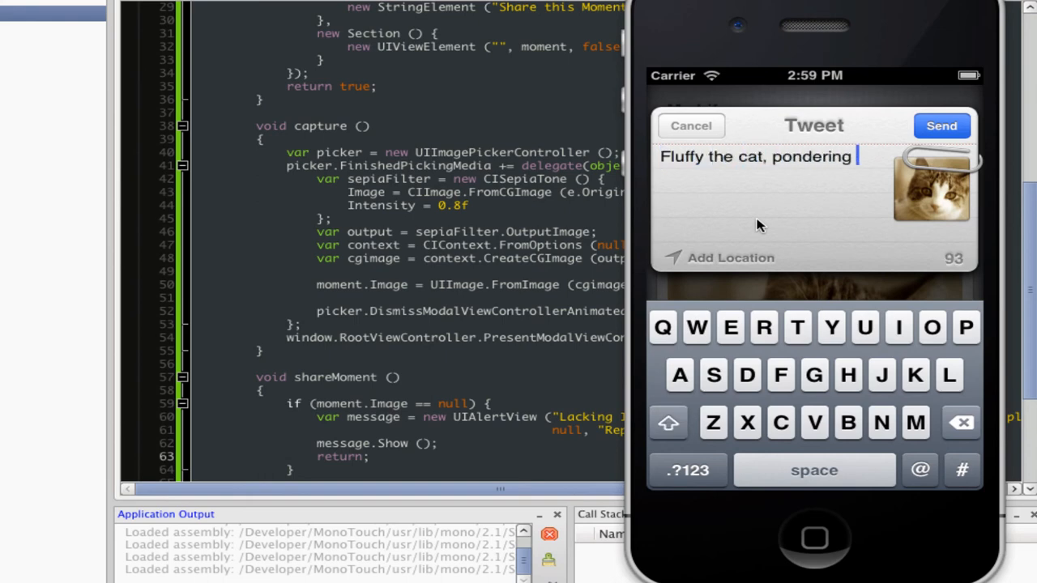
type("life")
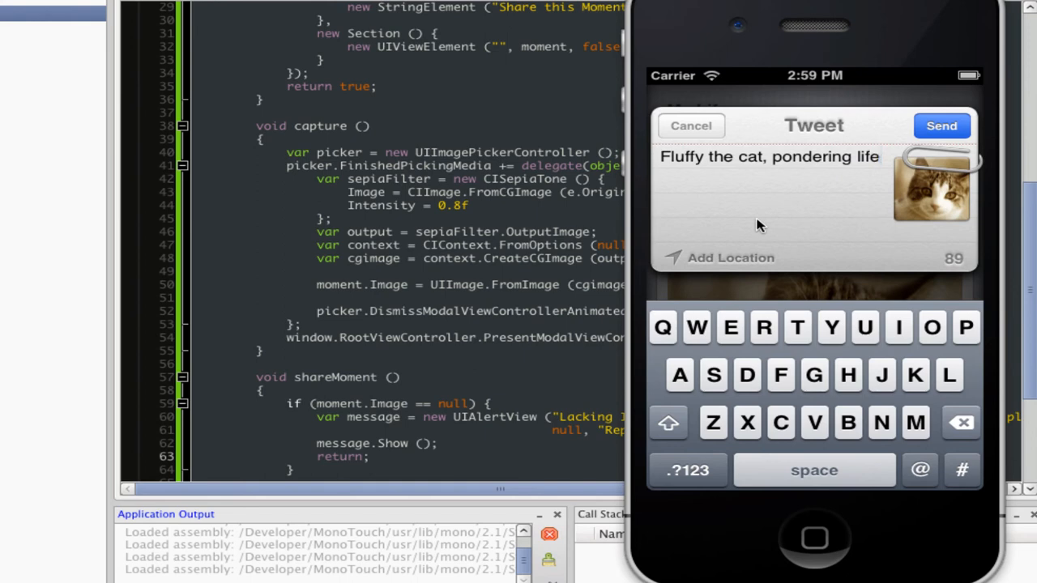
type("with me.")
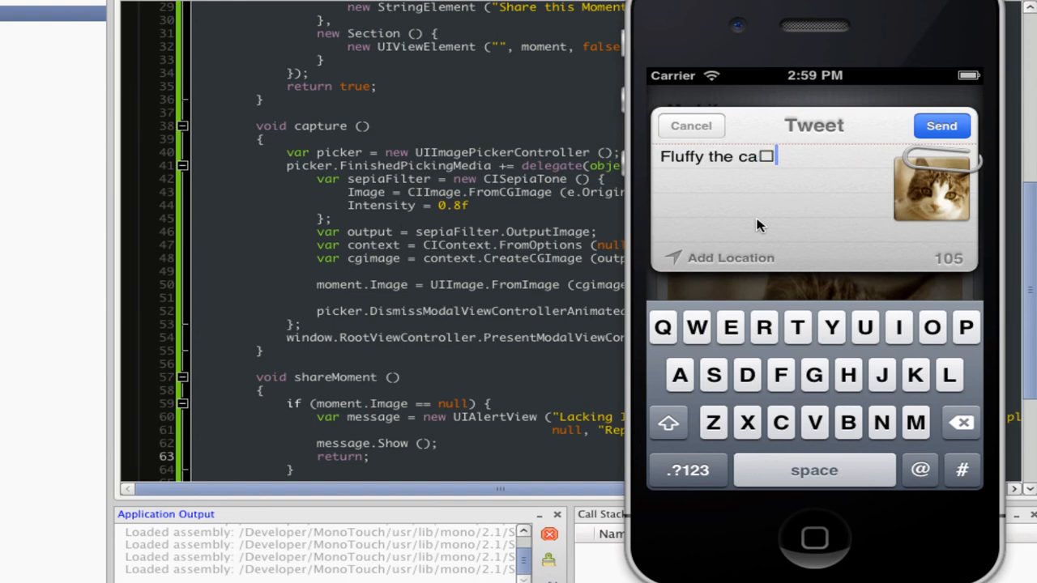
Step: Reword the tweet to "Pondering life, with fluffy the cat." and add the current location
type("Pondering life, with f")
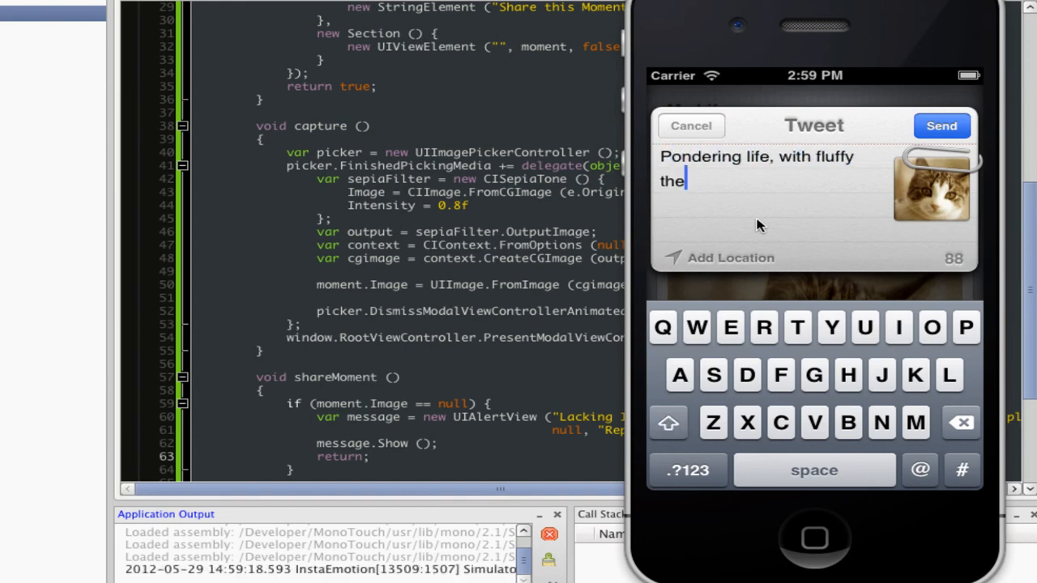
type("cat.")
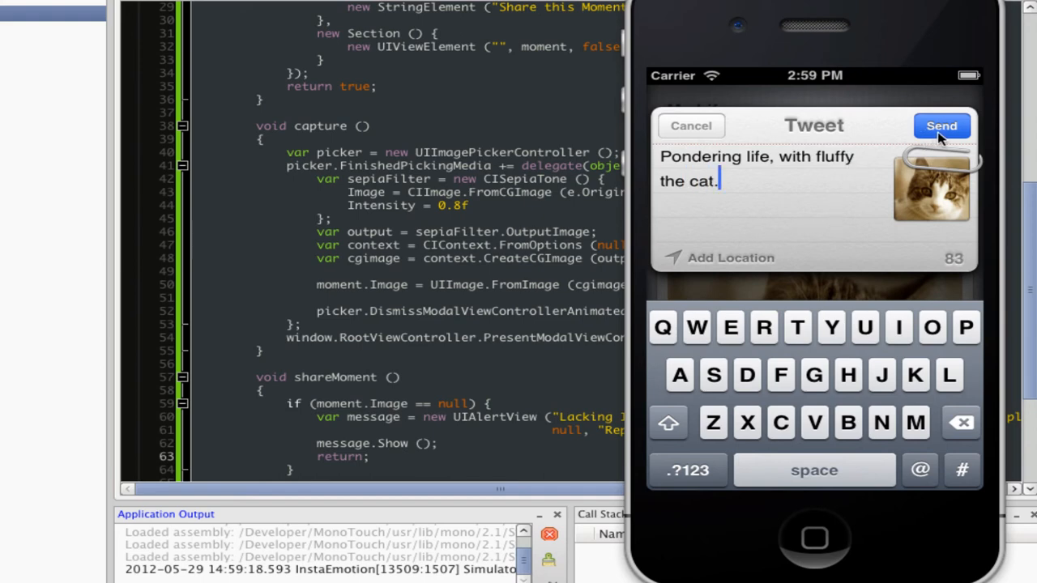
mouse_move(963, 134)
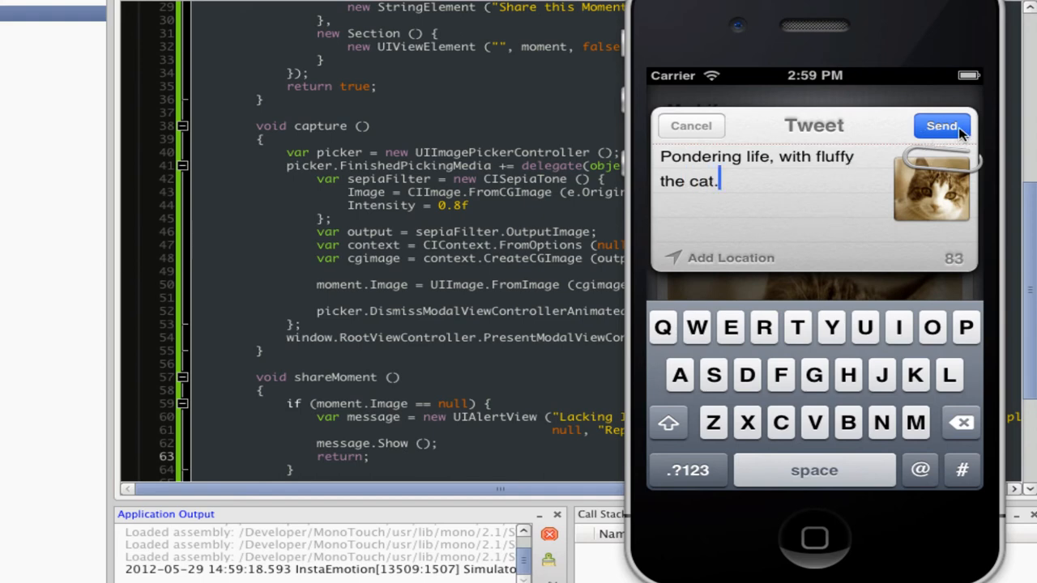
left_click(721, 258)
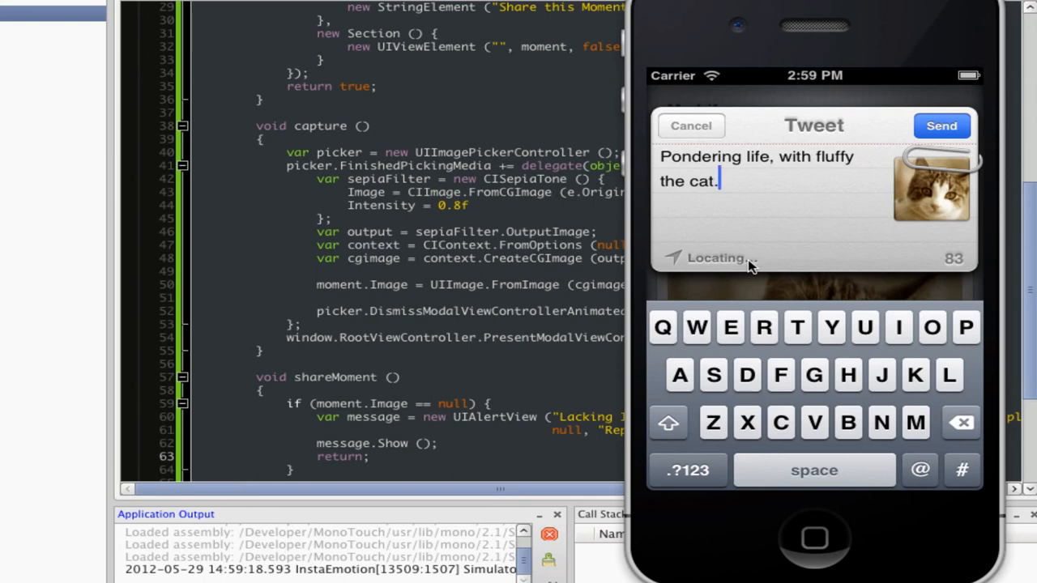
mouse_move(737, 268)
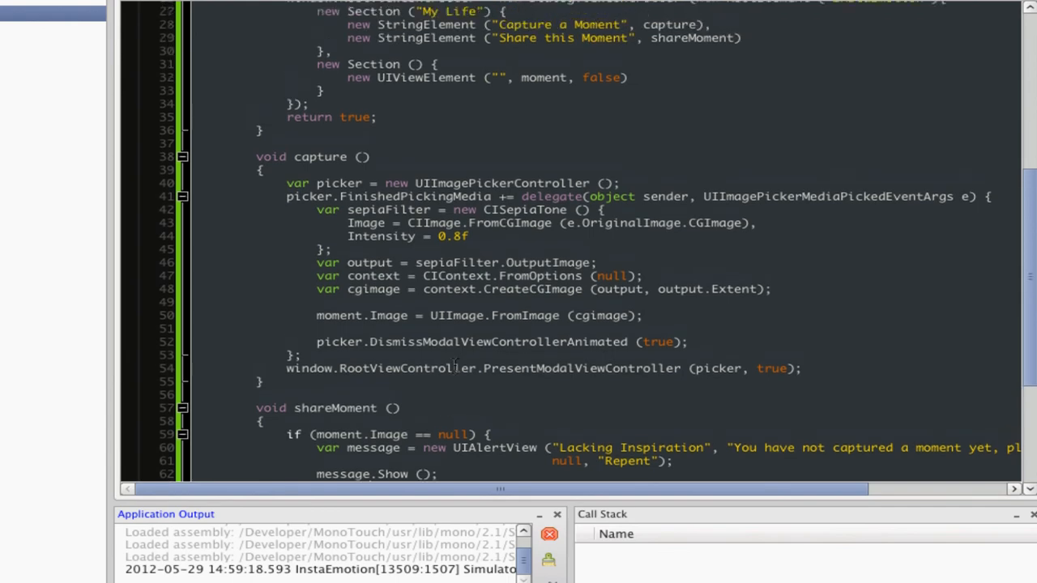
Step: Add a CIColorInvert block on sepiaFilter.OutputImage and take the final output from invert.OutputImage
scroll("up", 3)
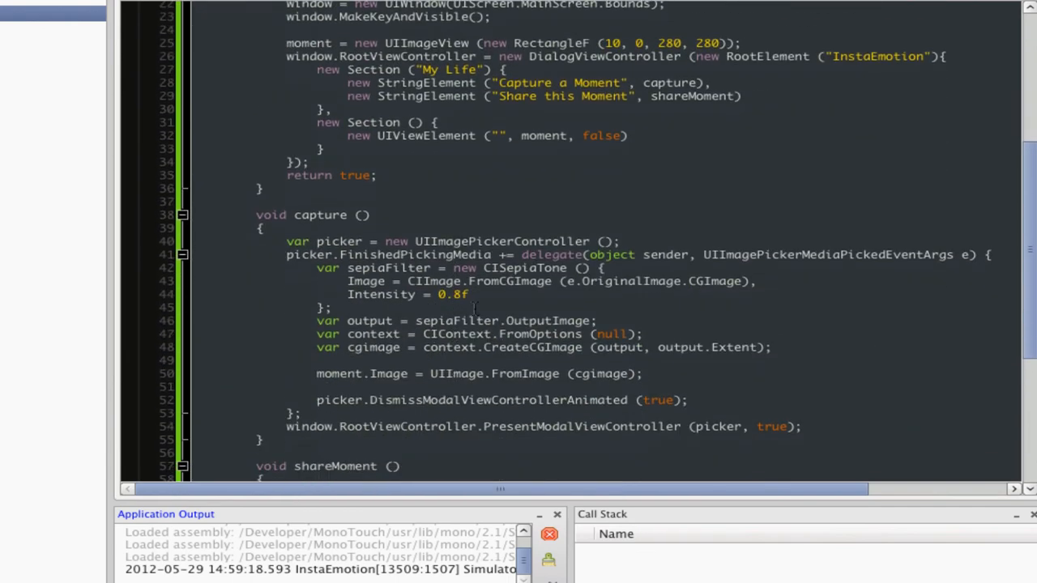
left_click(331, 308)
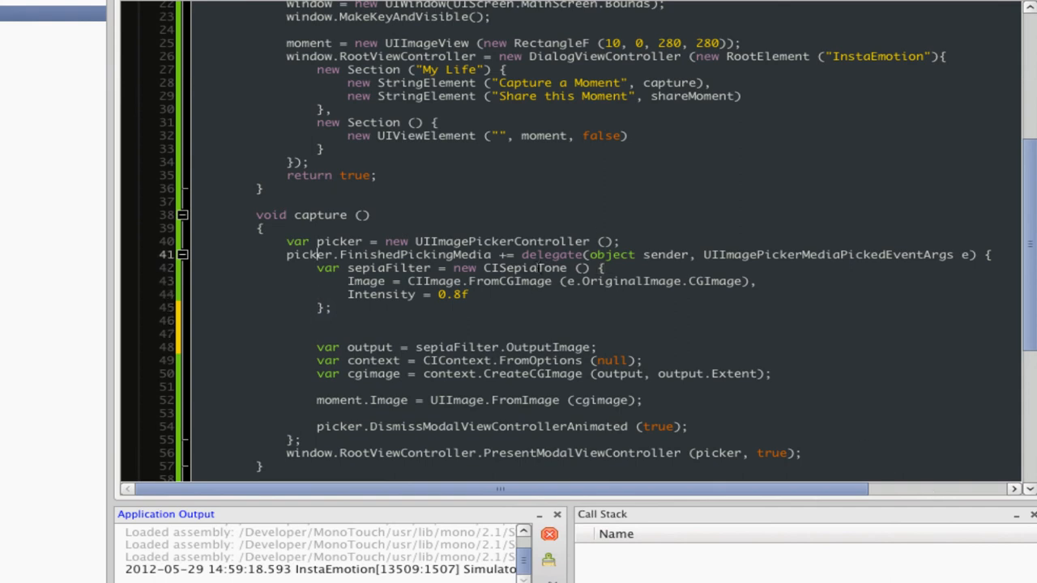
type("var")
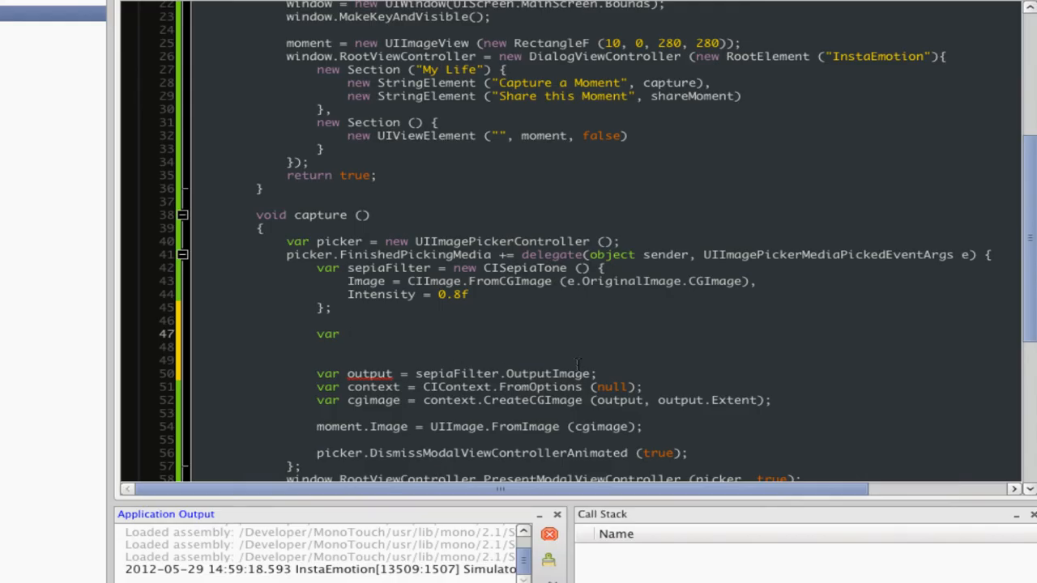
type("var invert = new CIColorInvert () {")
left_click(441, 347)
type("Image = sepia.OutputImage")
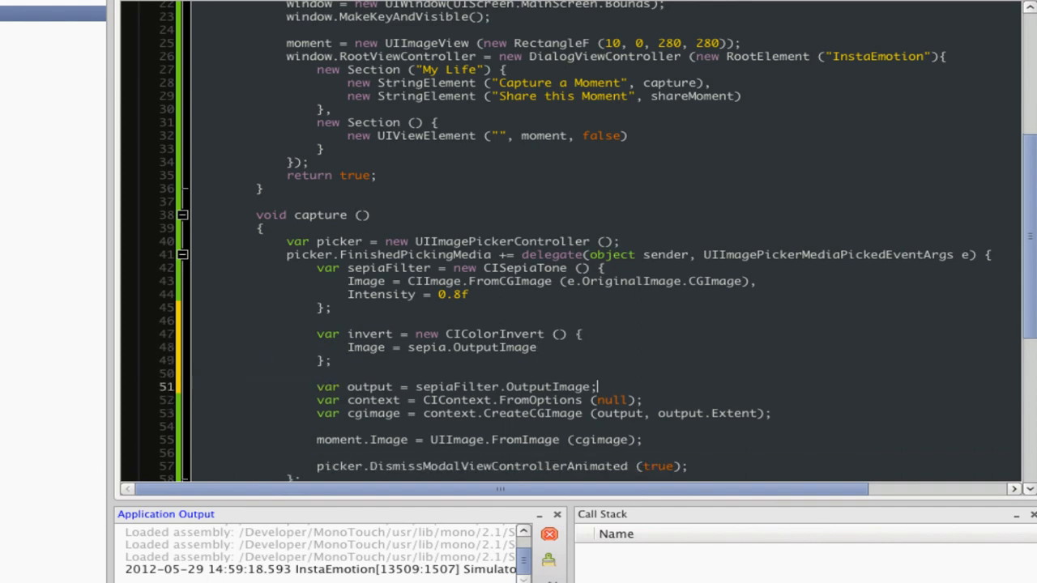
type("invert")
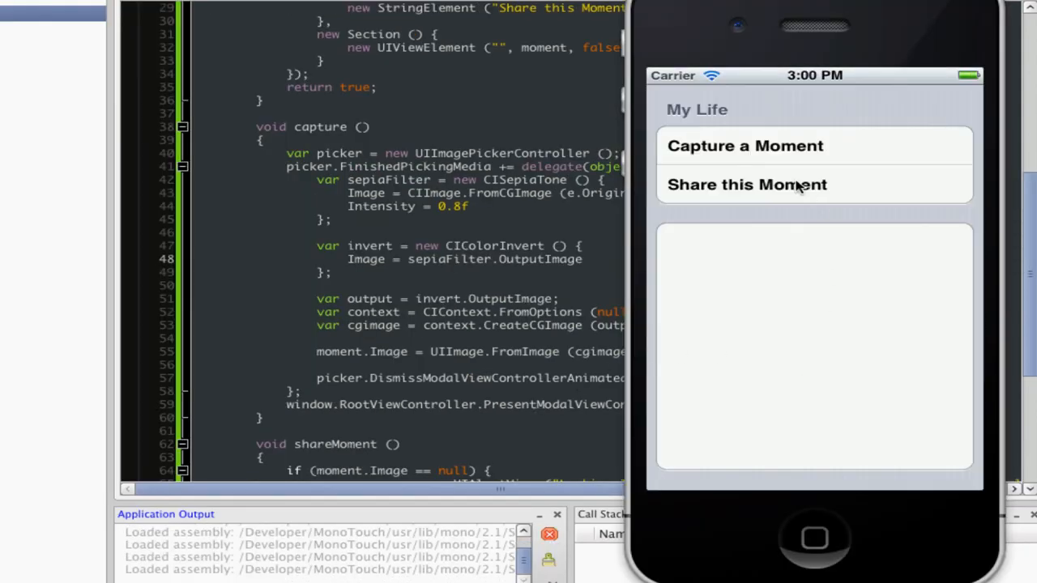
Step: Tap Capture a Moment and choose the cat photo to see the inverted result
left_click(745, 146)
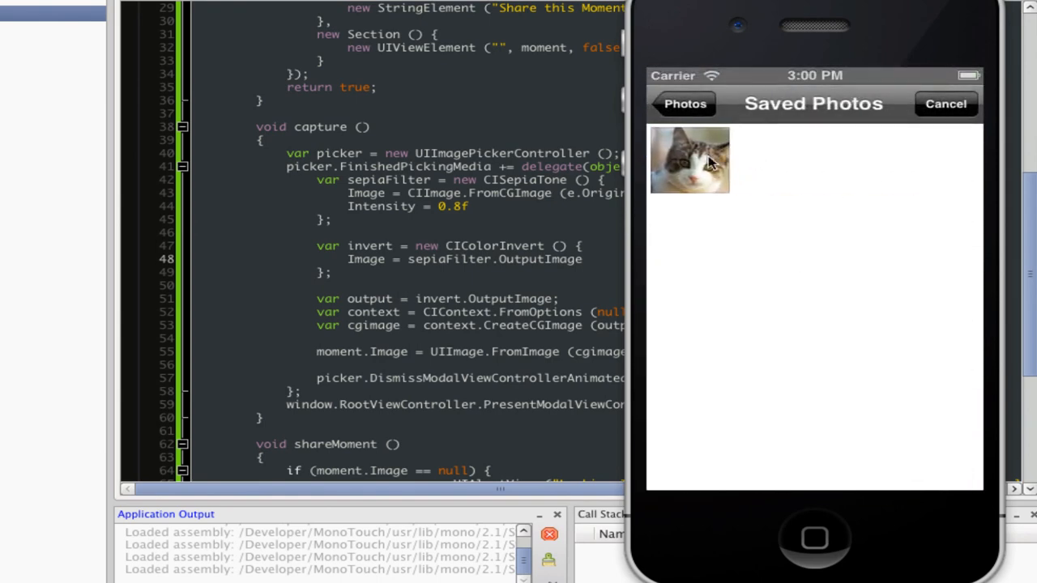
left_click(690, 160)
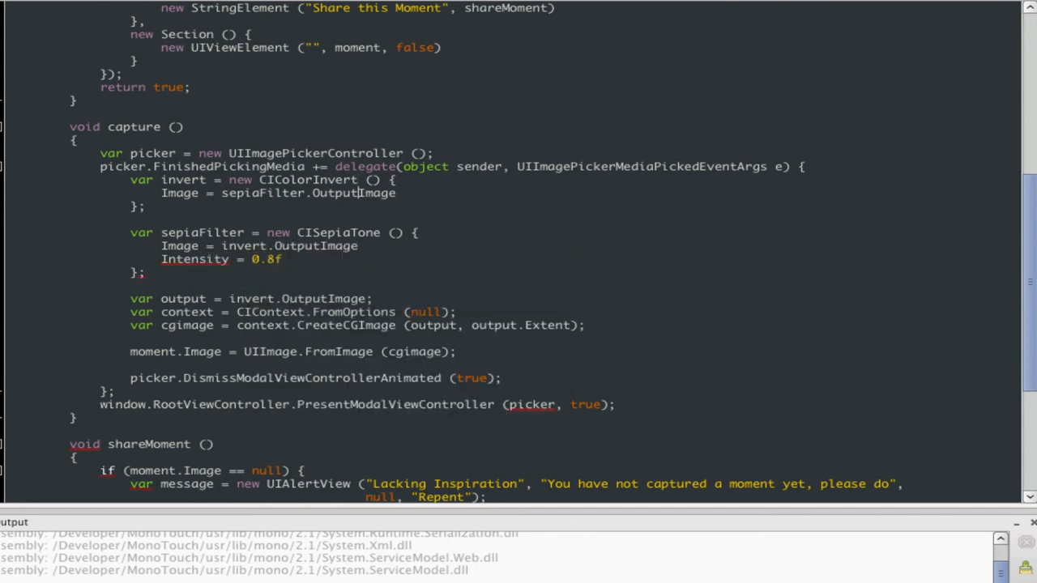
Step: Feed CIColorInvert from CIImage.FromCGImage (e.OriginalImage.CGImage), sepia from invert.OutputImage, and pick the cat photo
type("CIImage.FromCGImage (e.OriginalImage.CGImage),")
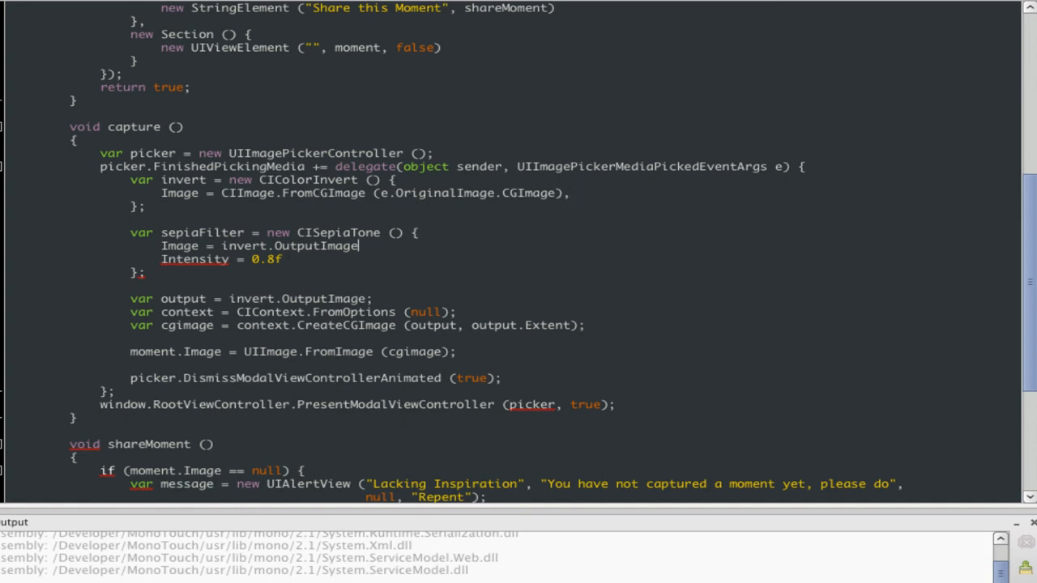
type(",")
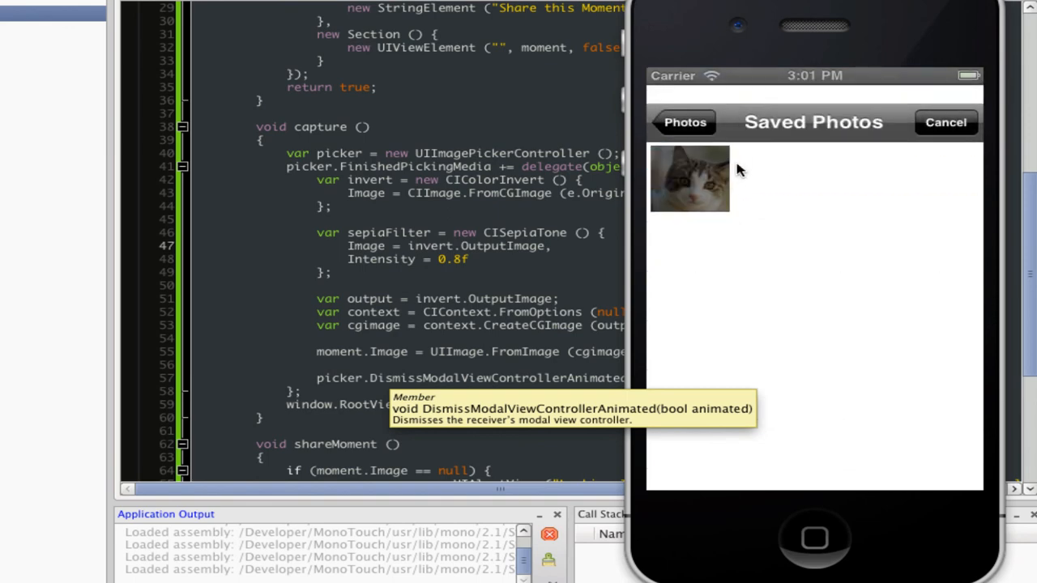
left_click(691, 178)
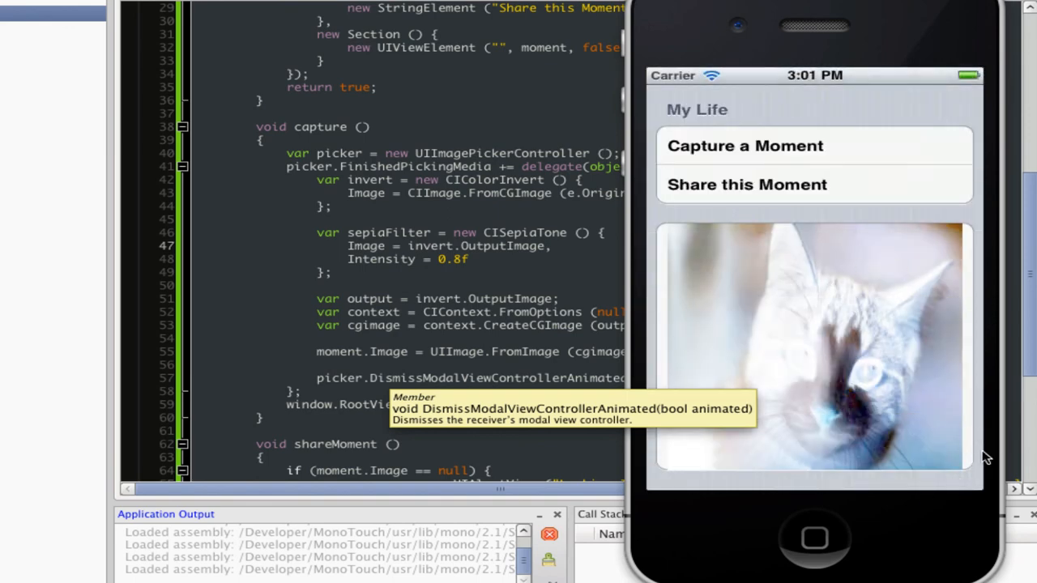